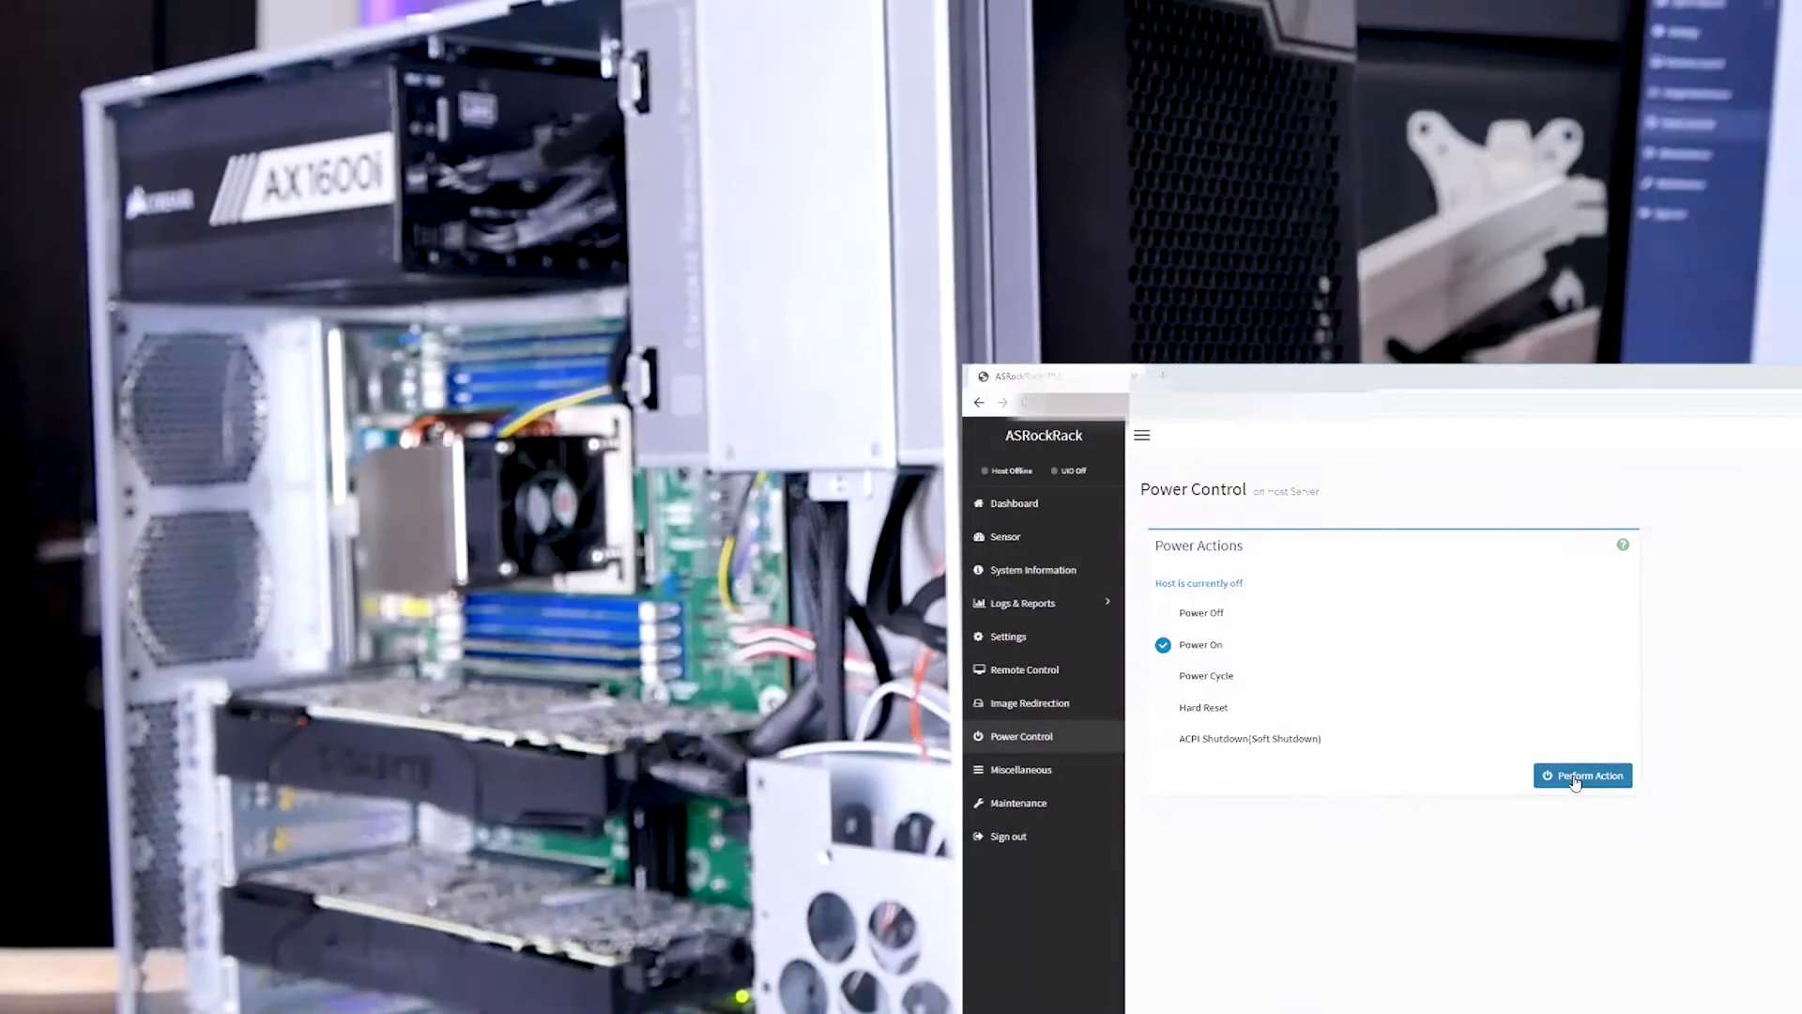
Perform the Power On action for the host and confirm it with OK
click(1584, 775)
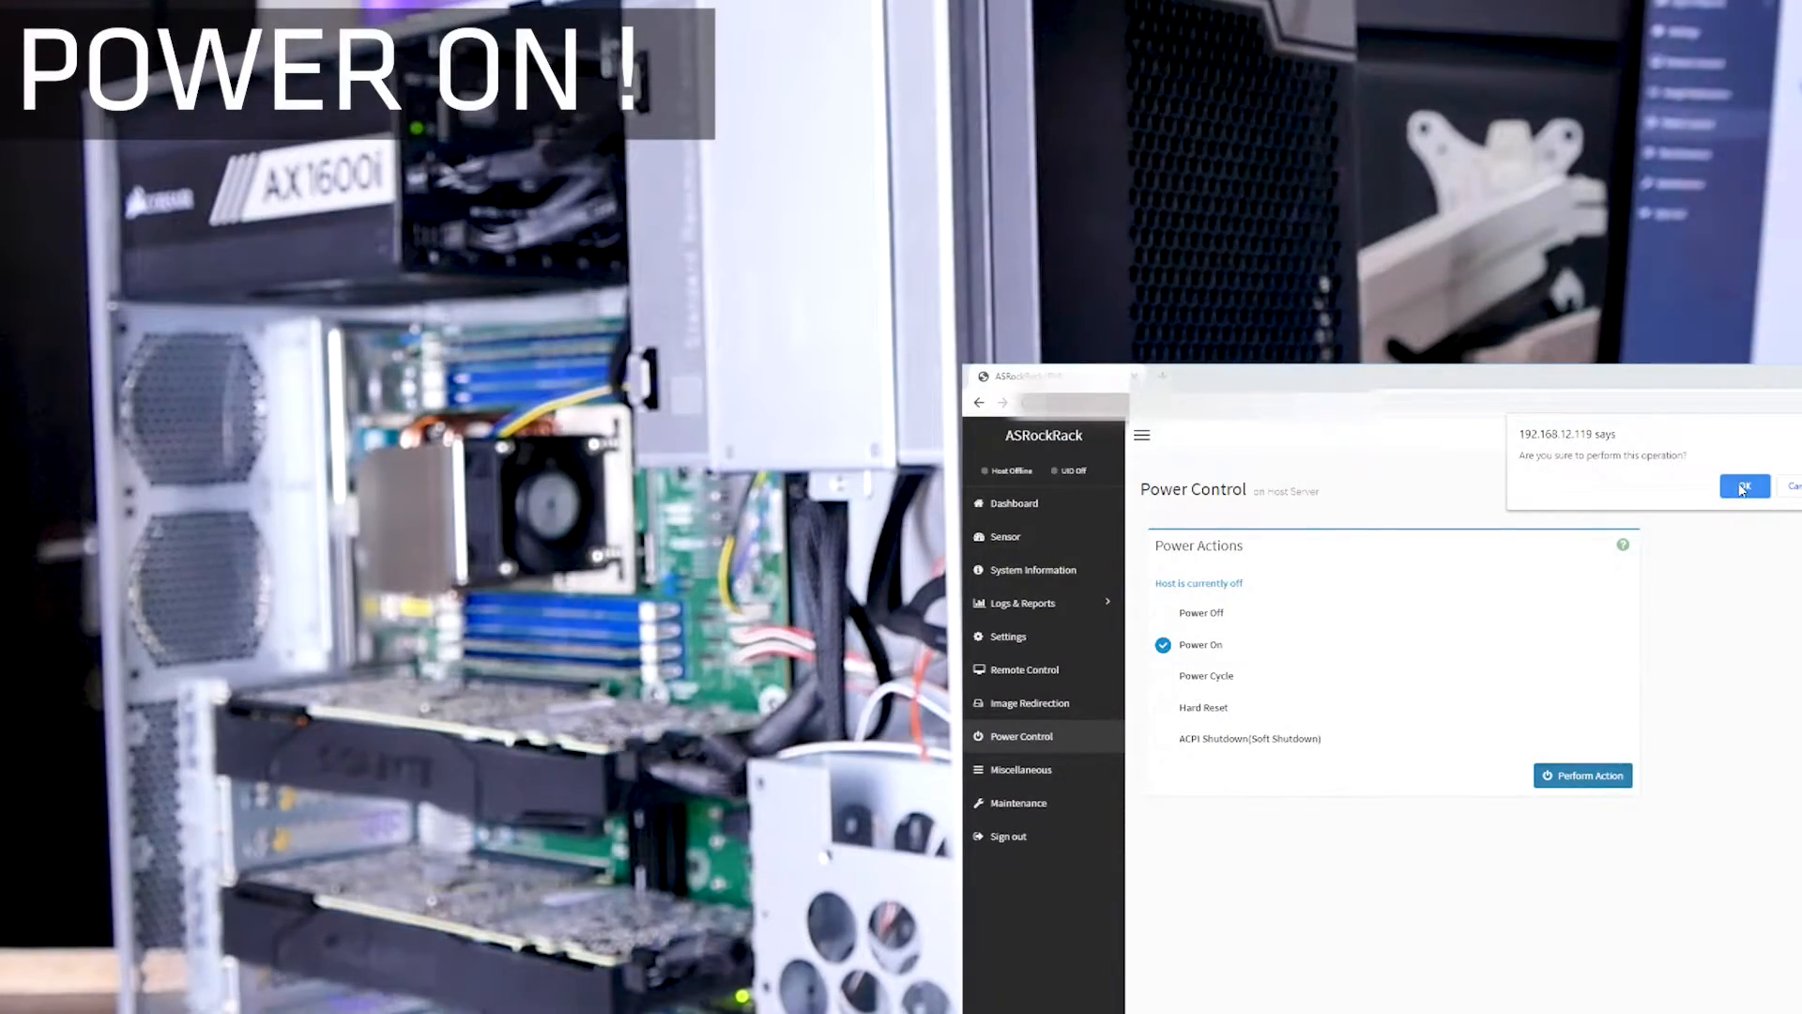
click(1745, 486)
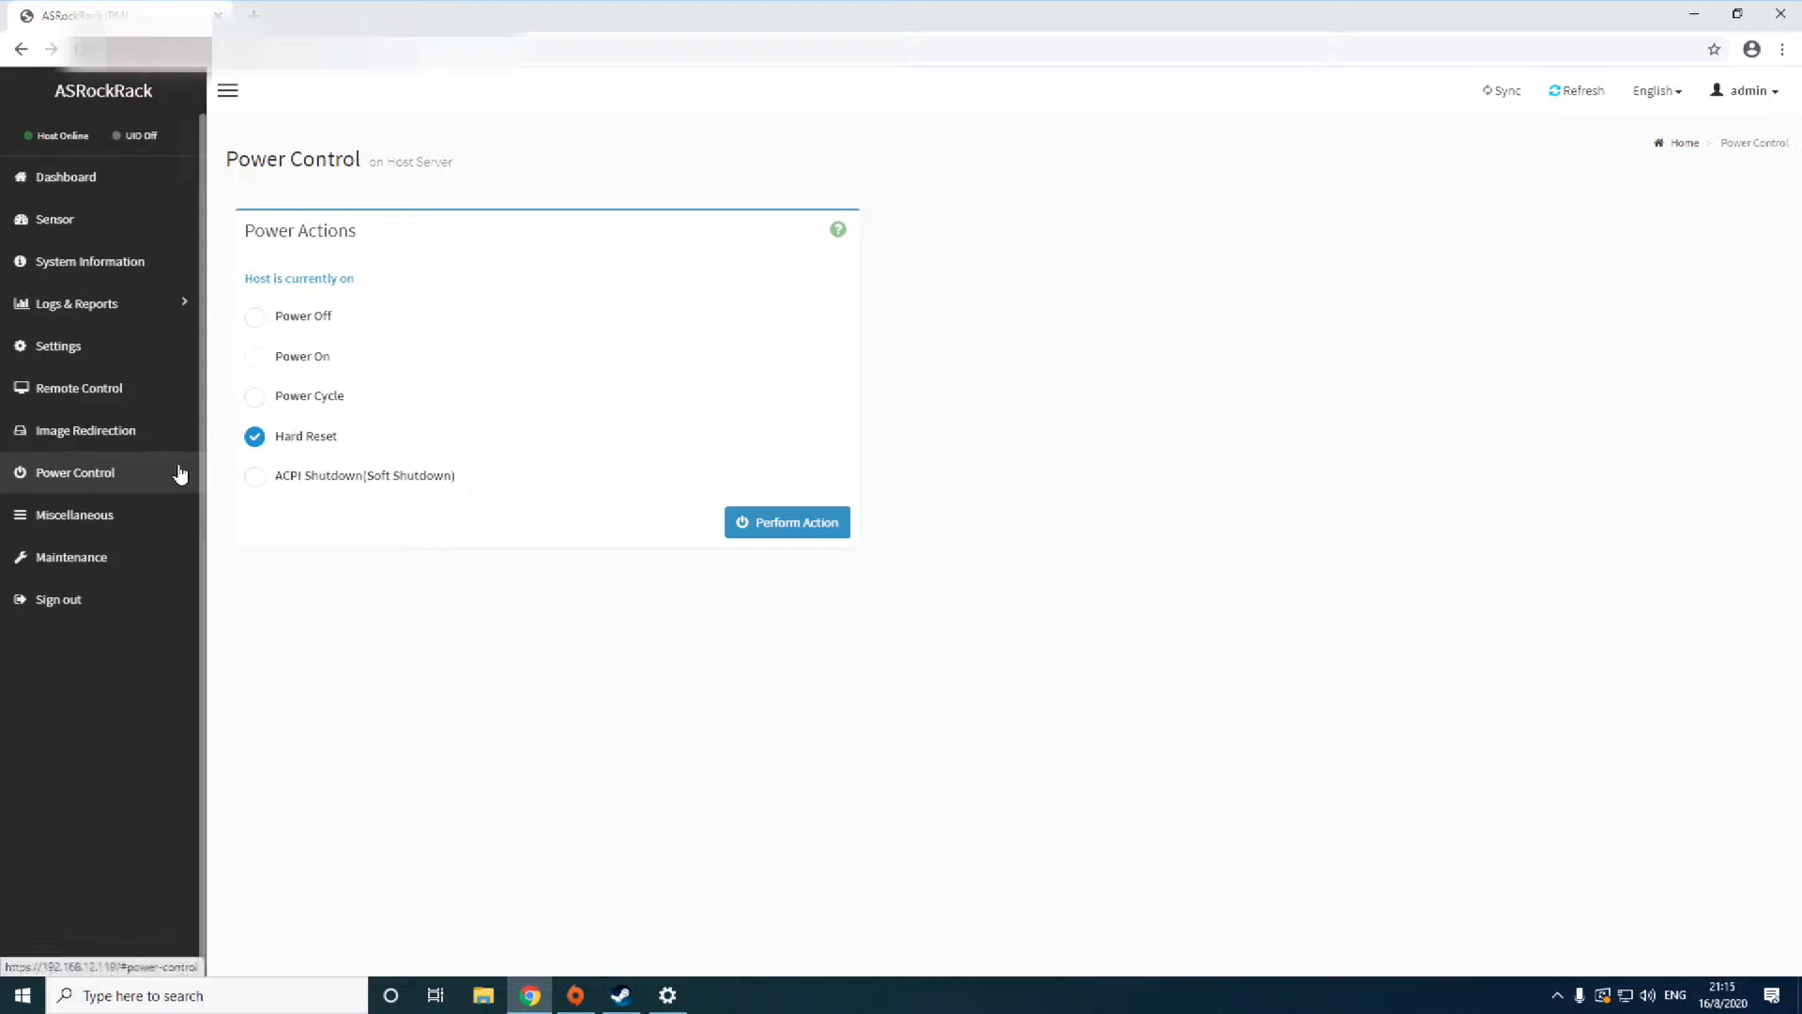
Go to Remote Control and launch the browser-based KVM console showing BIOS setup
click(78, 388)
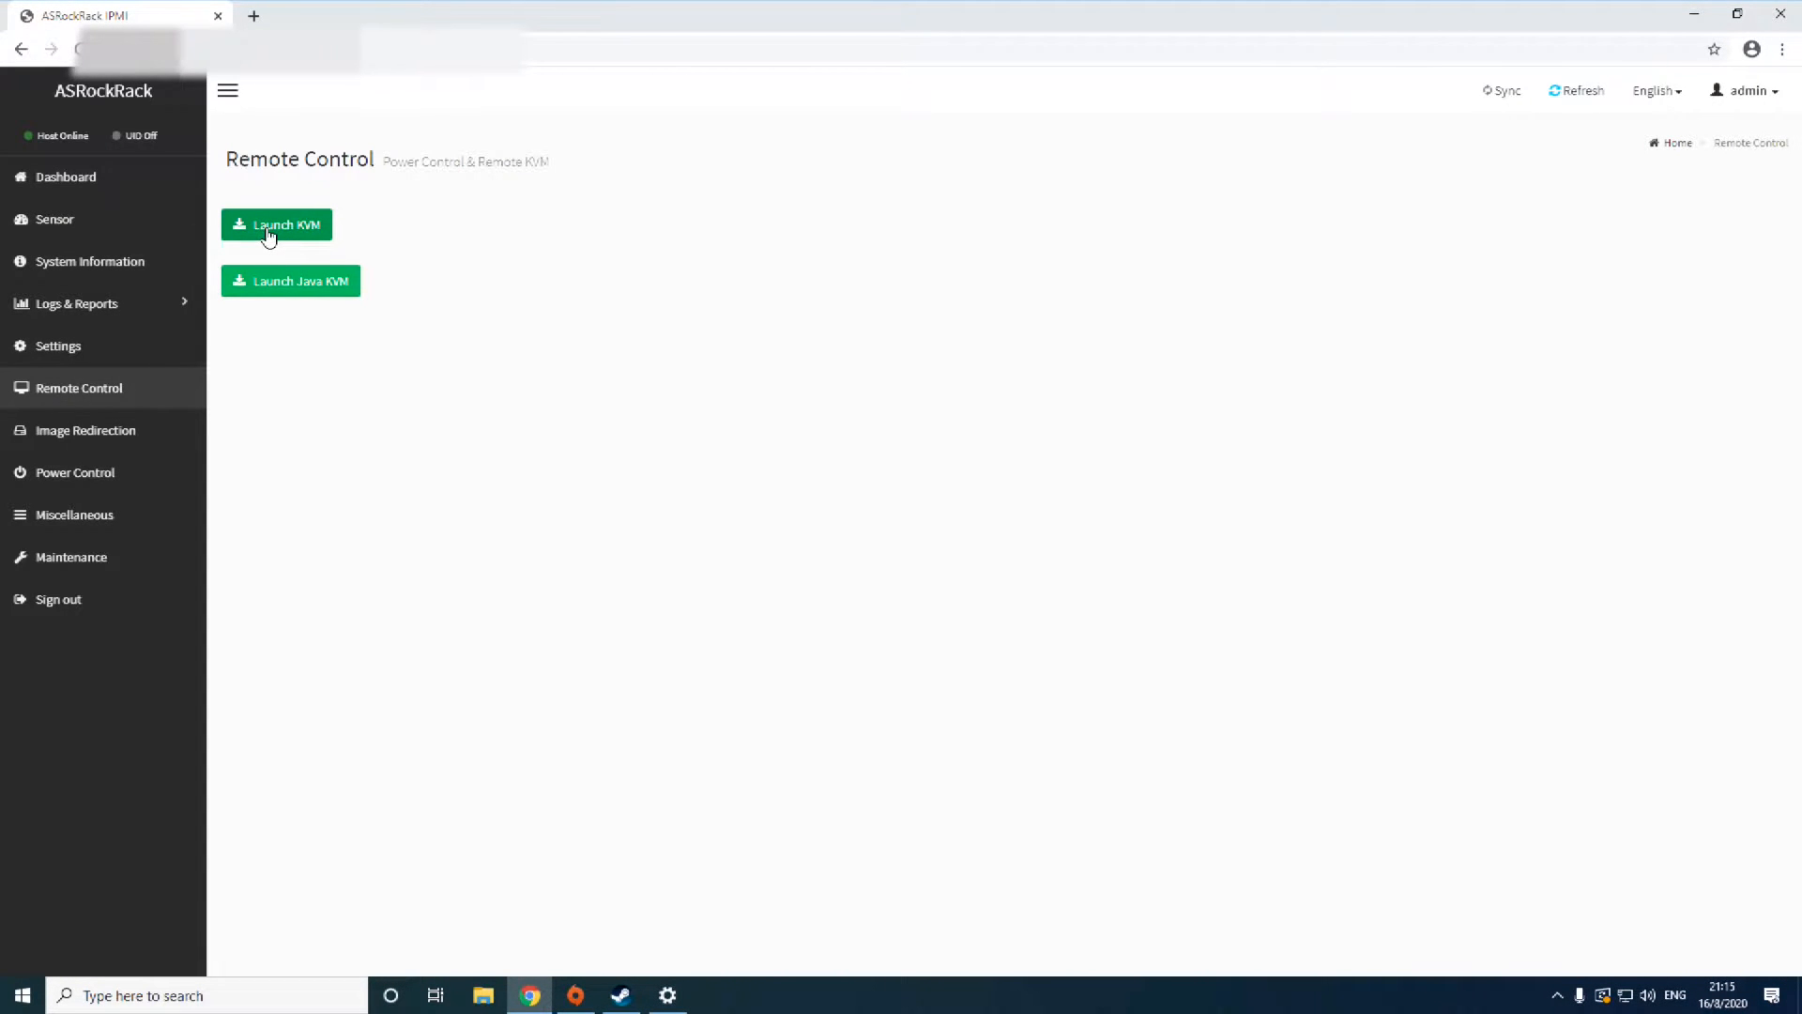
click(276, 224)
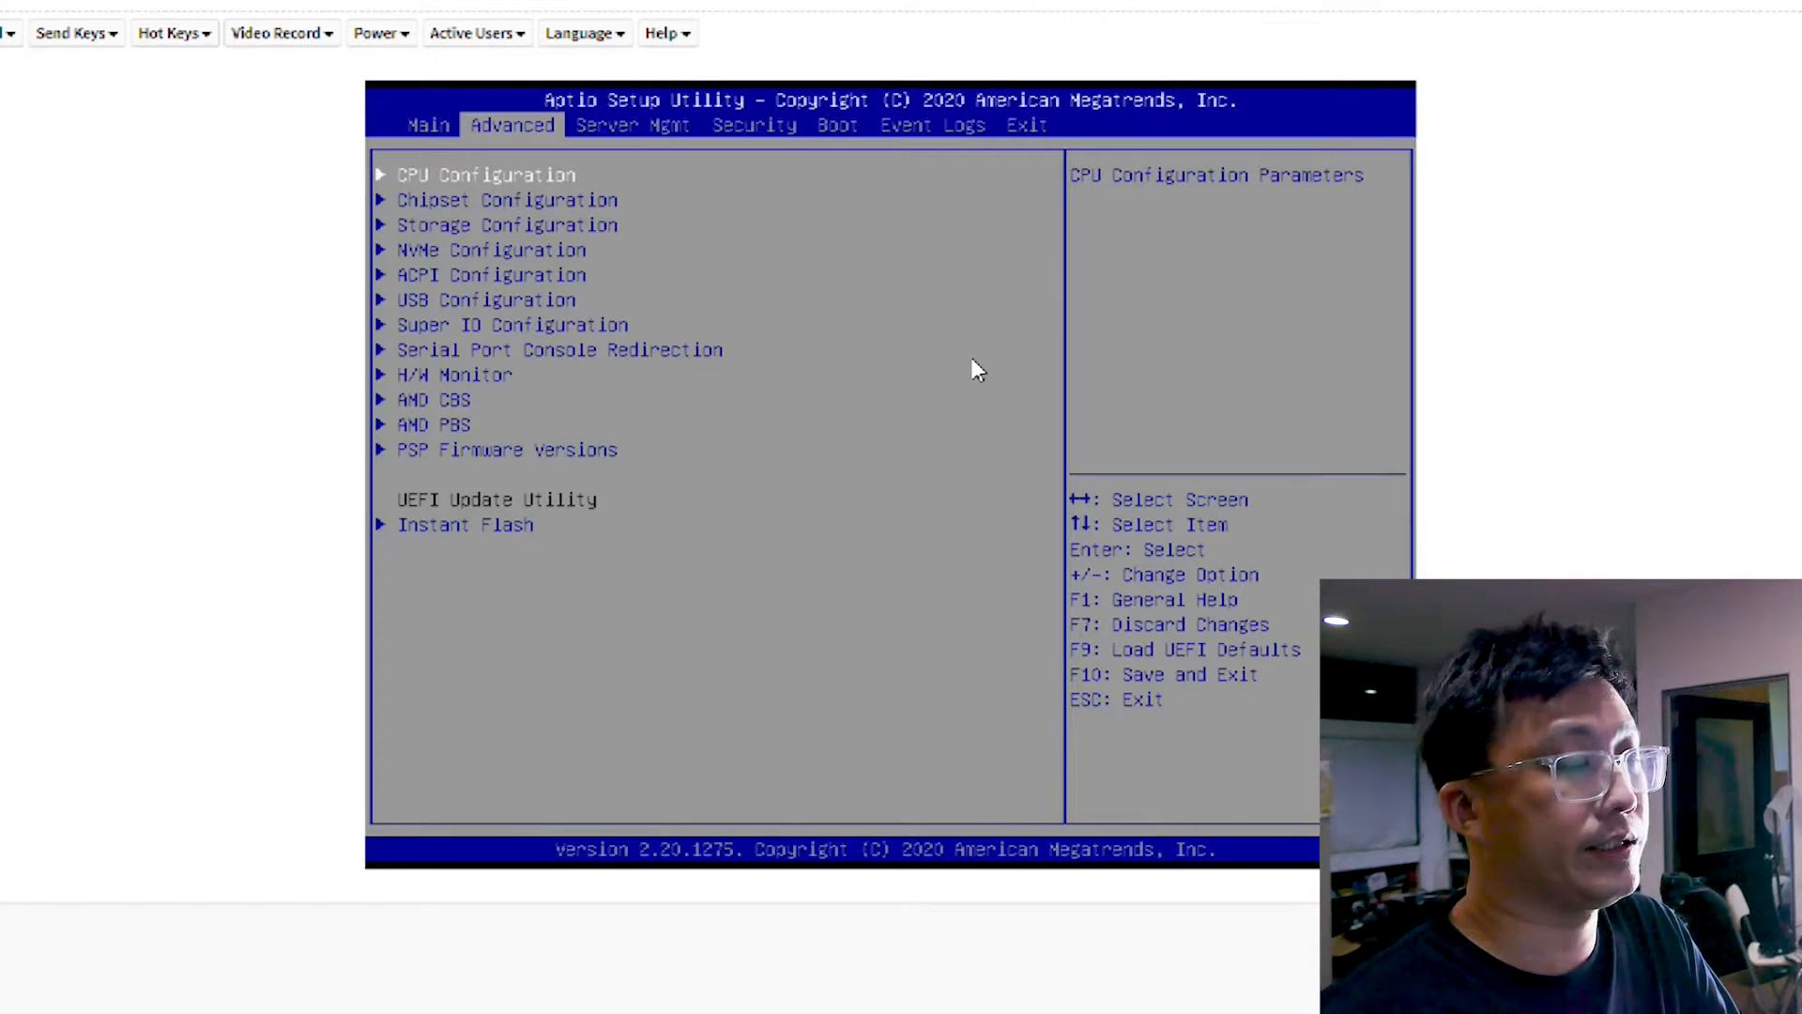
Switch to the Aptio Main tab listing firmware version, EPYC processor and memory
click(428, 125)
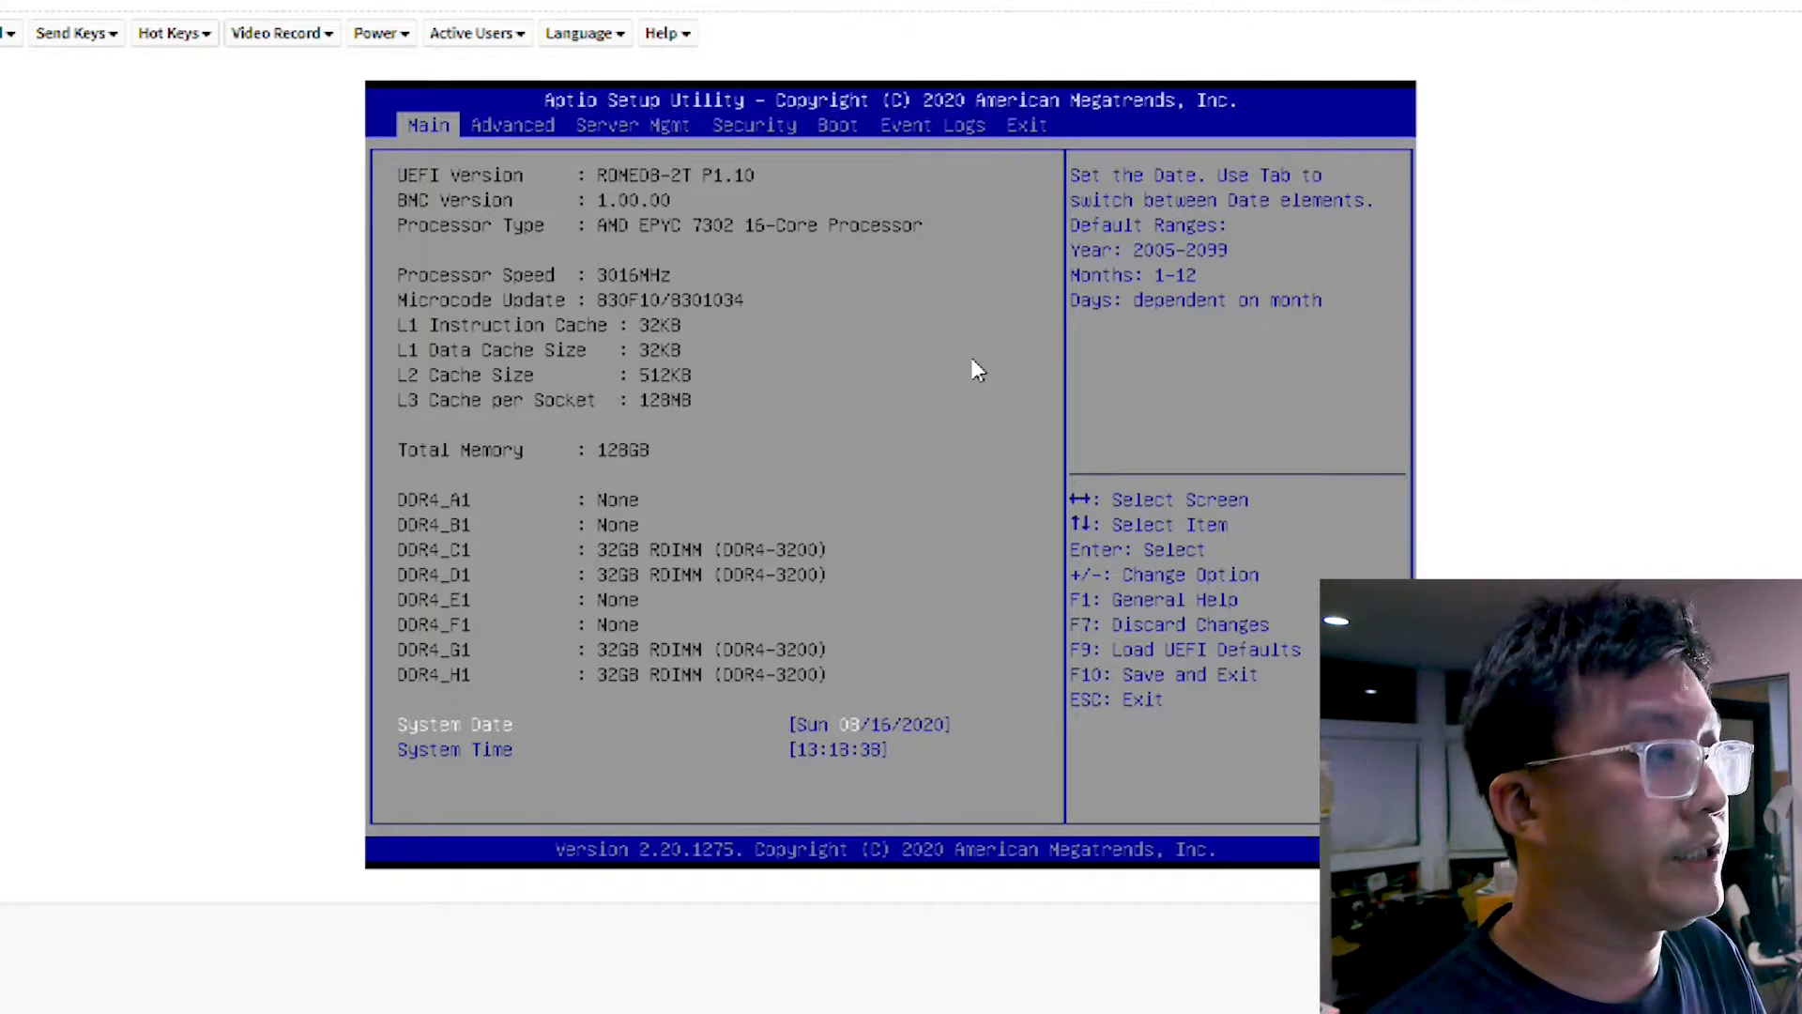
Browse Advanced items: Storage Configuration, NVMe, Hardware Monitor and AMD PBS
click(753, 124)
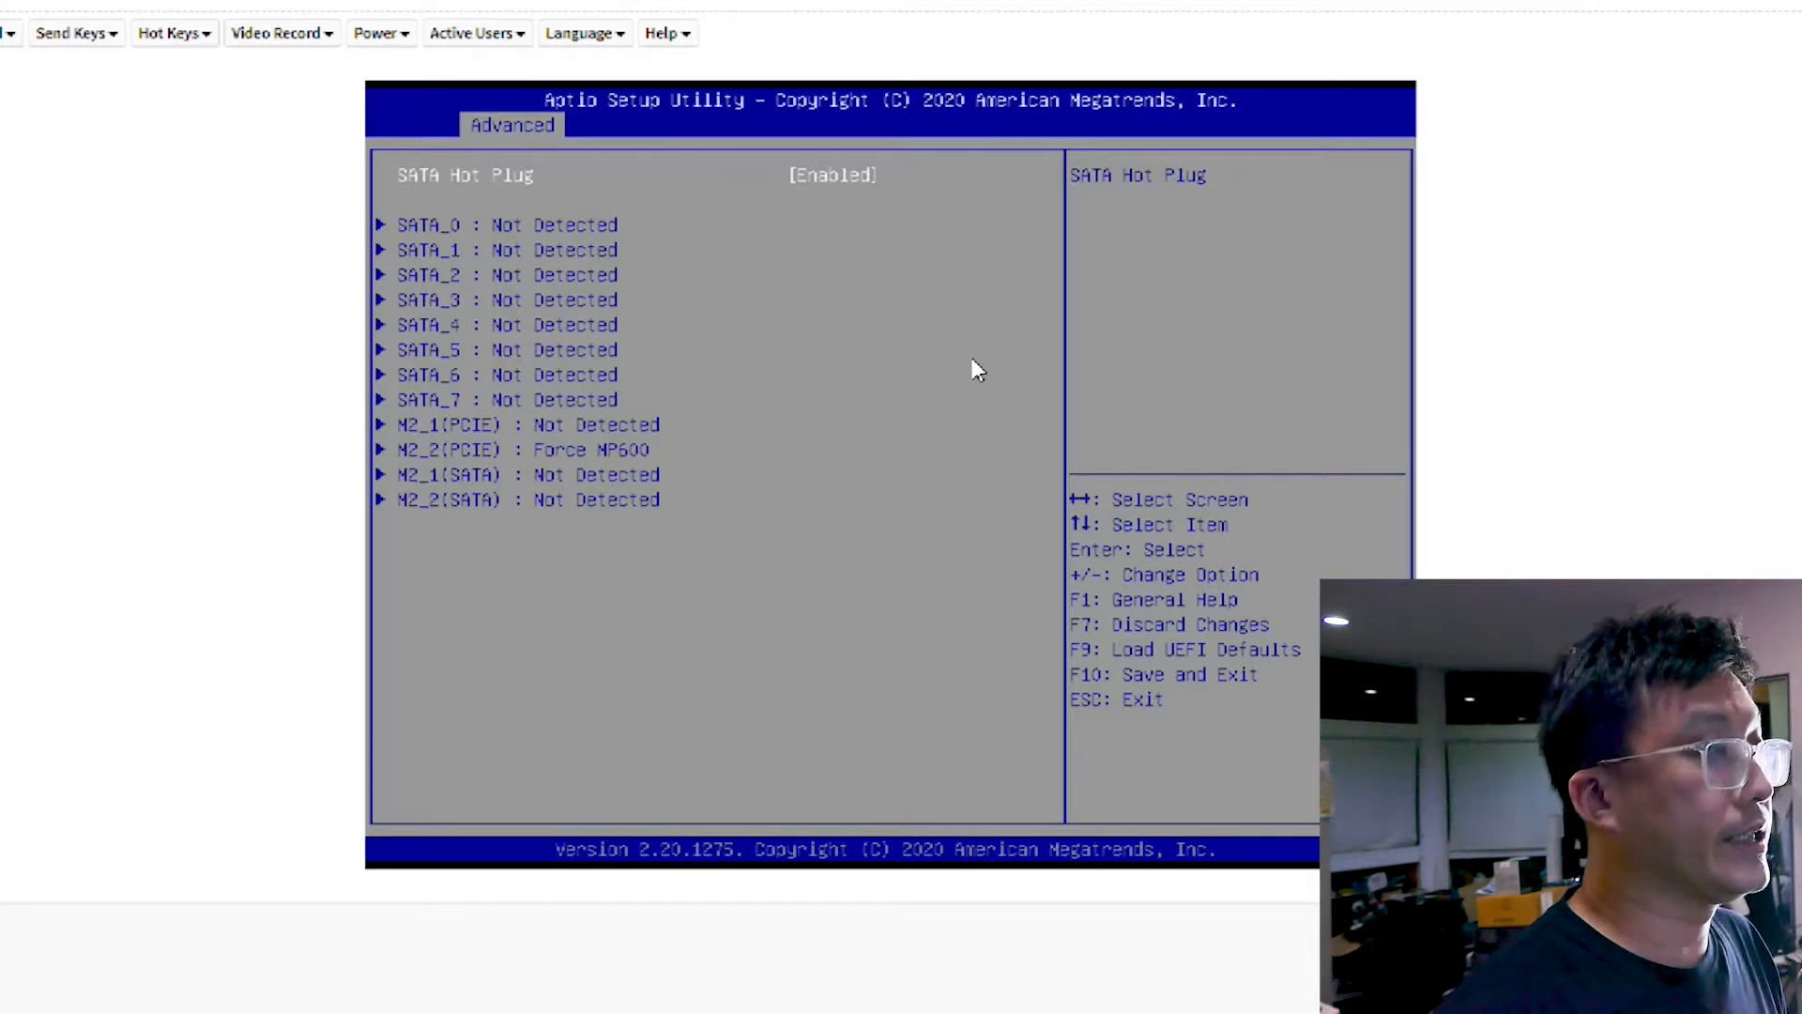
key(Escape)
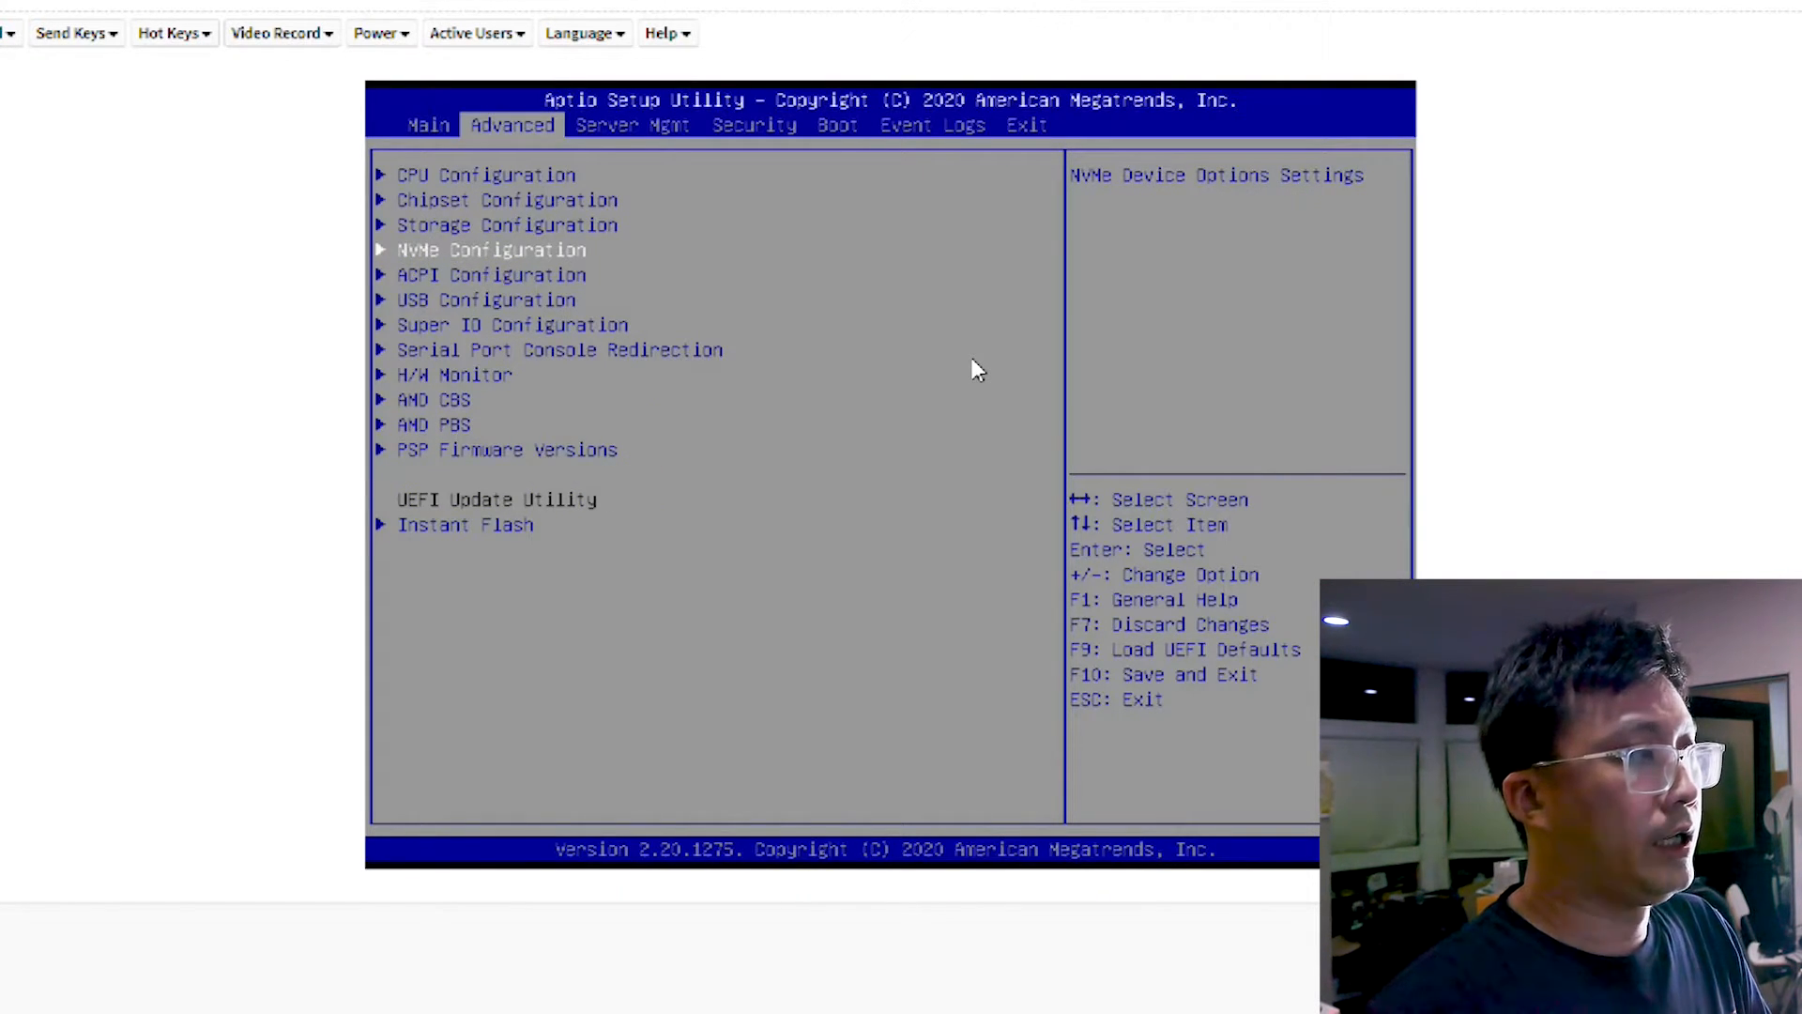
click(498, 250)
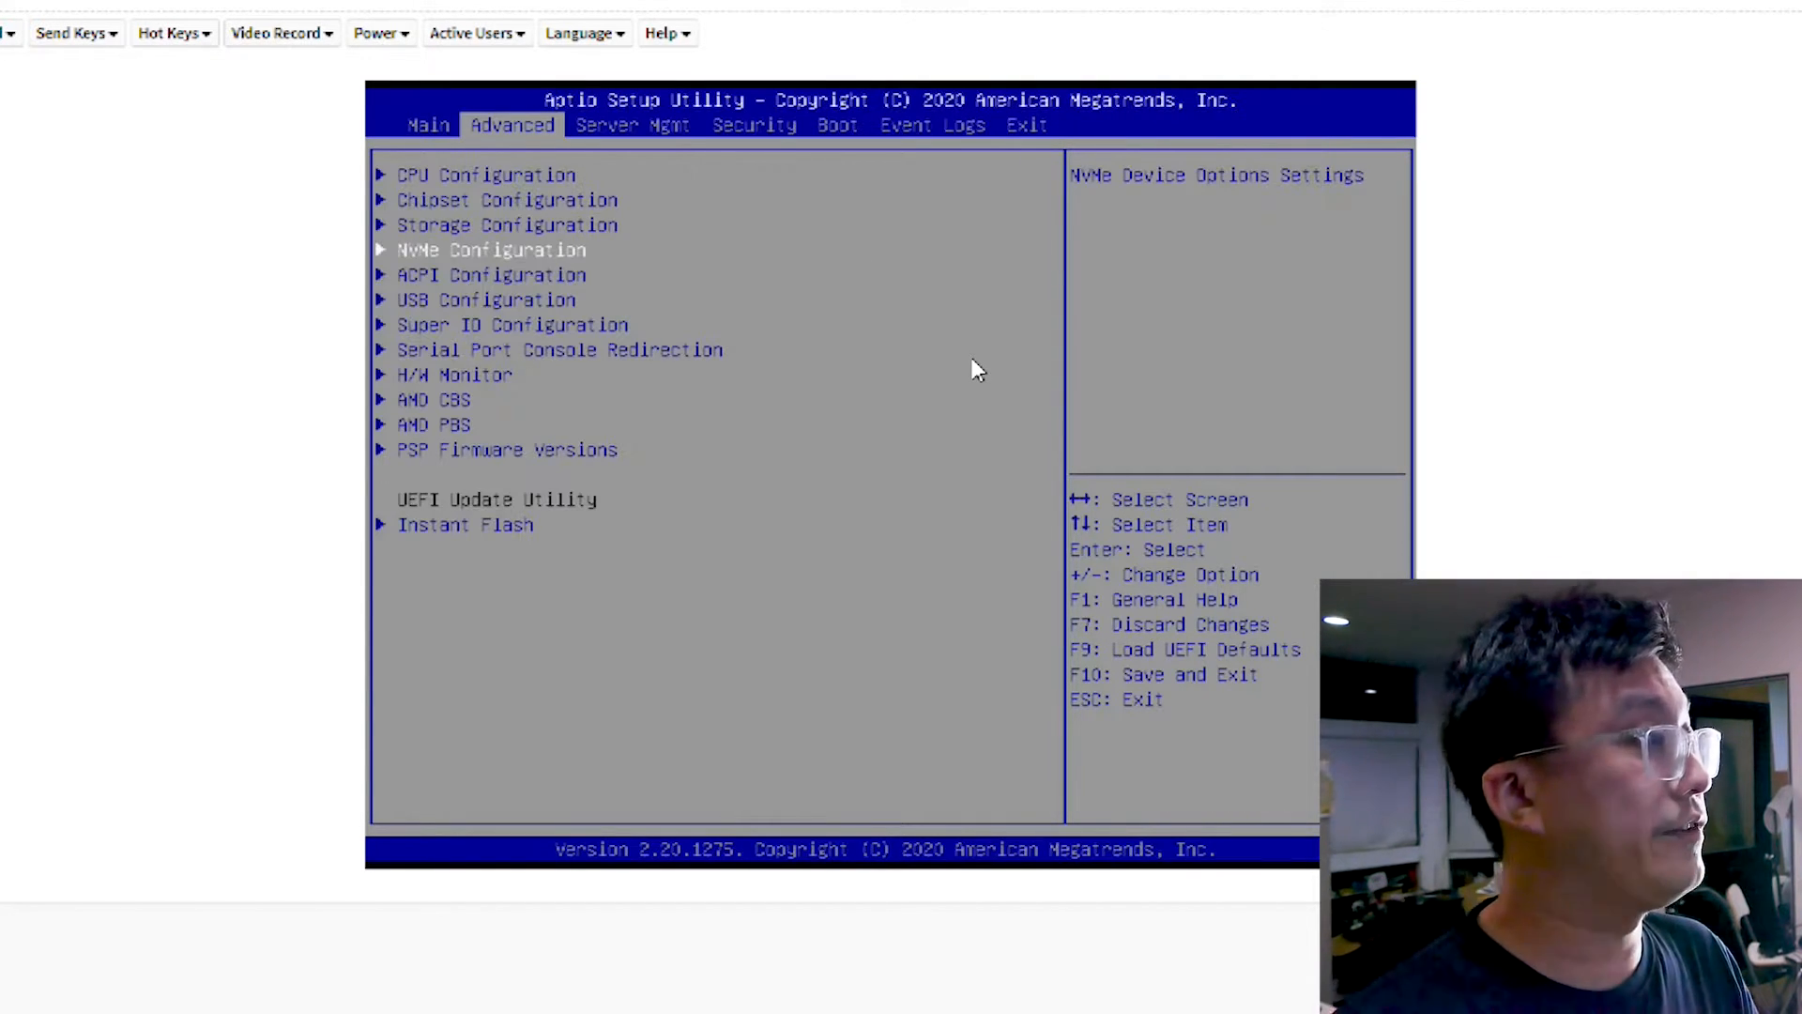
key(Down)
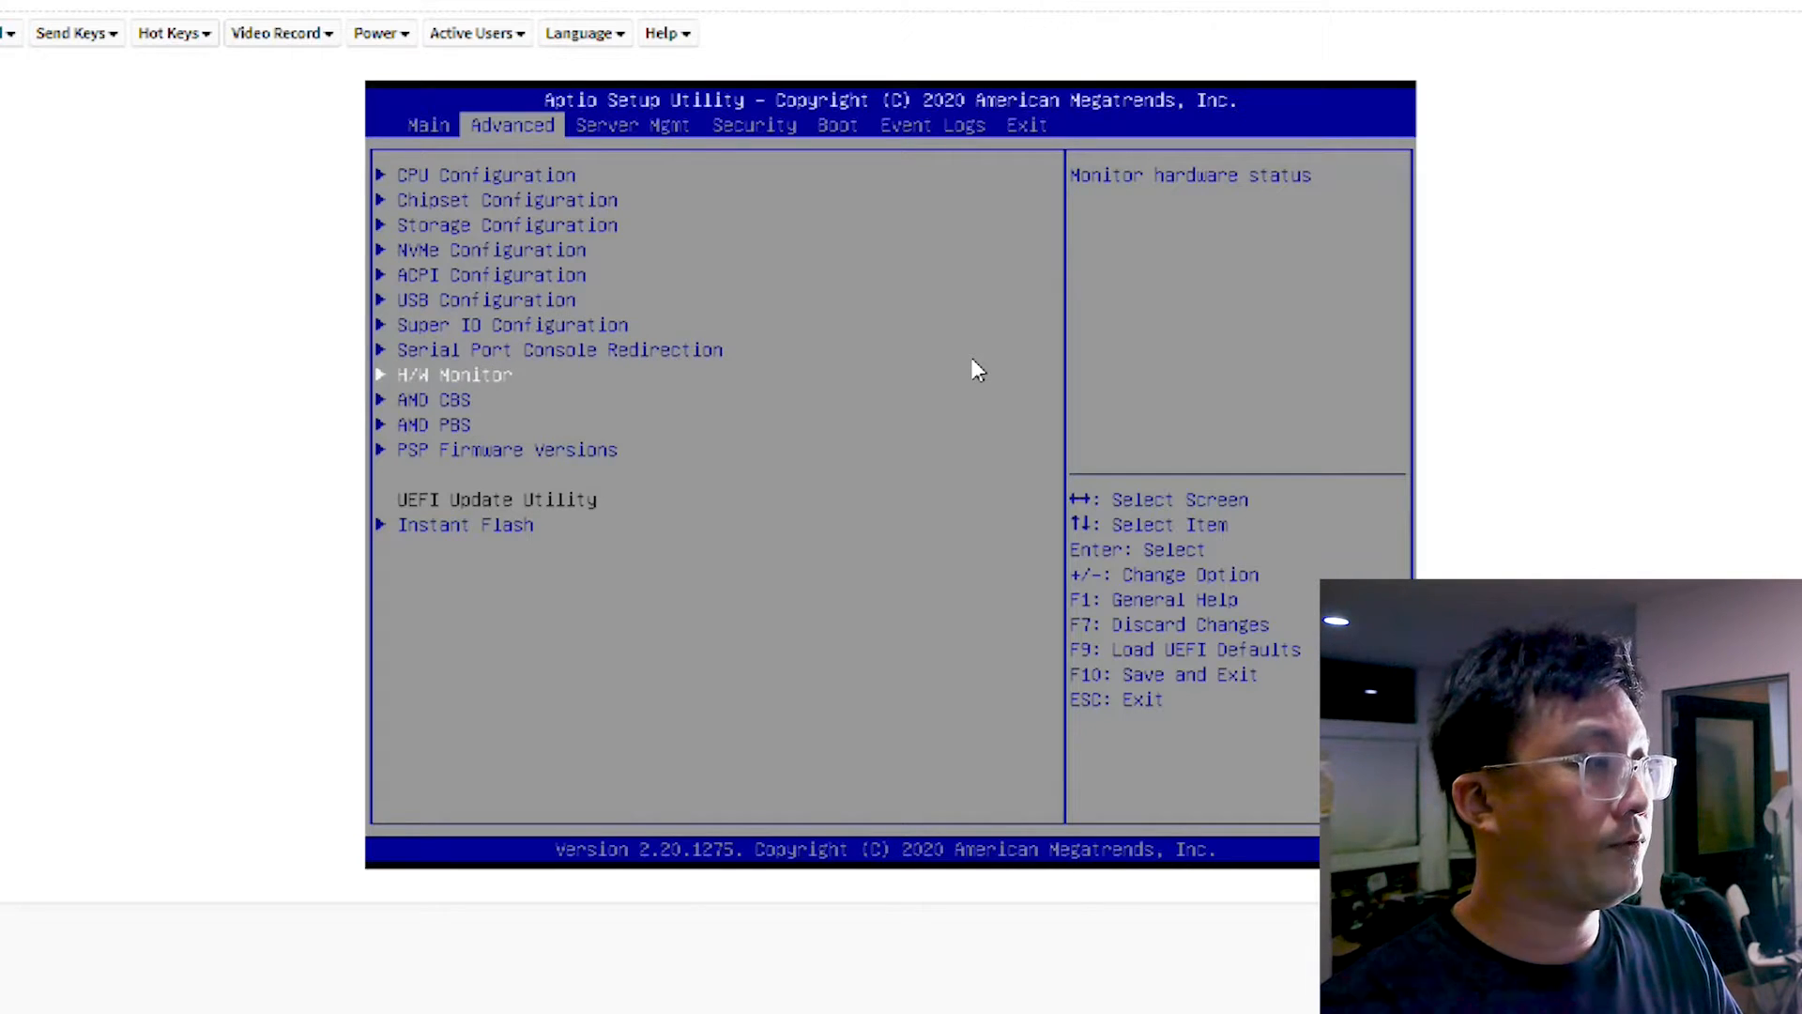
click(451, 374)
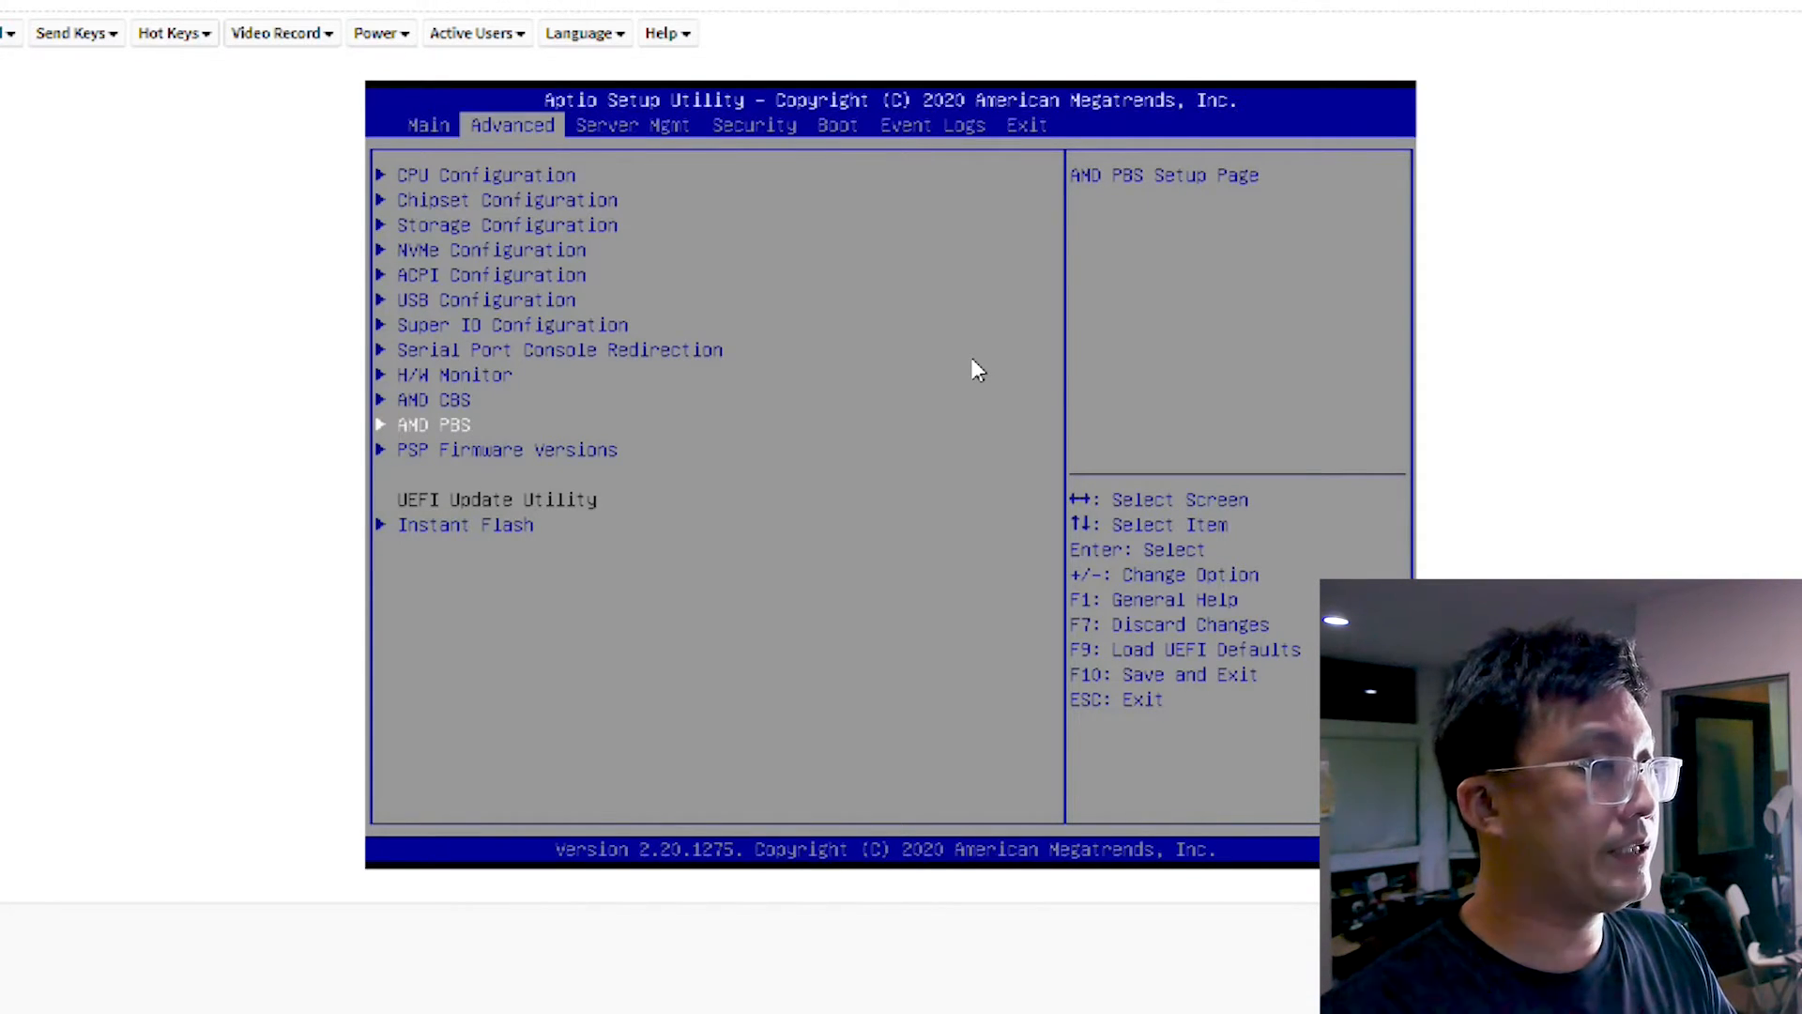
View the Event Logs tab, then choose Discard Changes and Exit on the Exit tab
click(631, 124)
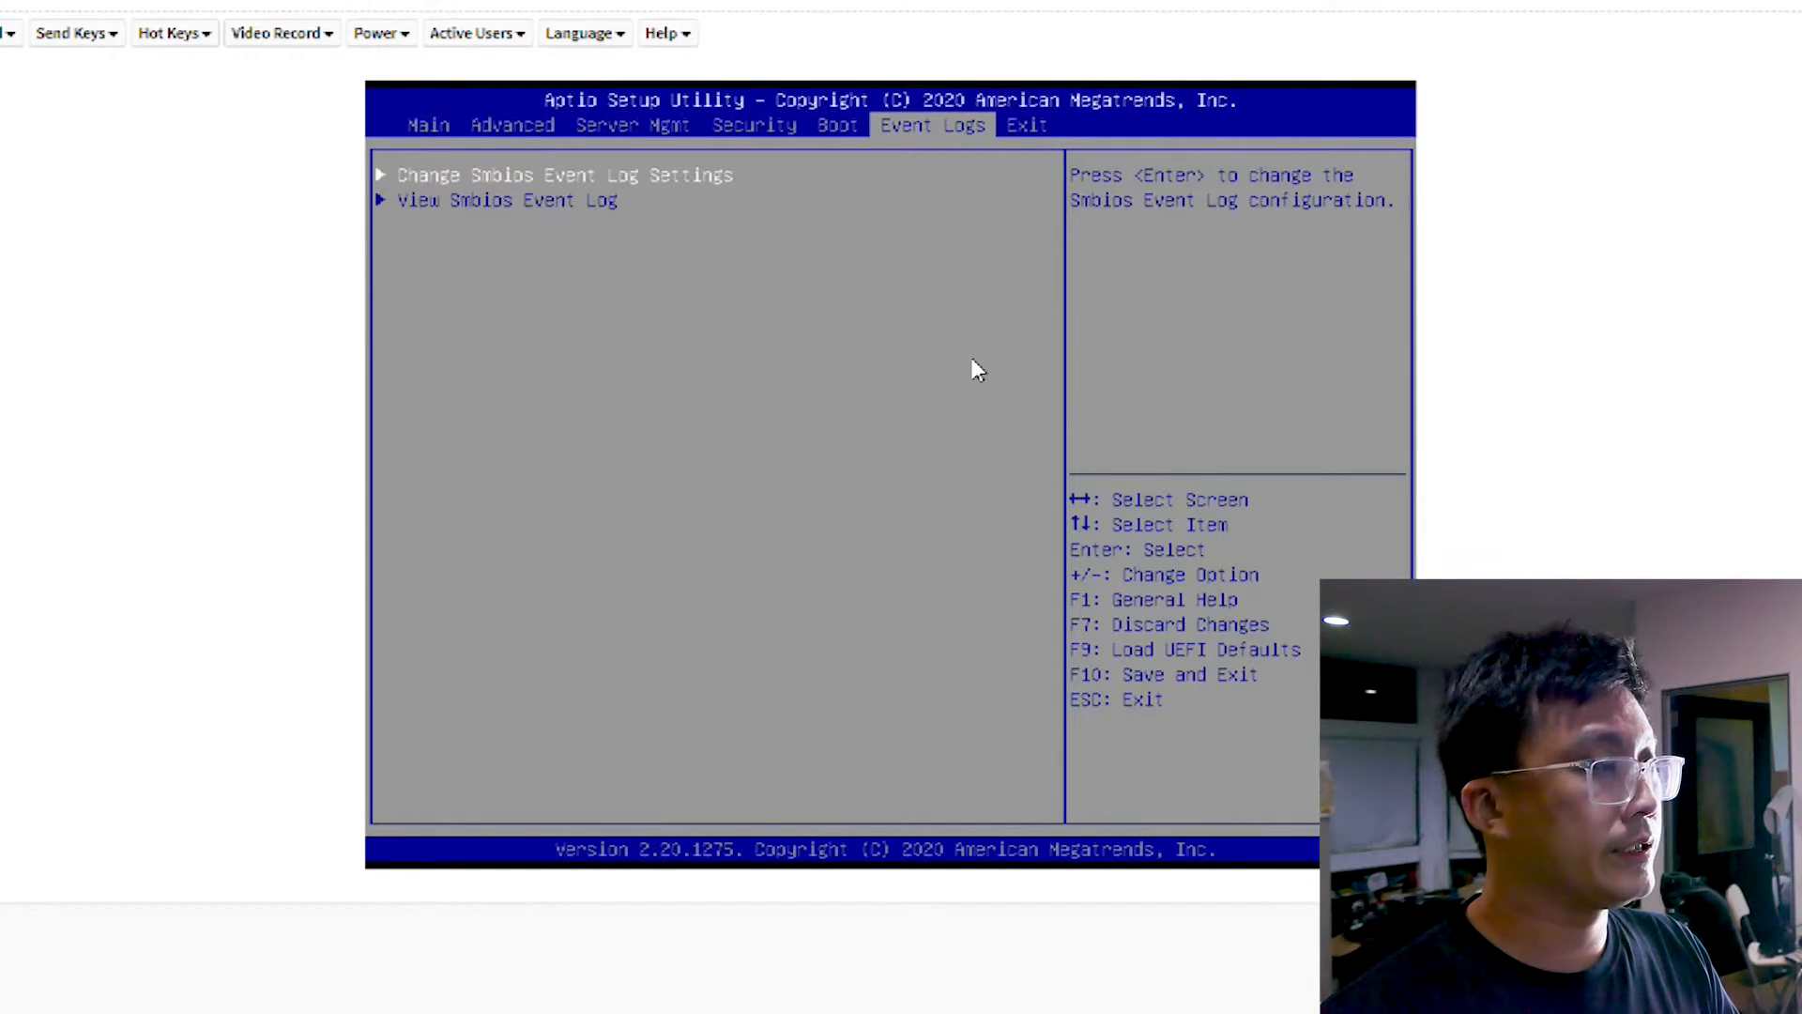
click(1025, 123)
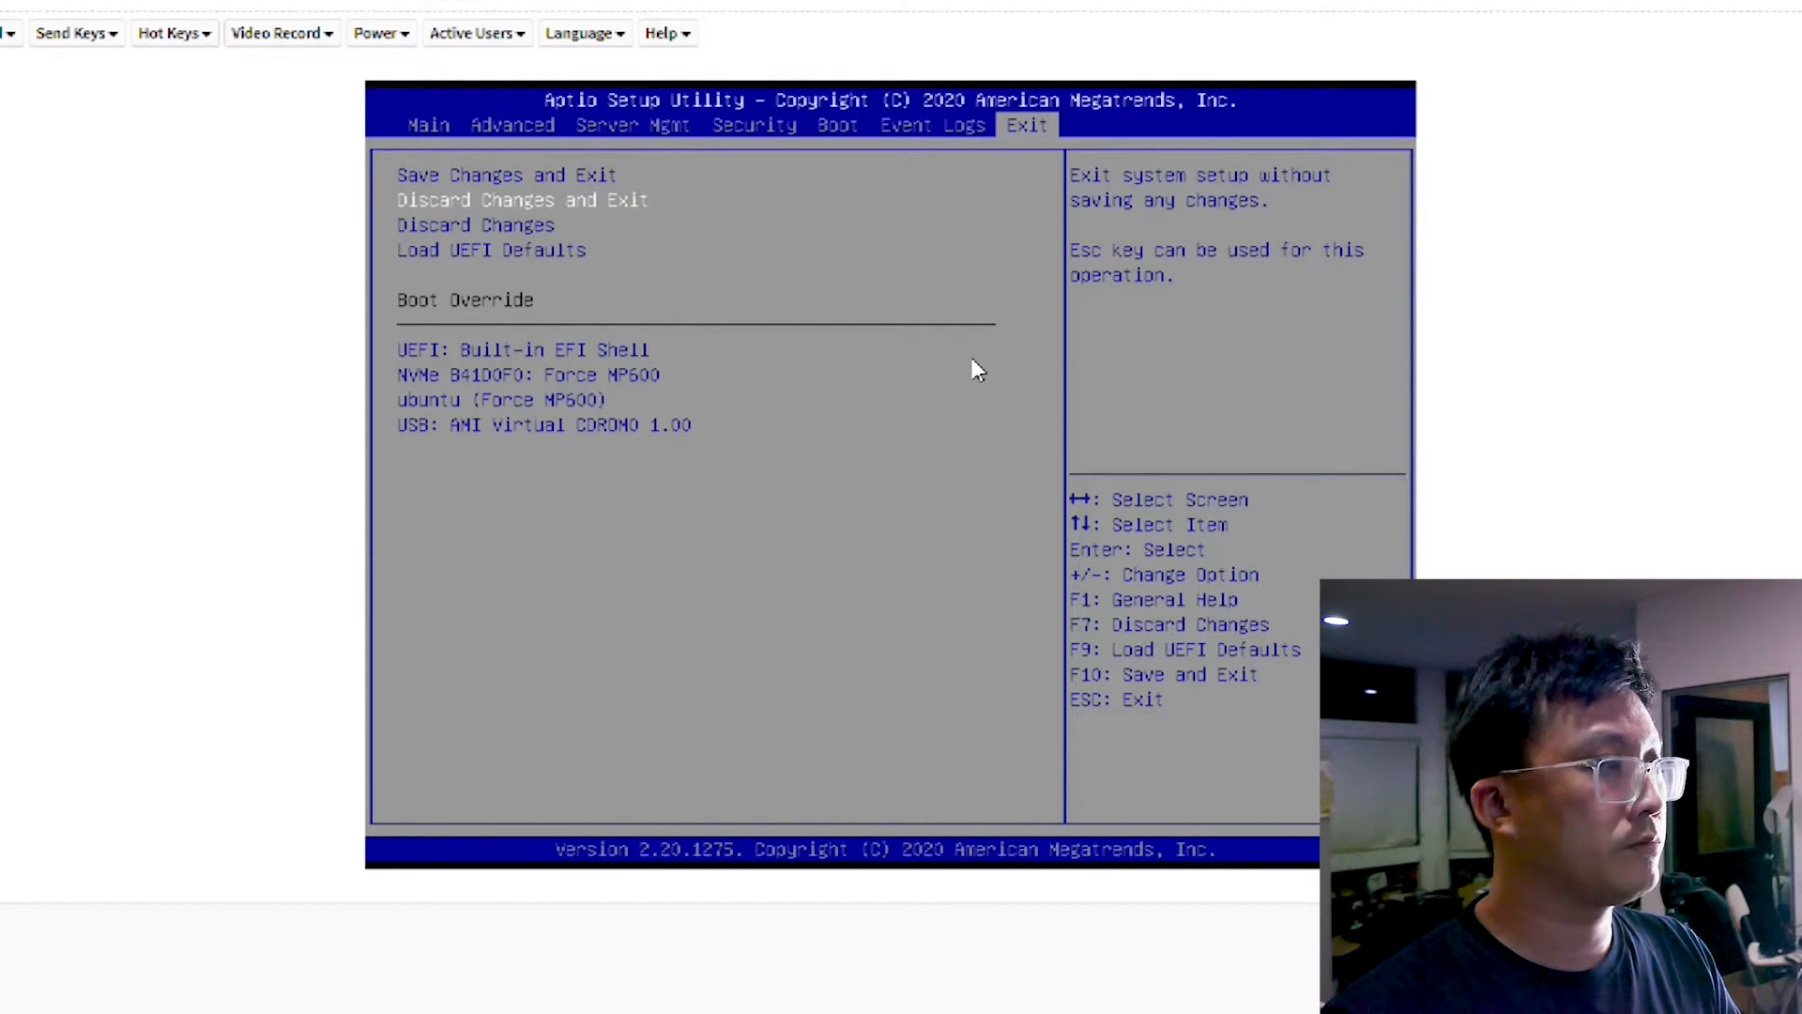
click(519, 199)
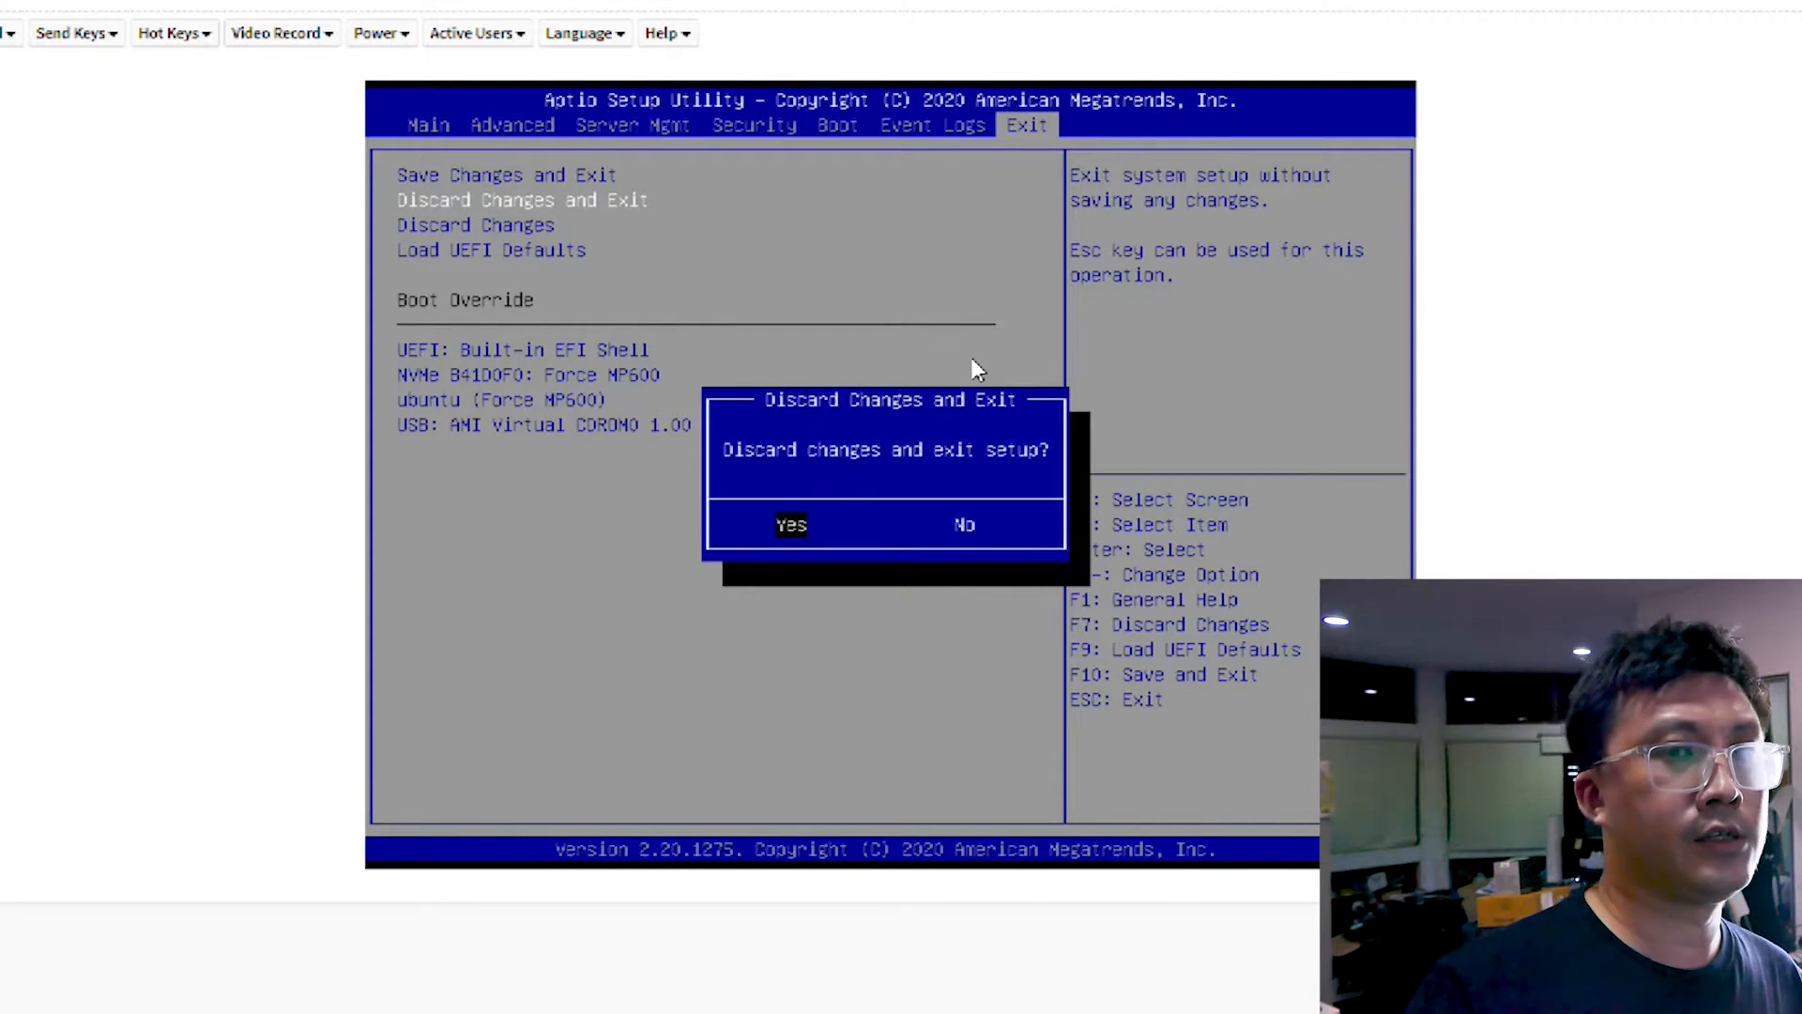
Answer Yes to Discard Changes and Exit so the server boots into Ubuntu
click(793, 524)
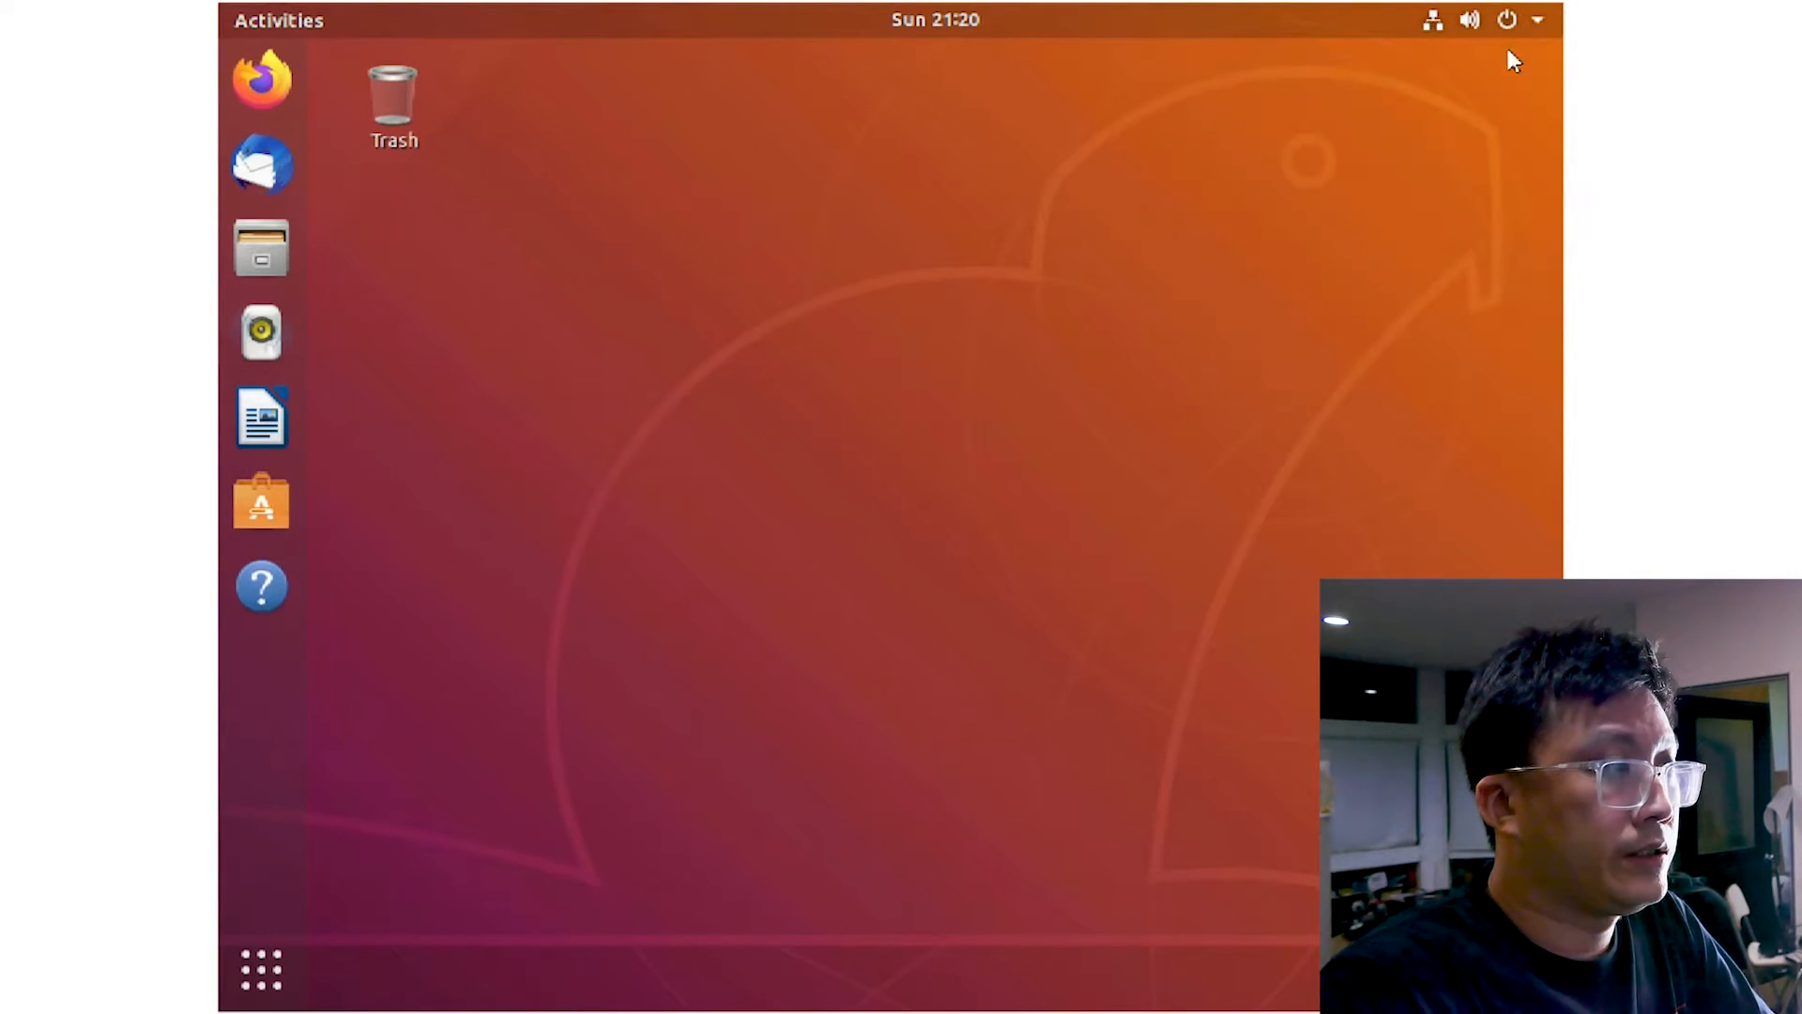
Run nvidia-smi in a new Terminal and move the window up and left
text(sdm)
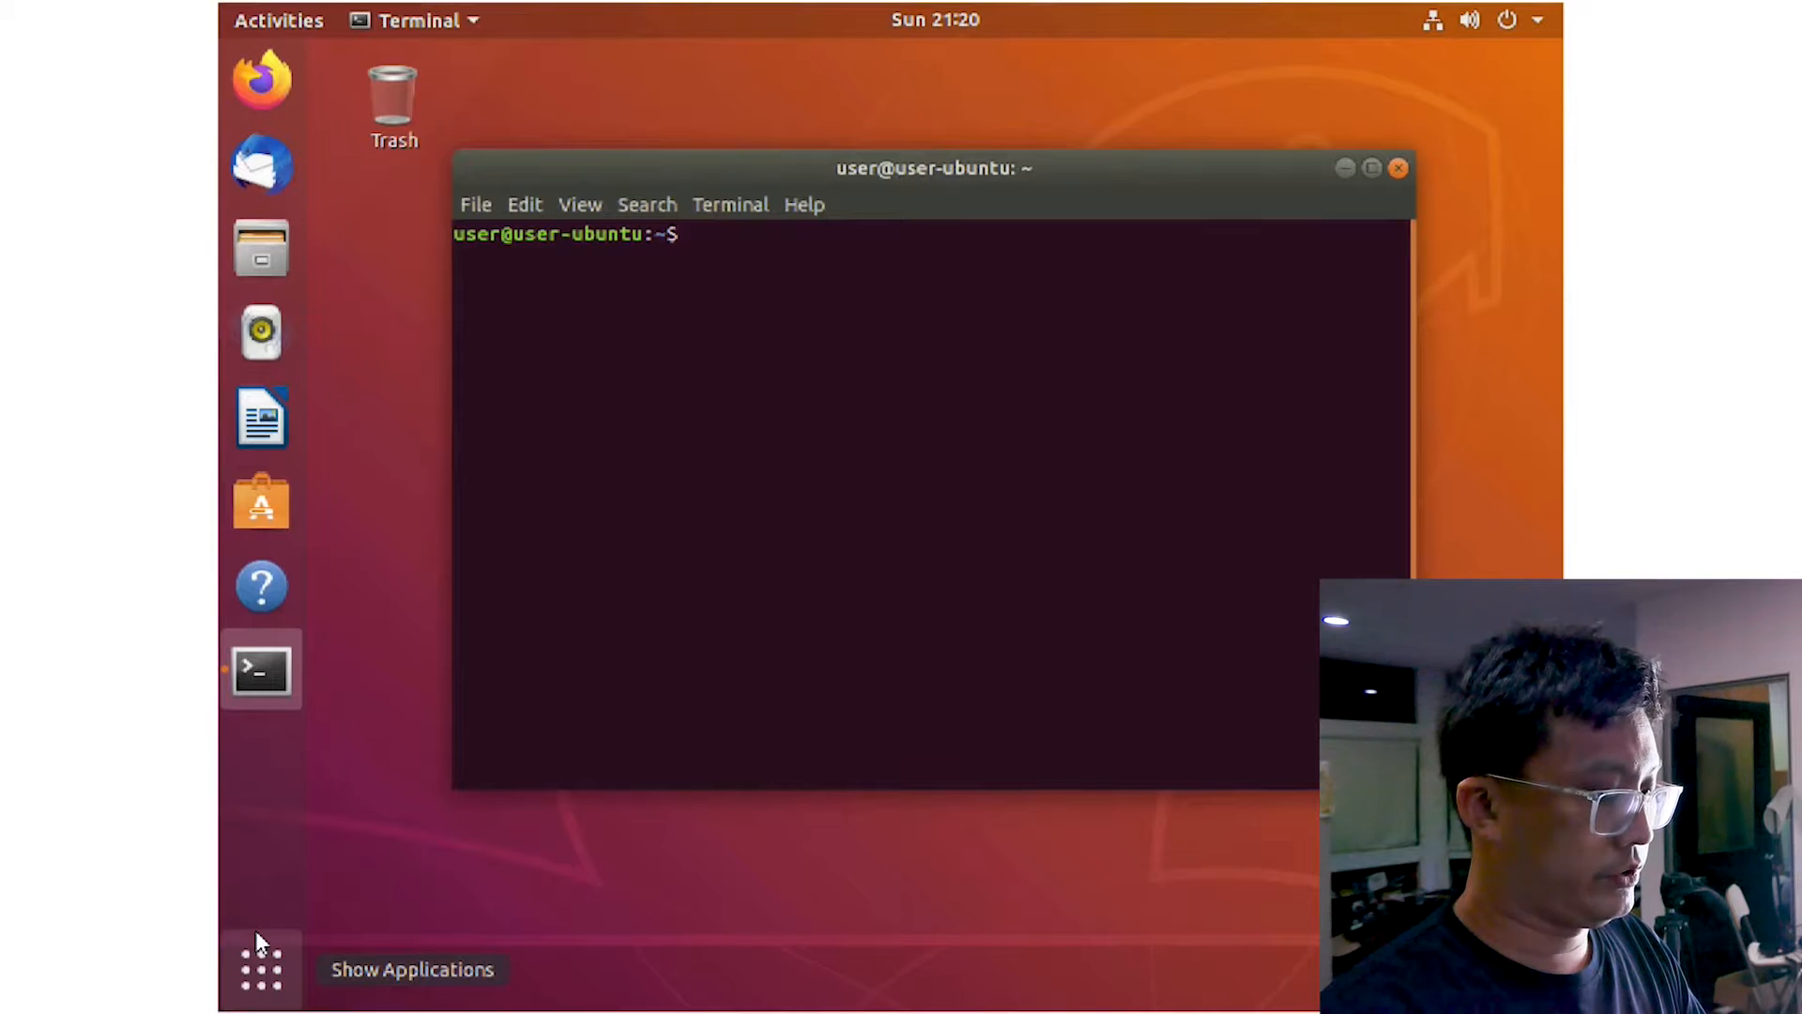
text(nvidia)
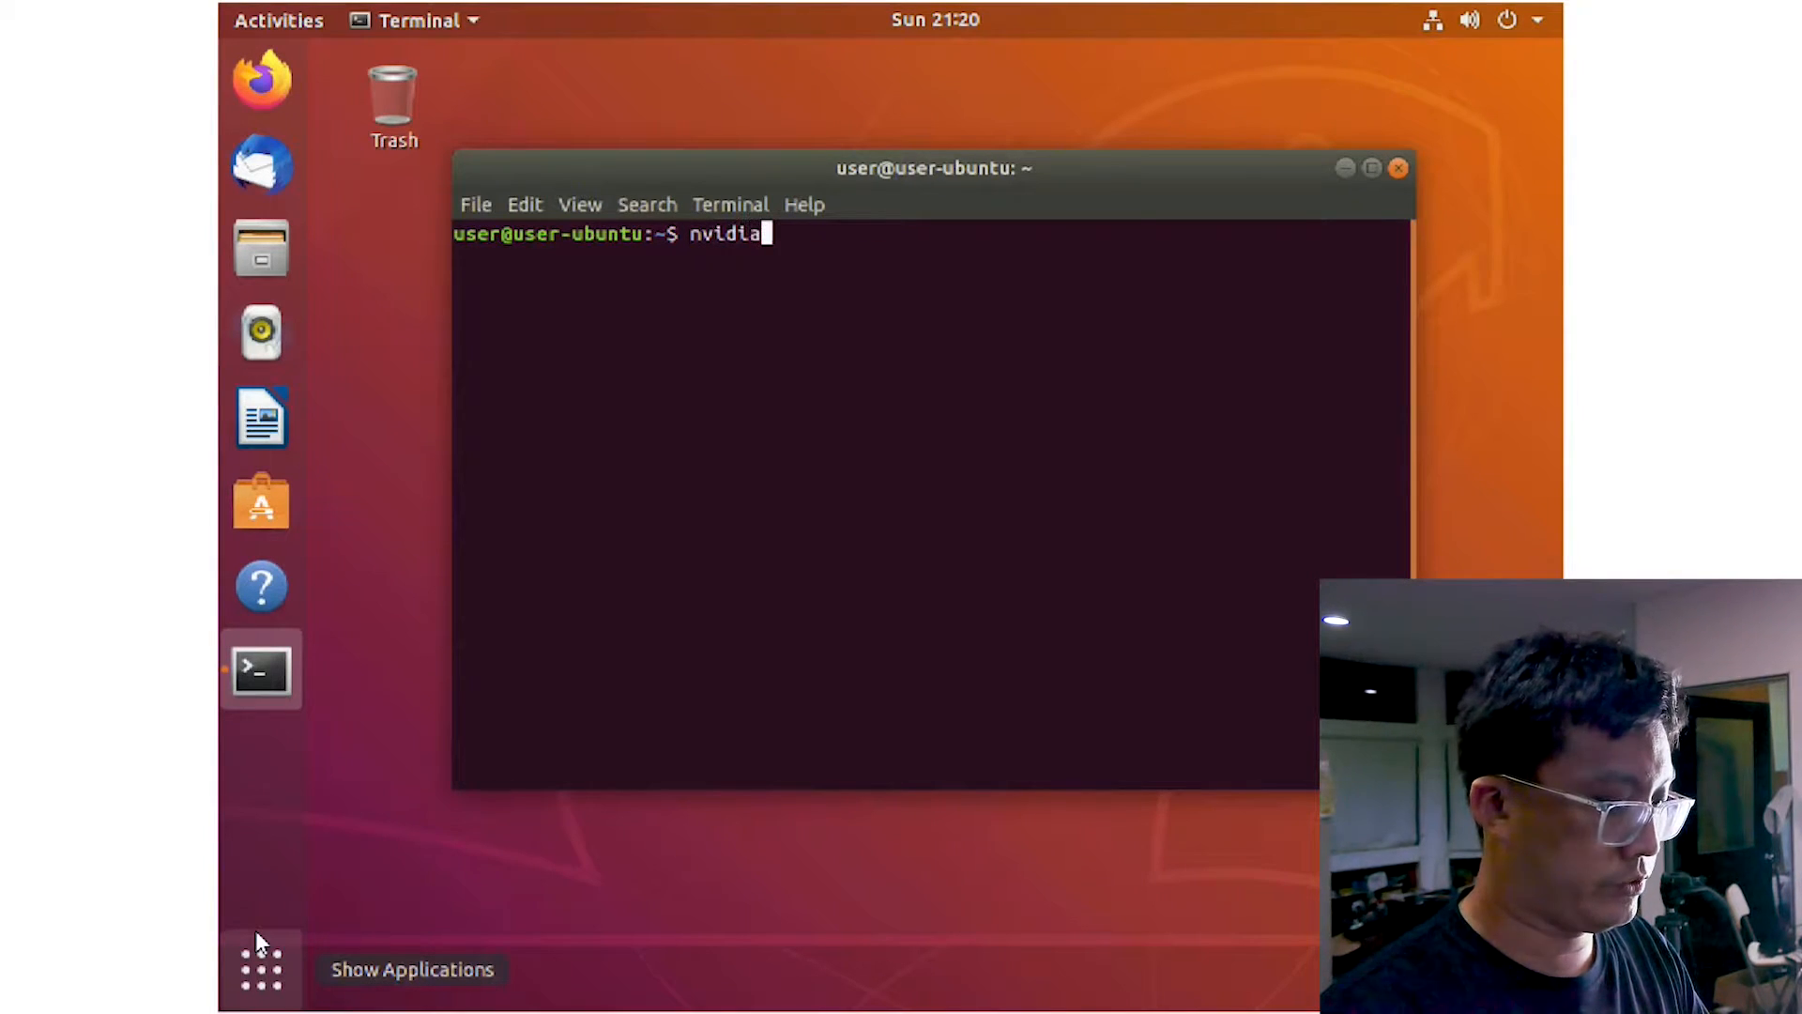
text(-smi)
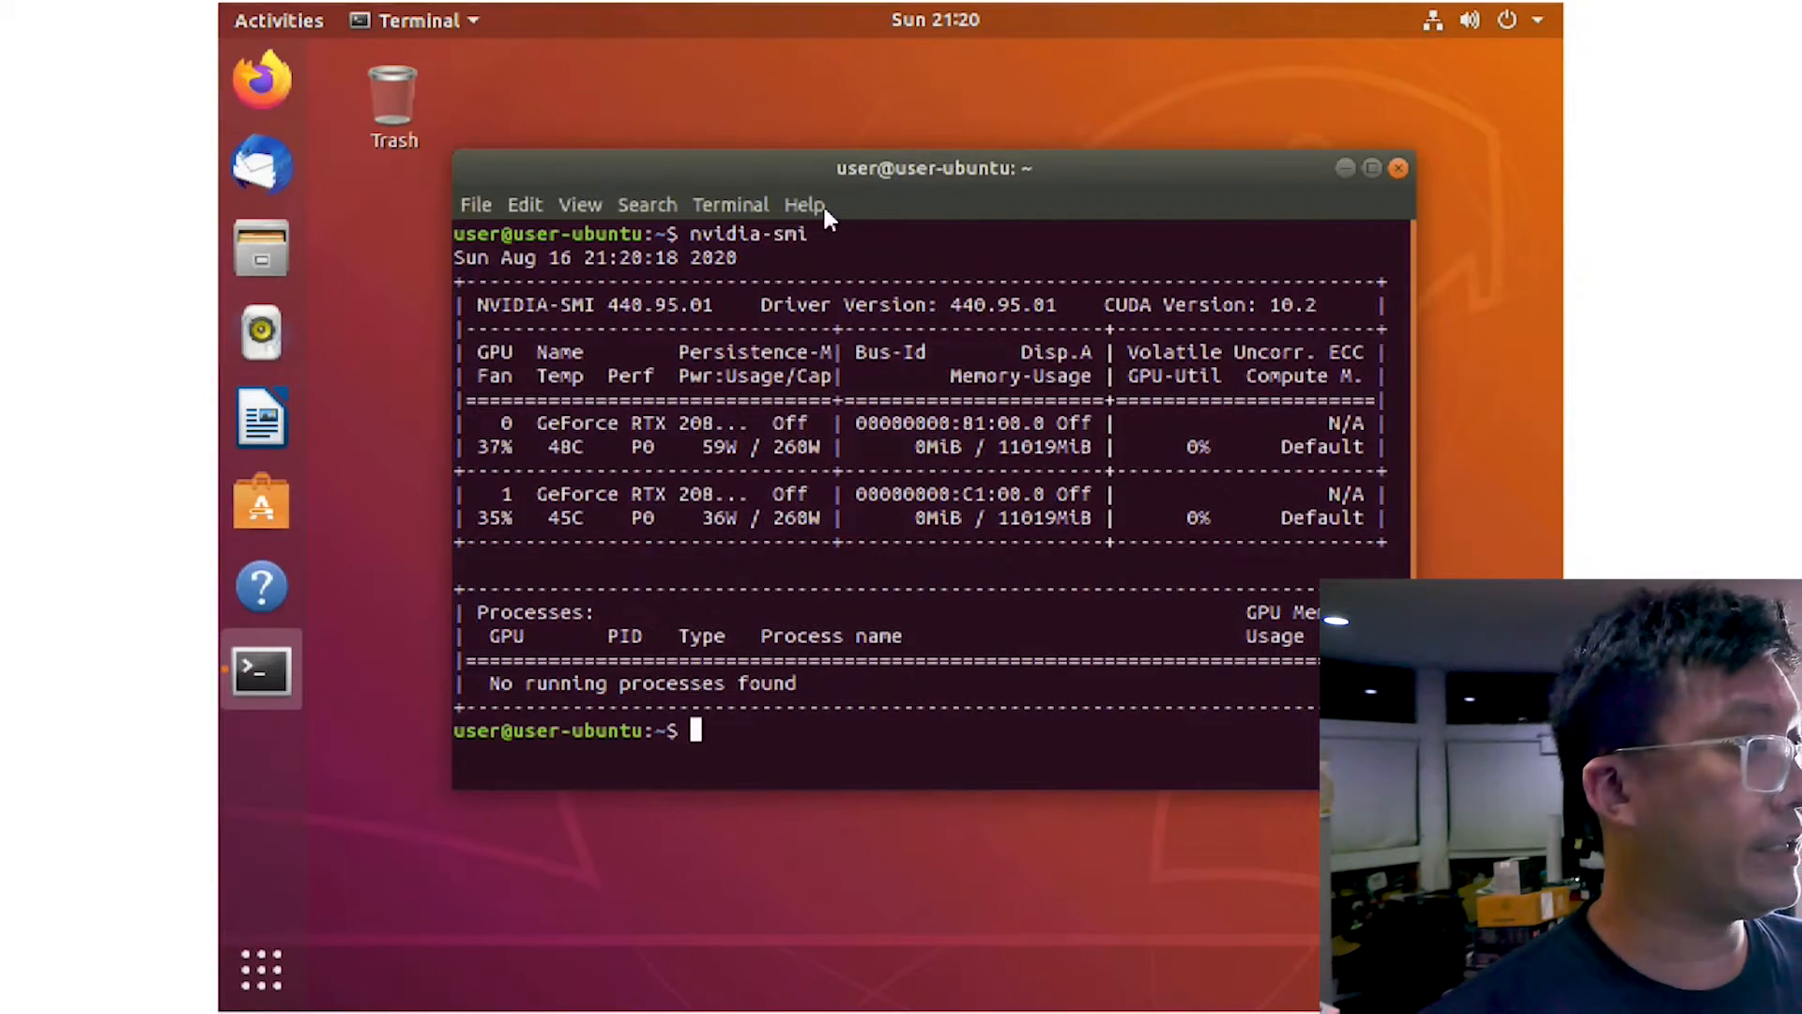
drag(926, 168, 589, 143)
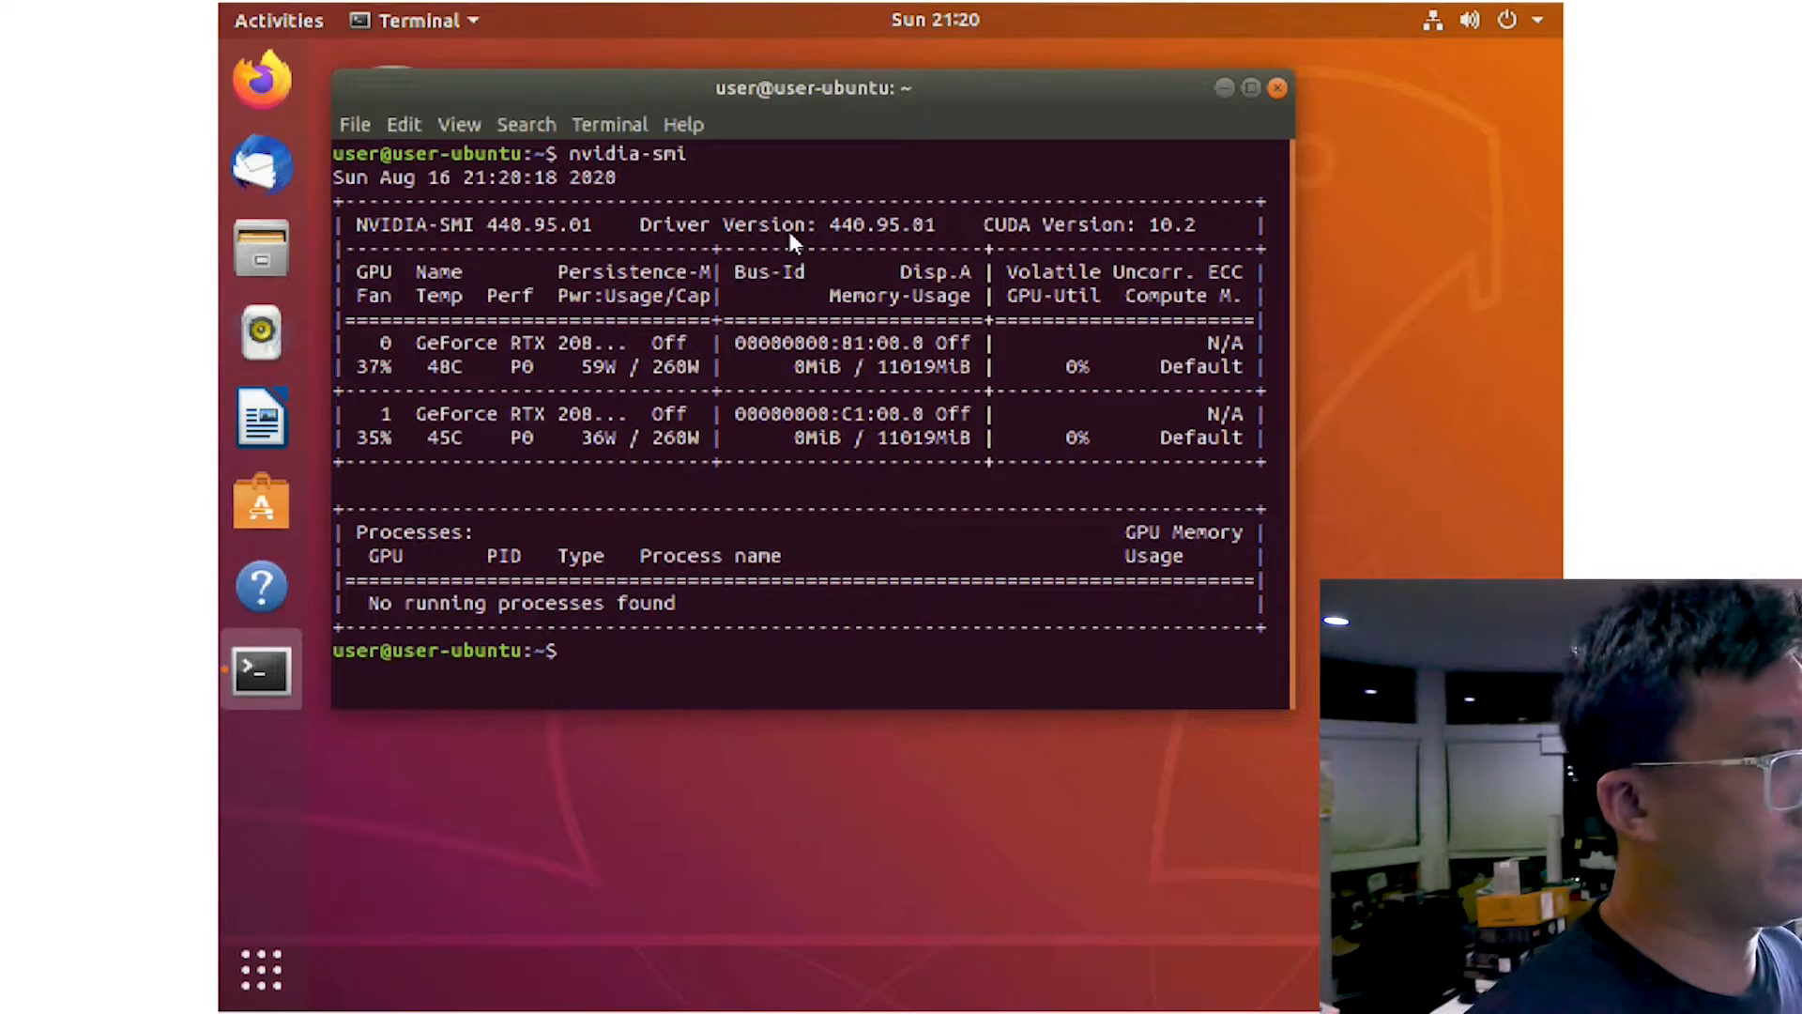
Open the Ubuntu system menu and close the KVM viewer, returning to Remote Control
click(1507, 20)
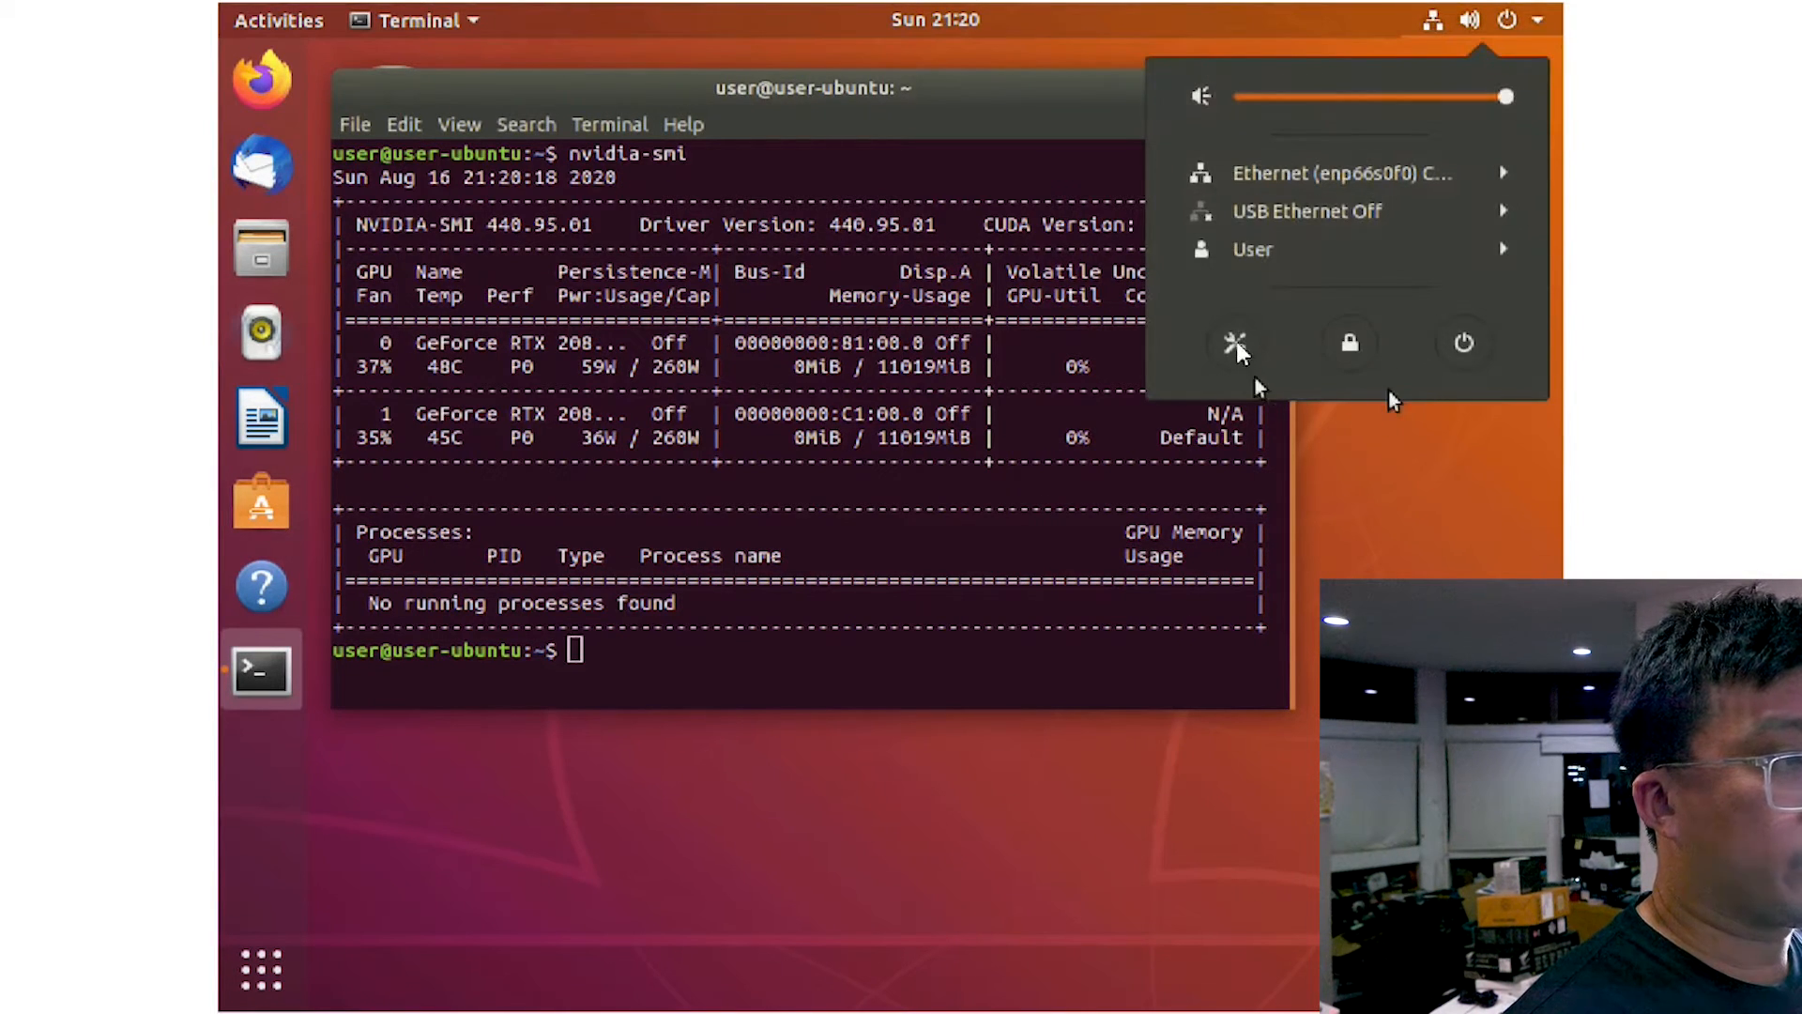
click(1236, 344)
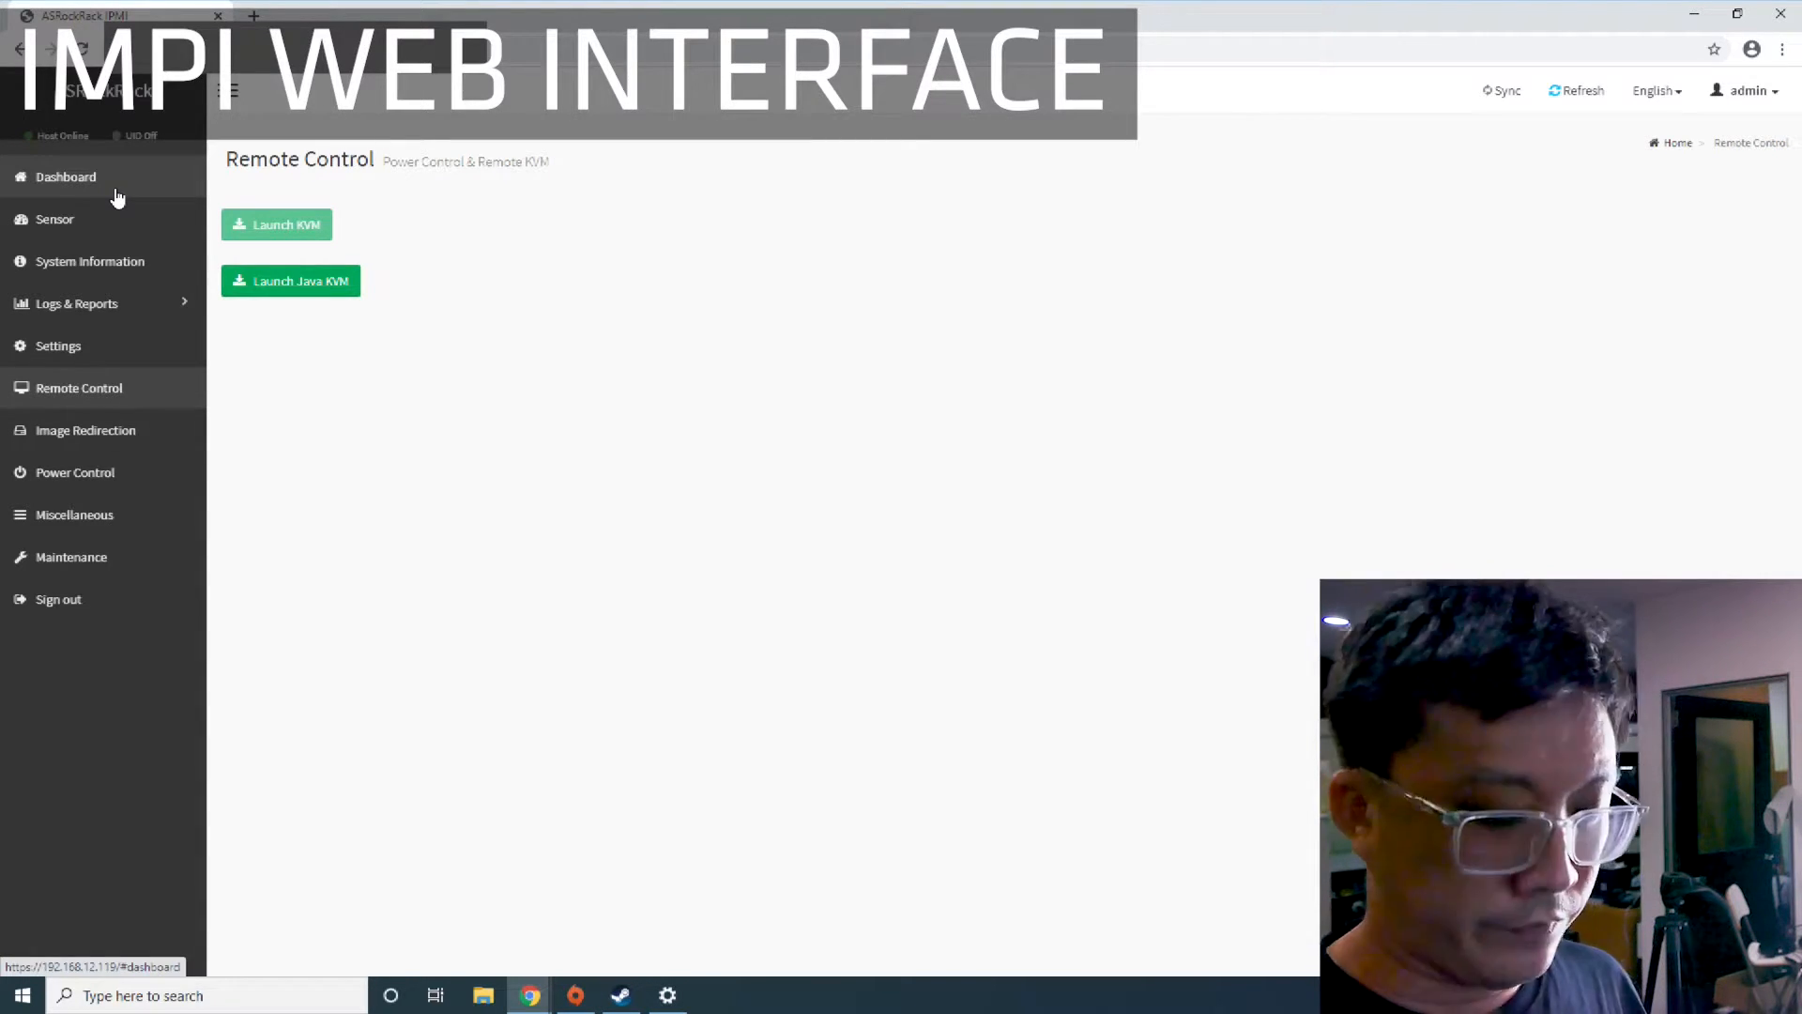
Check the Dashboard, then open the Sensor page showing no critical sensors
click(65, 176)
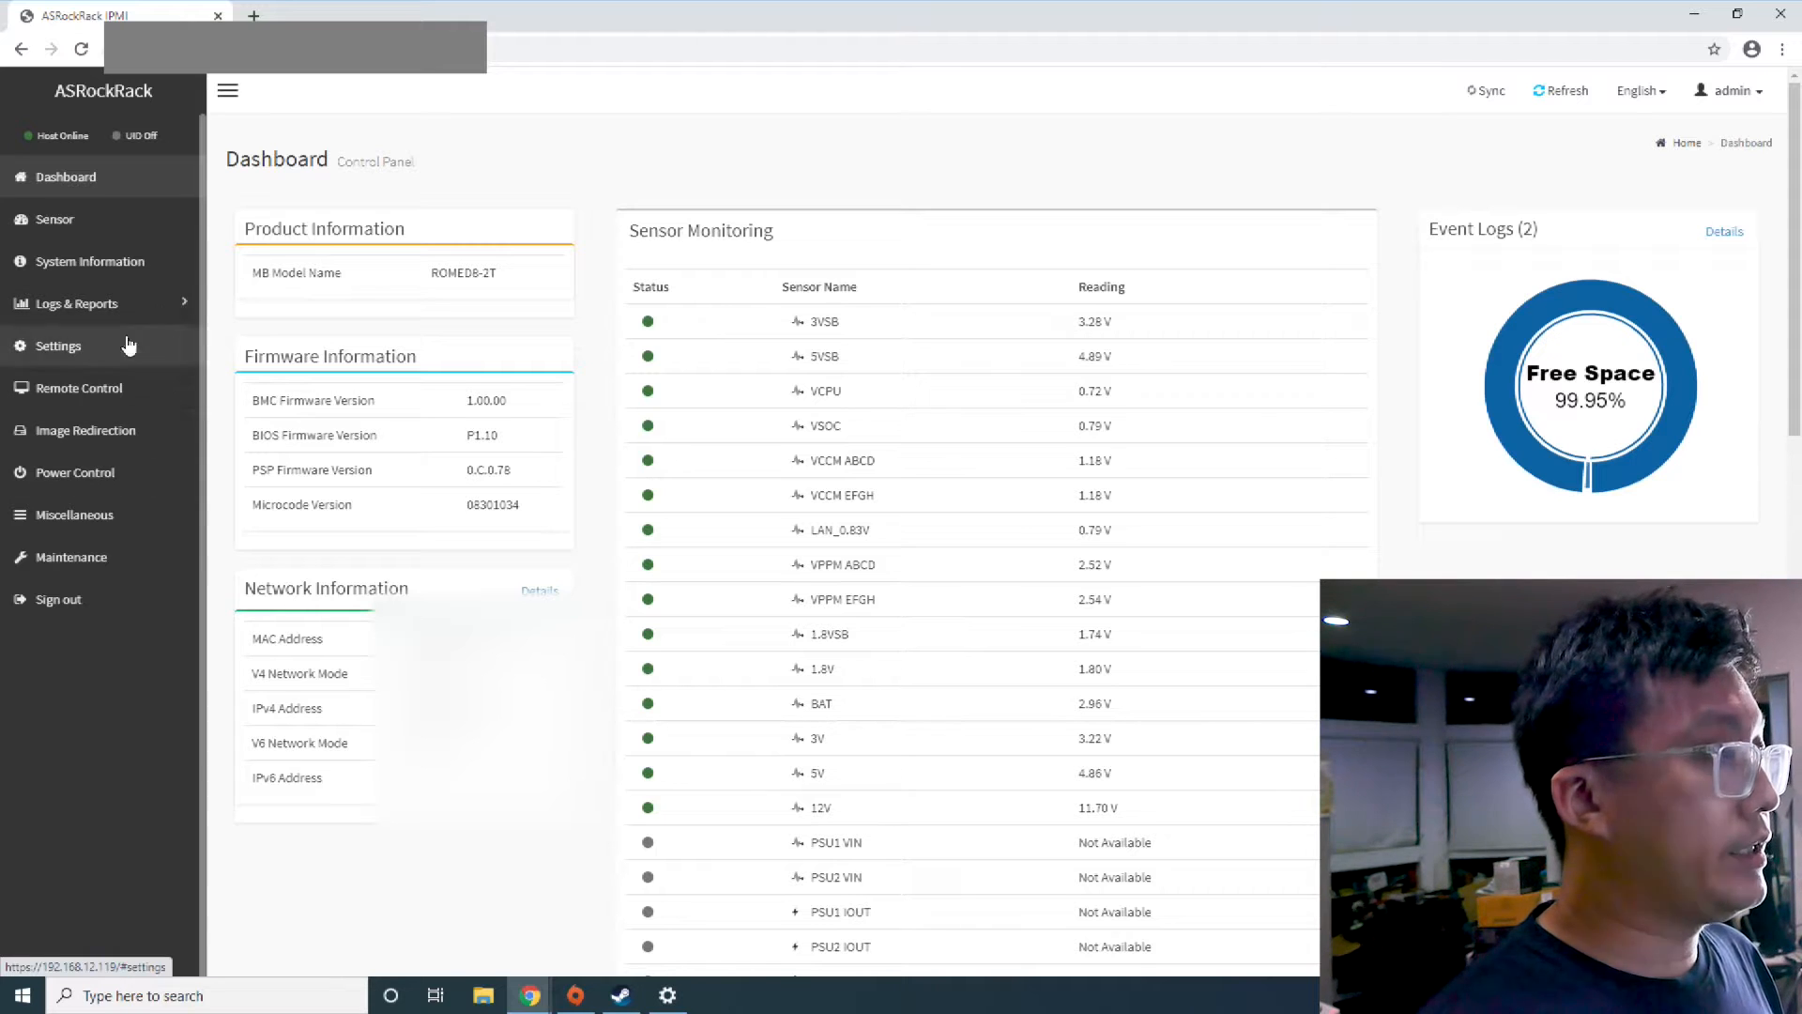
mouse_move(401, 449)
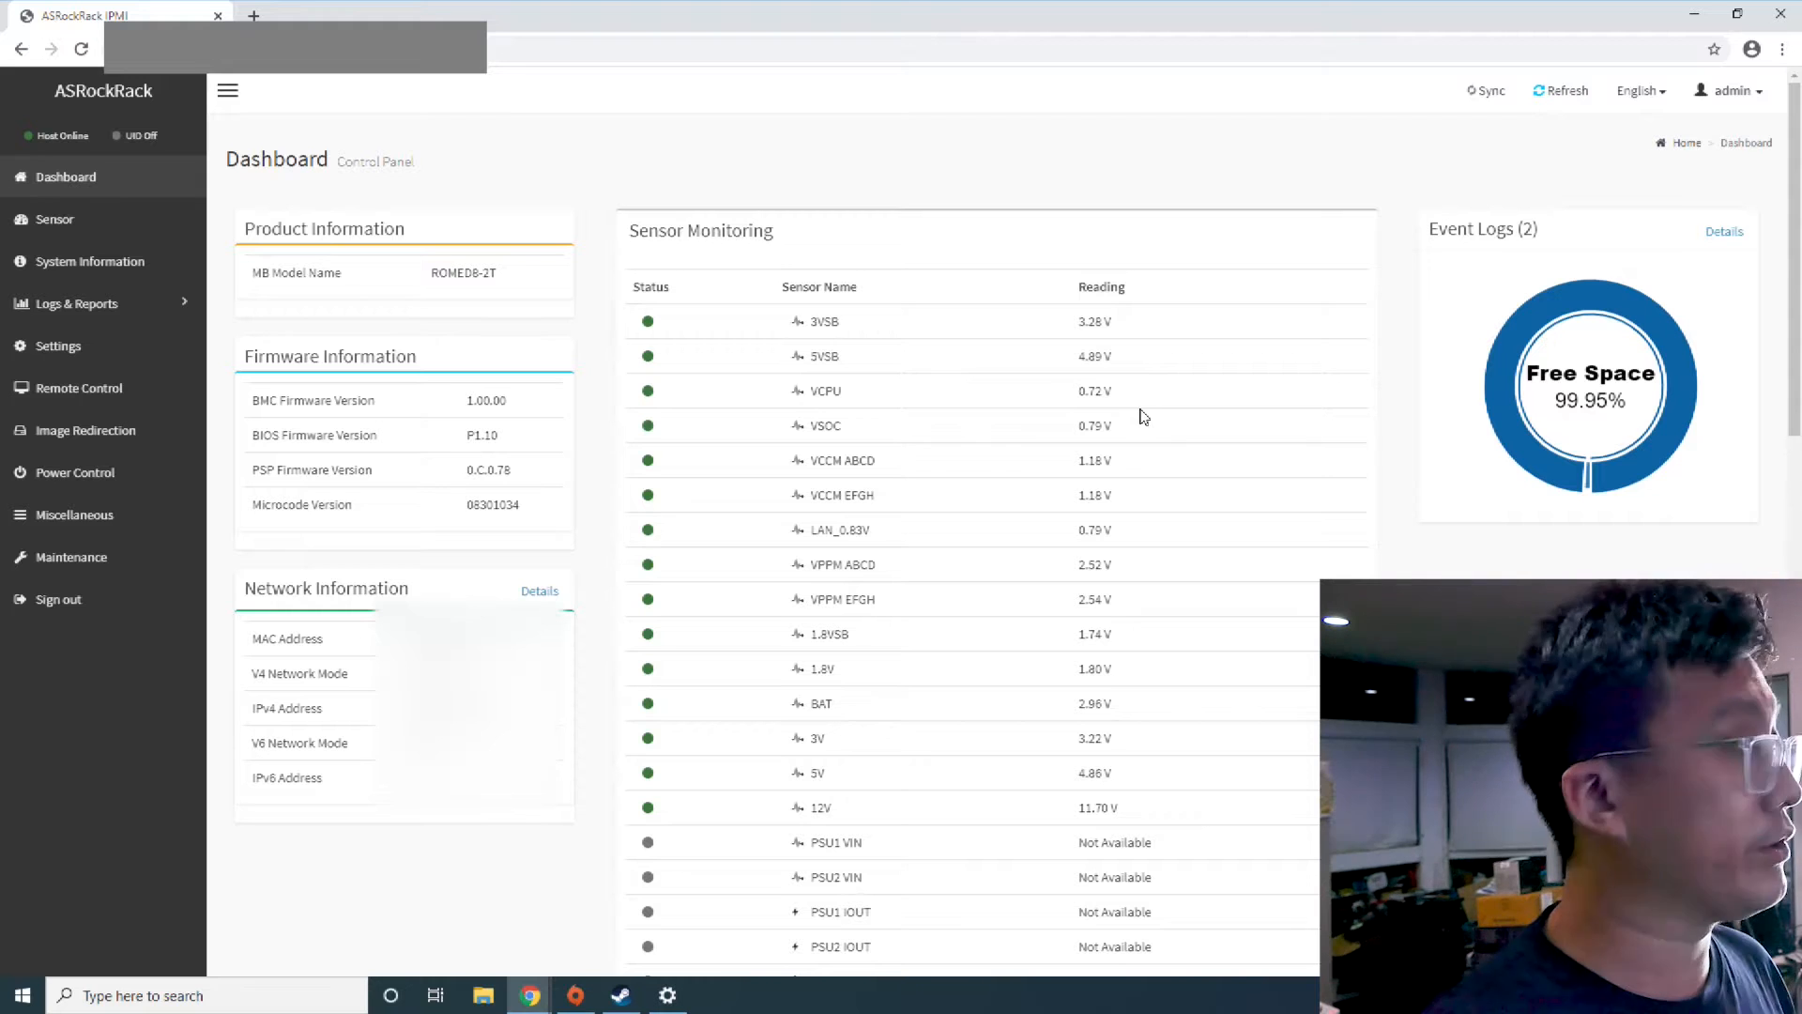
click(55, 219)
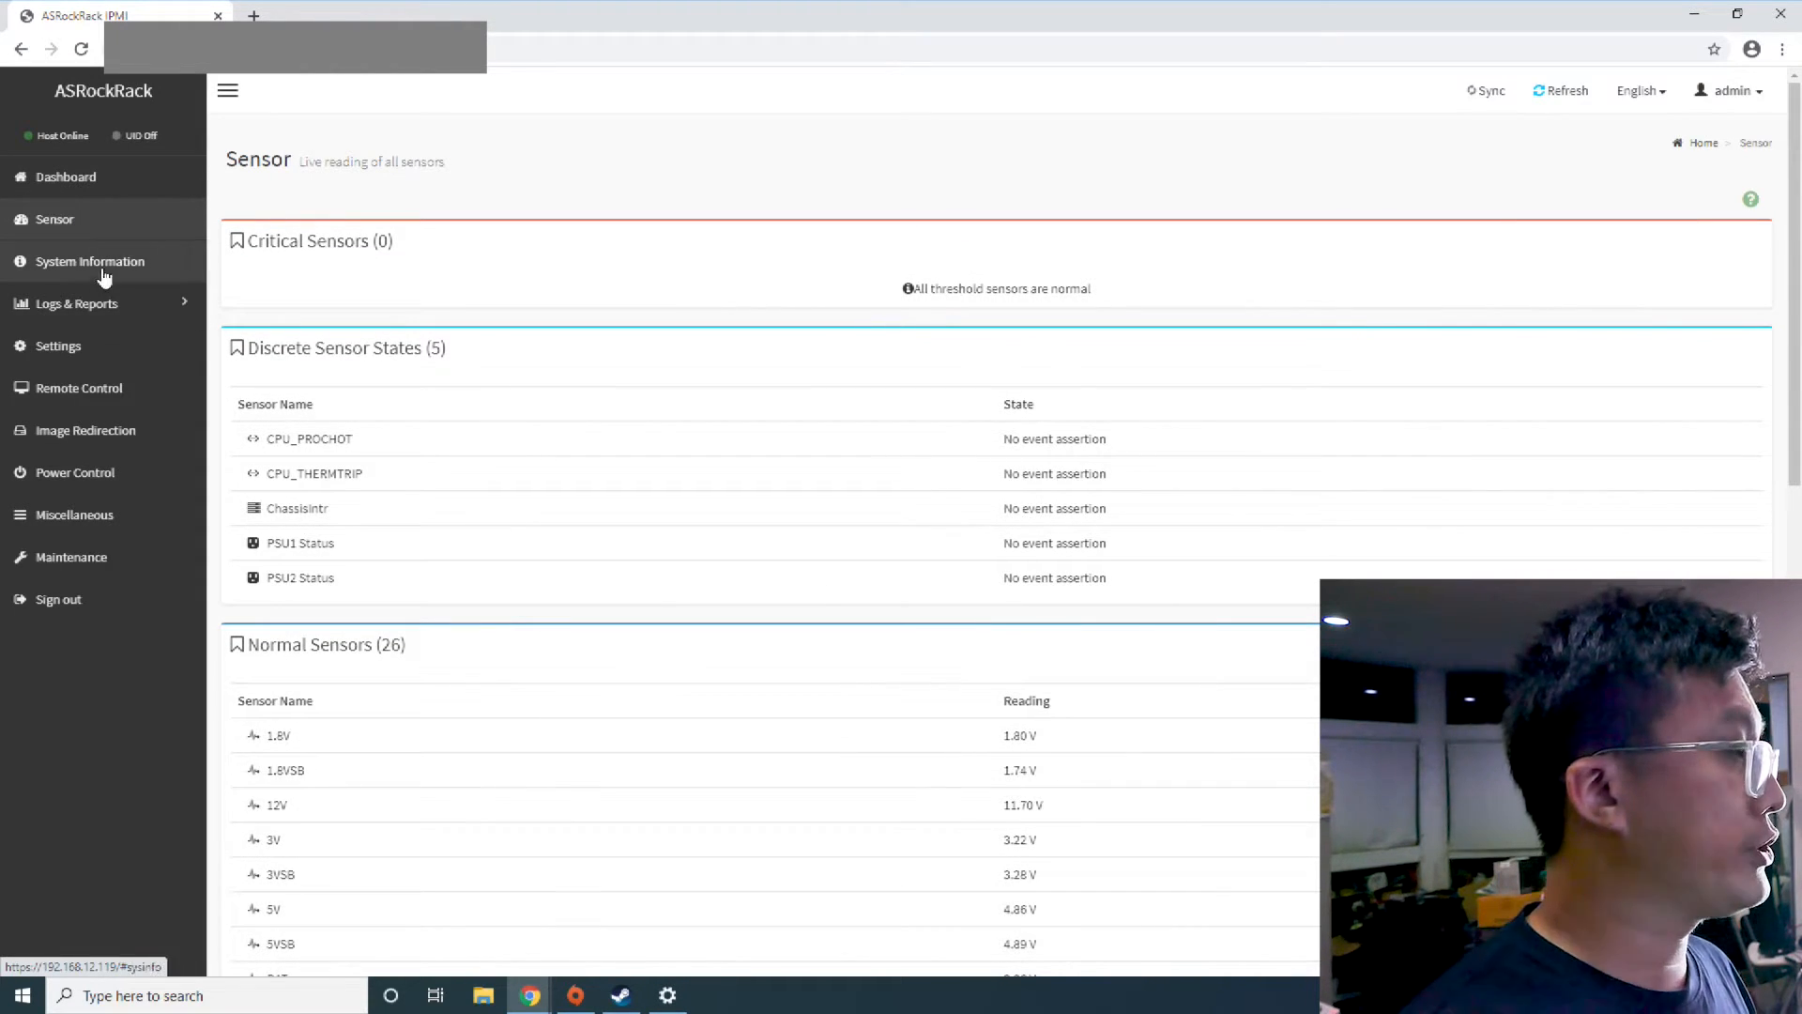
Open System Inventory and view the Memory and PCIe & OCP Card listings
click(91, 261)
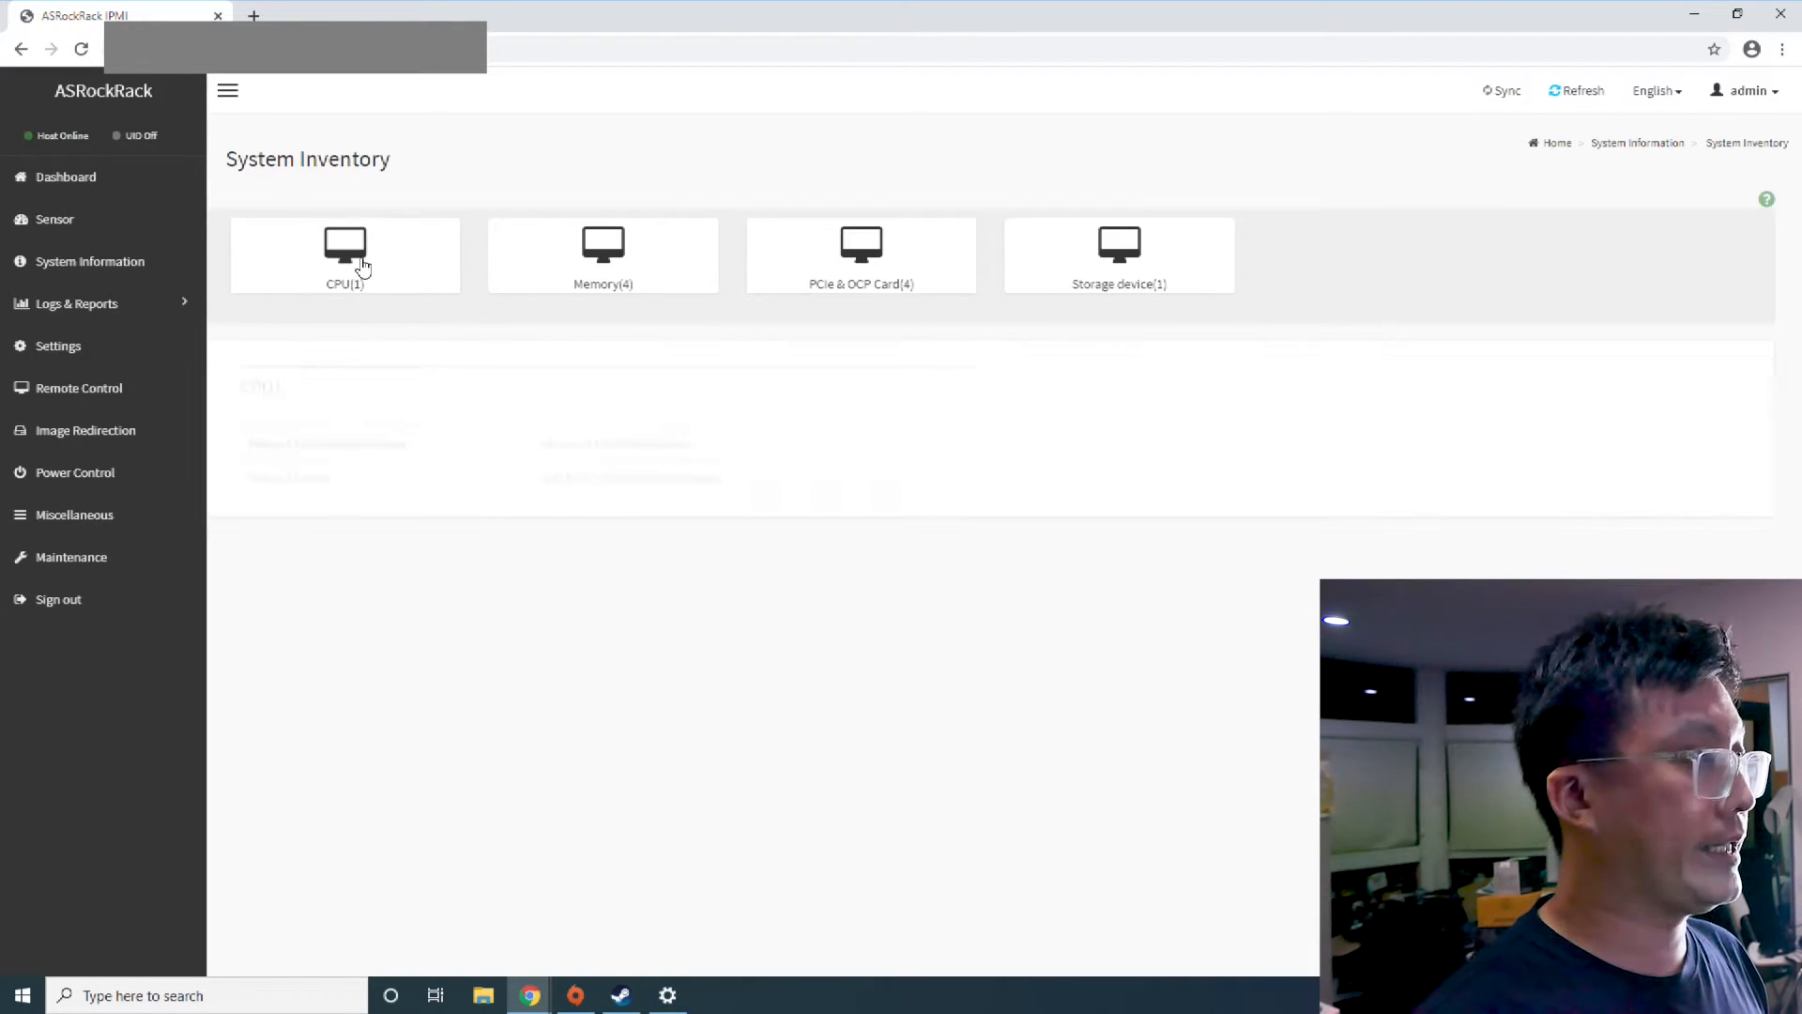
click(603, 255)
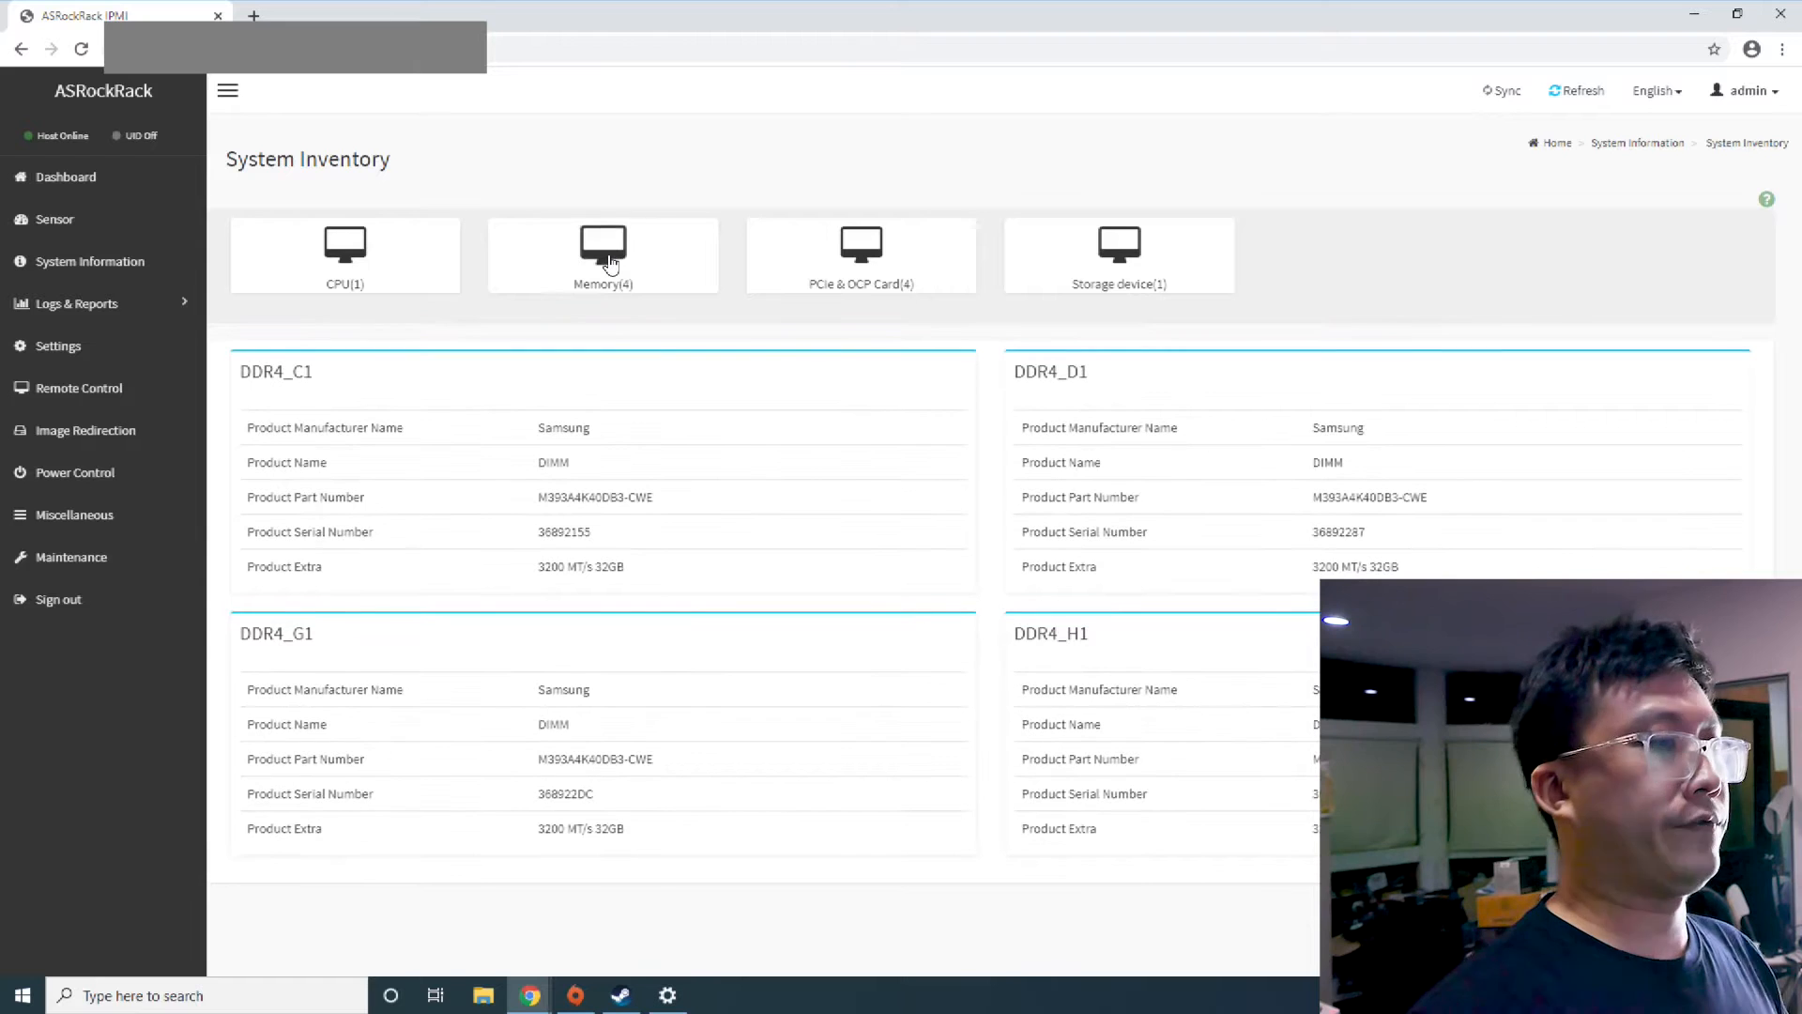
click(860, 256)
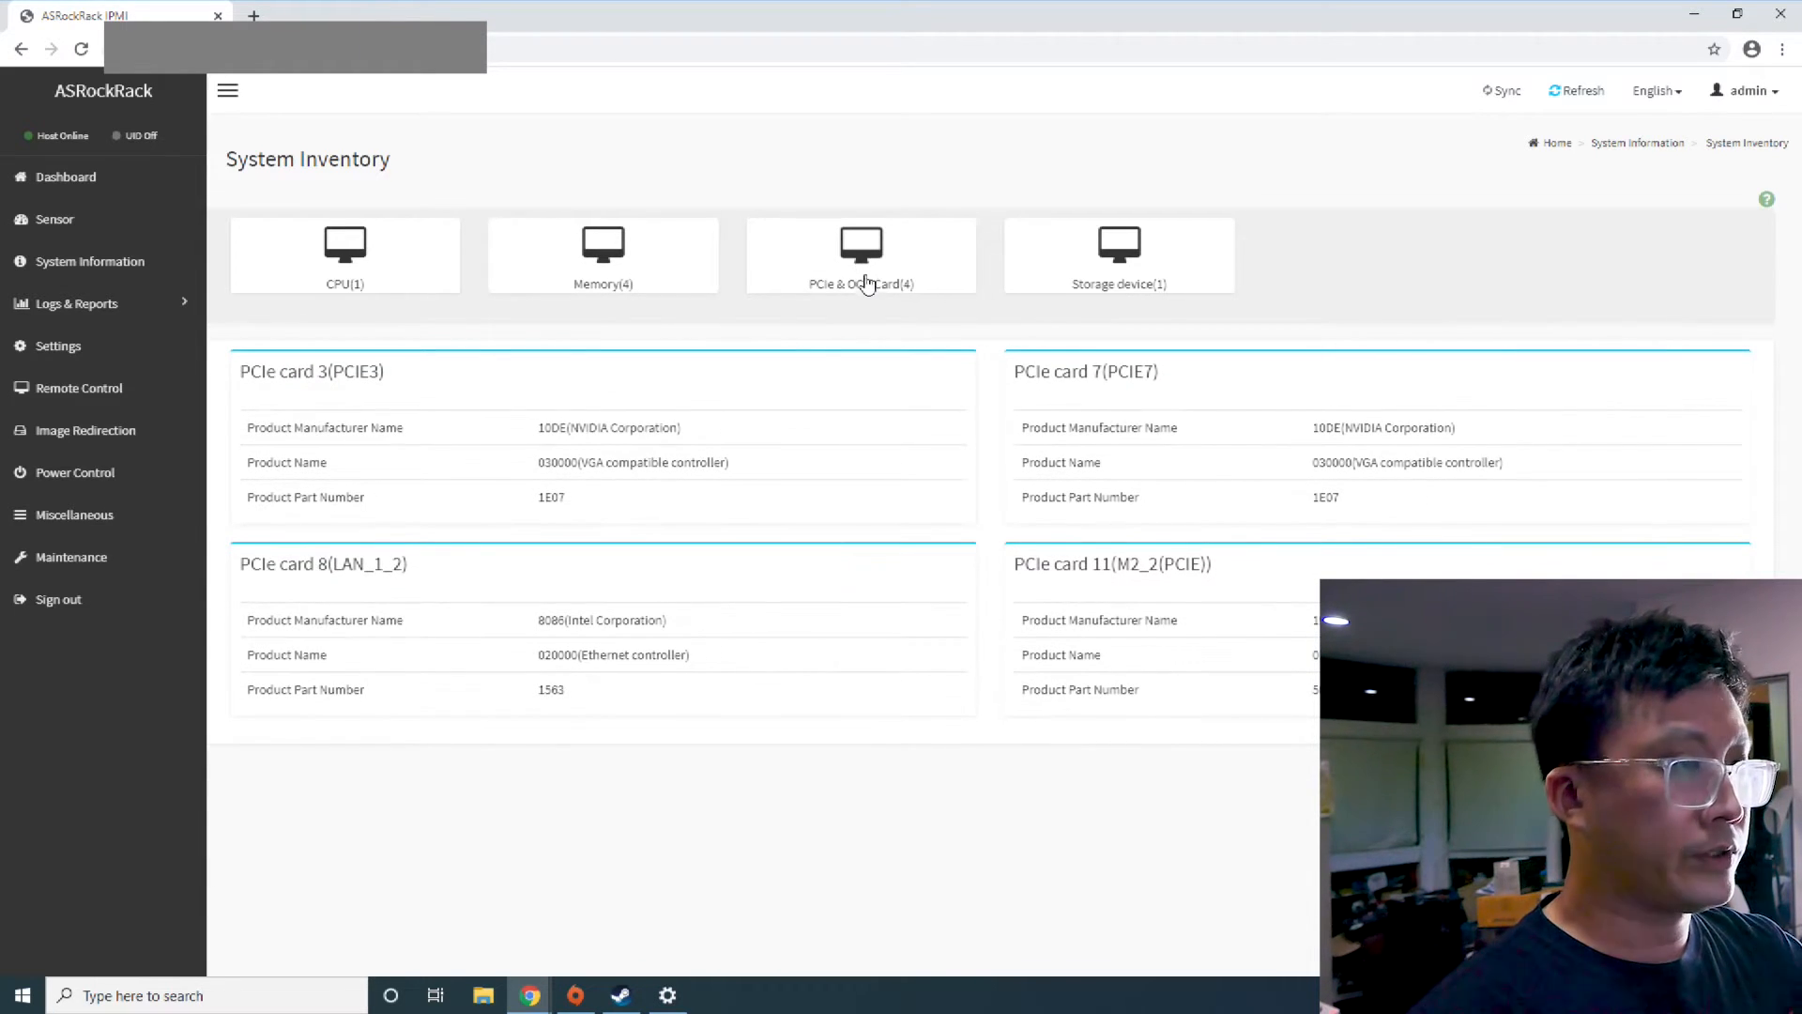
mouse_move(1107, 276)
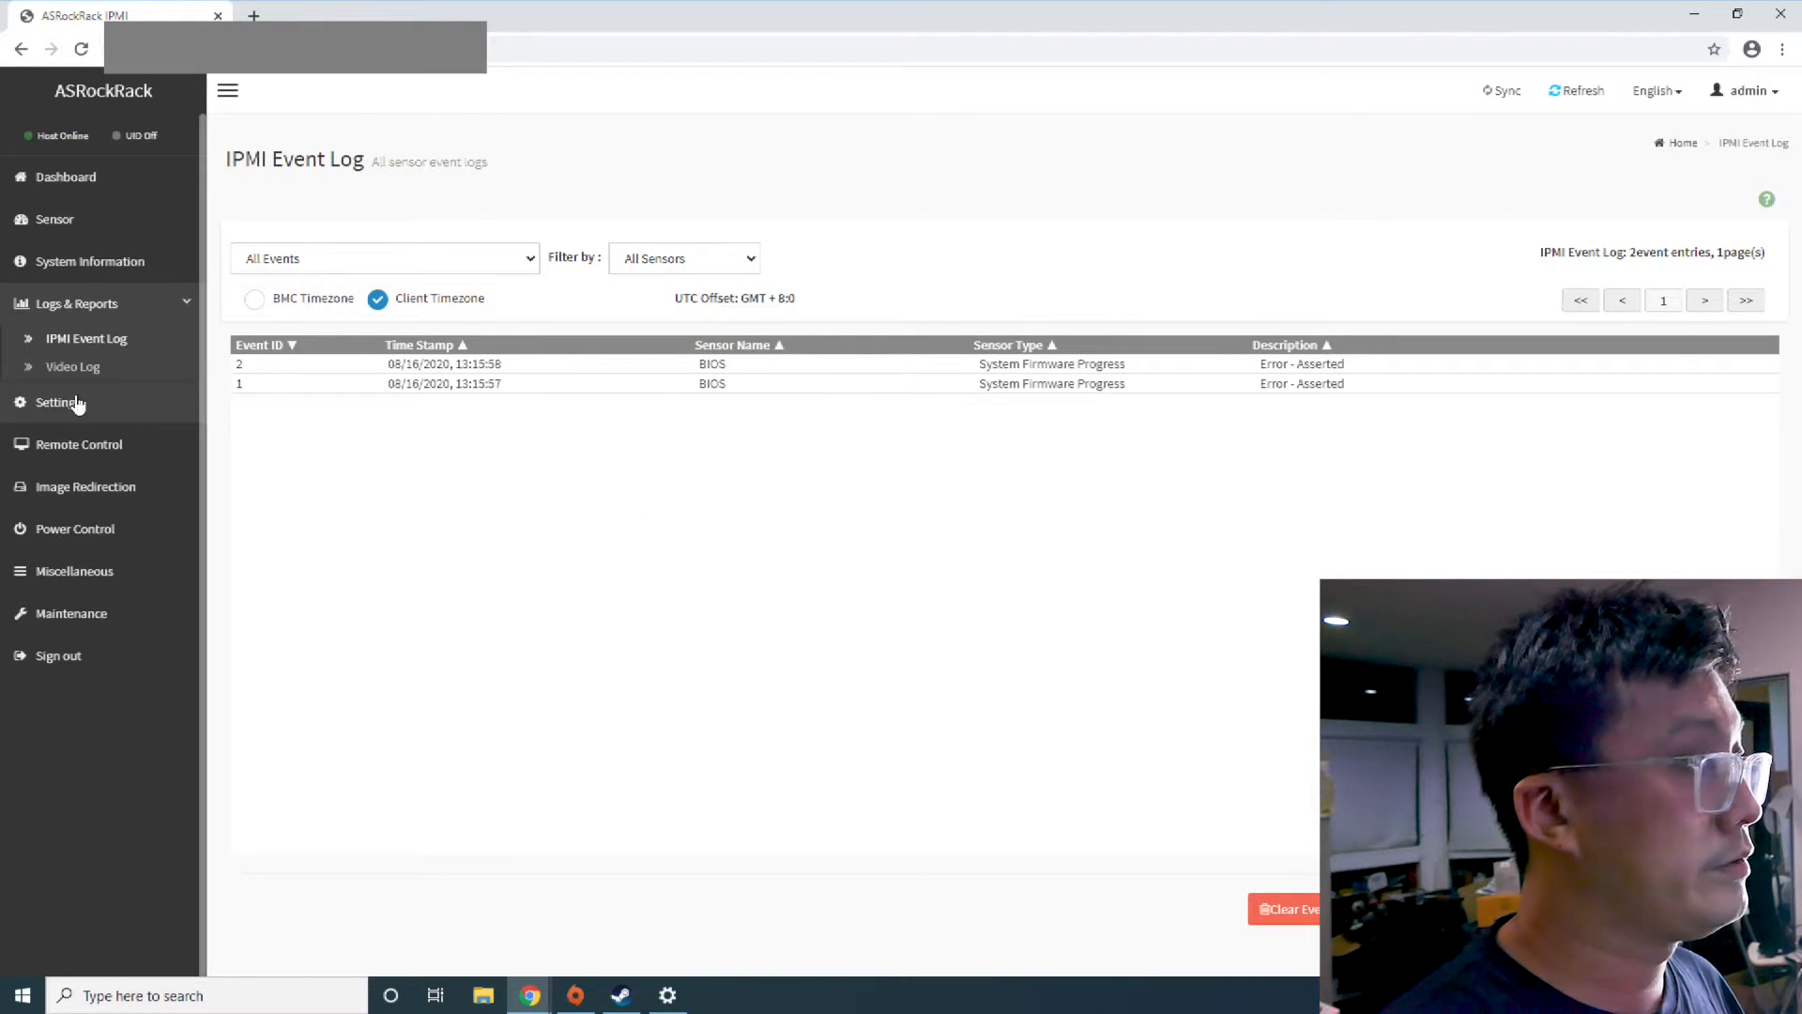
Check User Management, where only admin is active, then go back to Settings
click(57, 403)
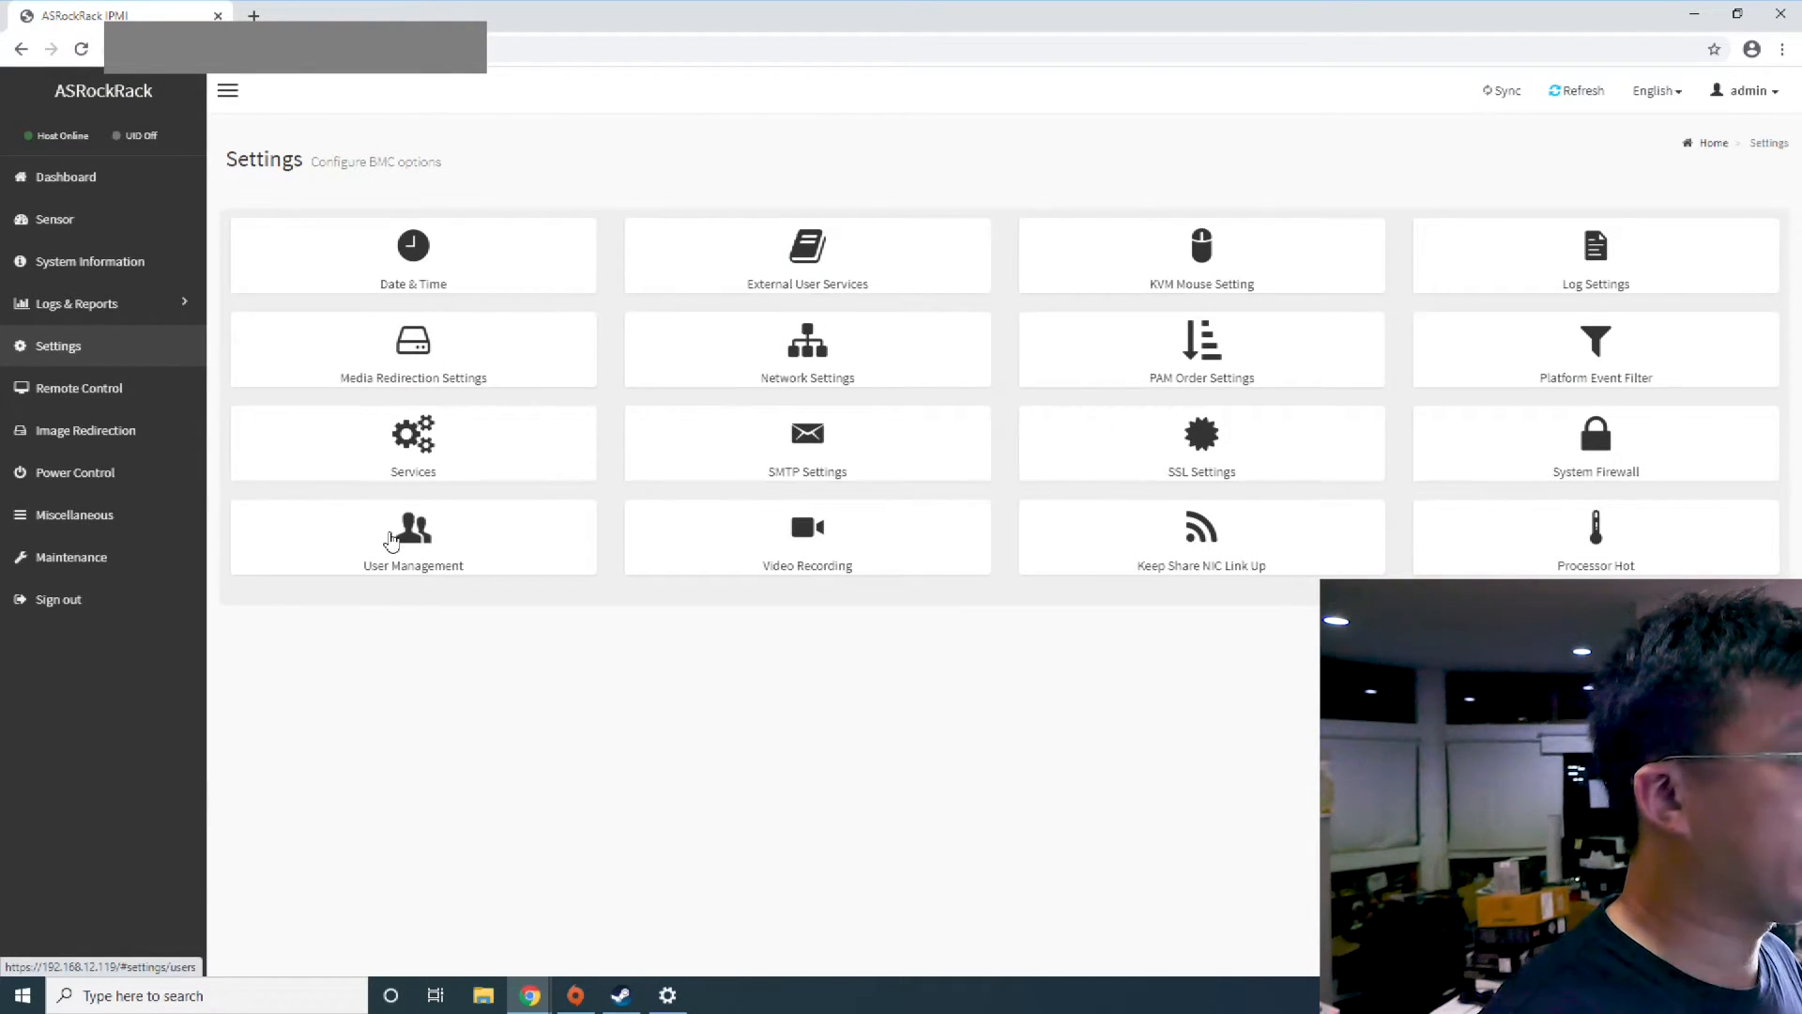
click(414, 541)
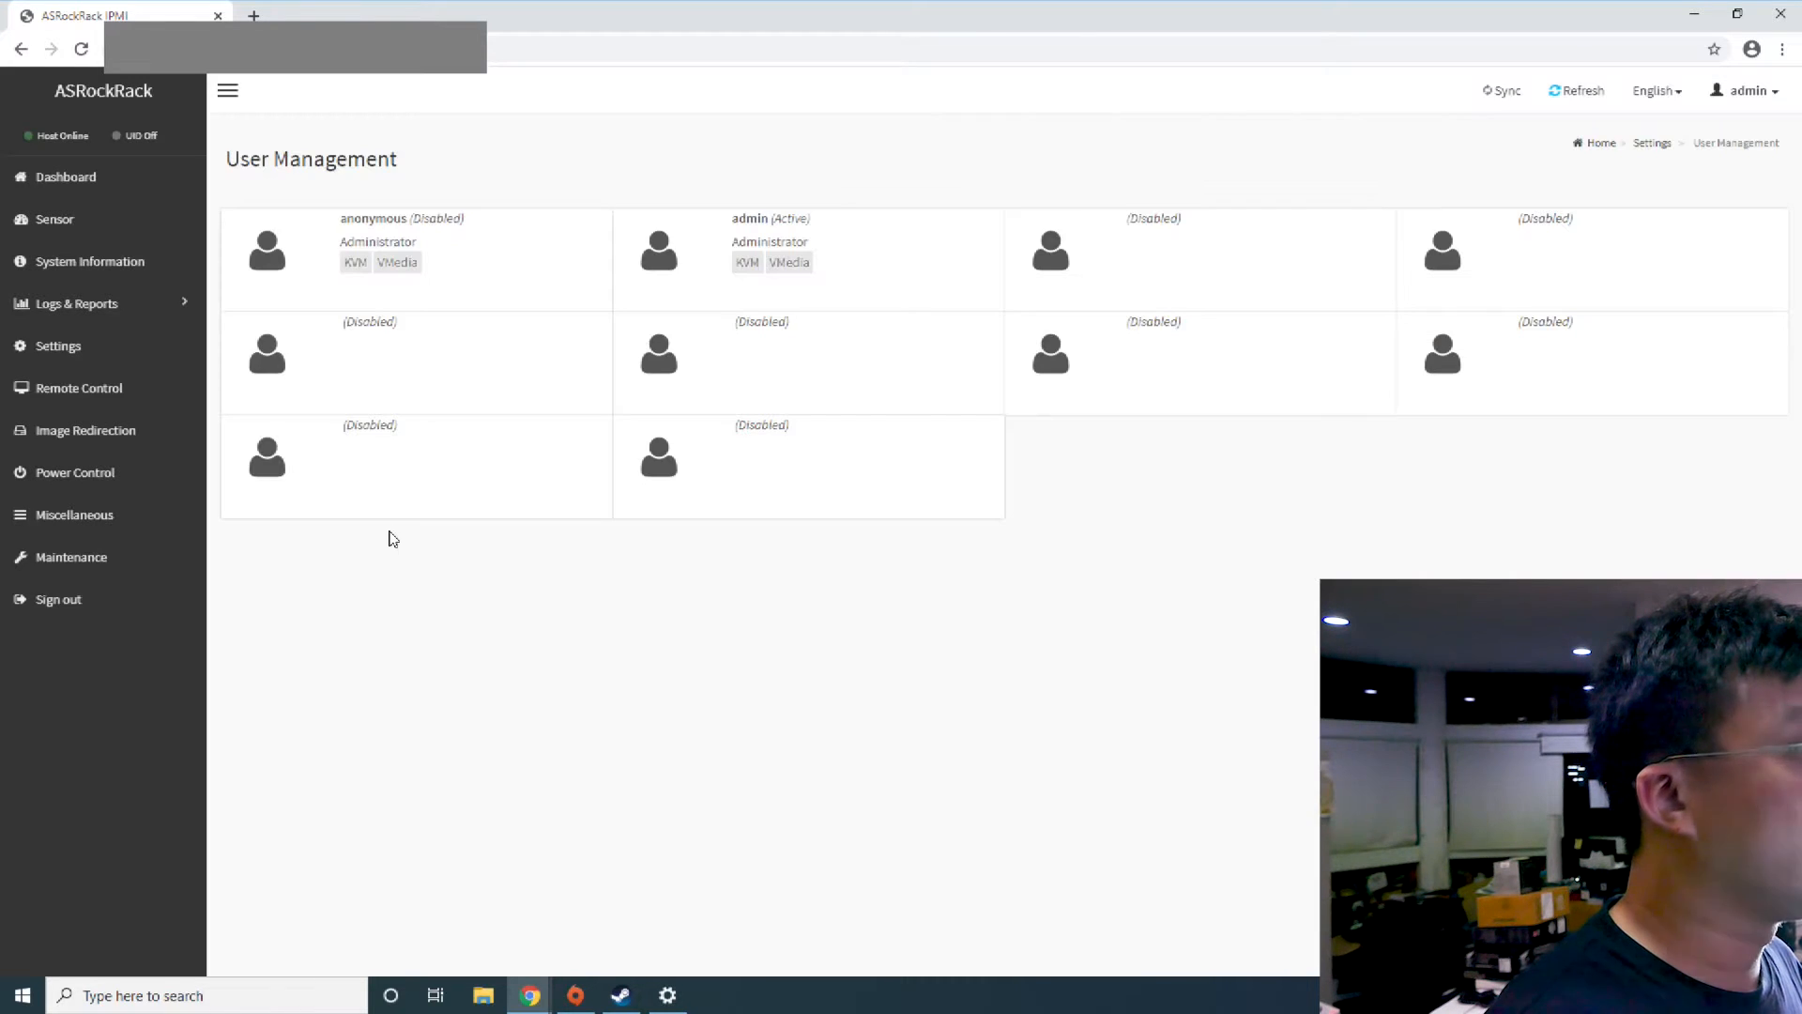
mouse_move(411, 210)
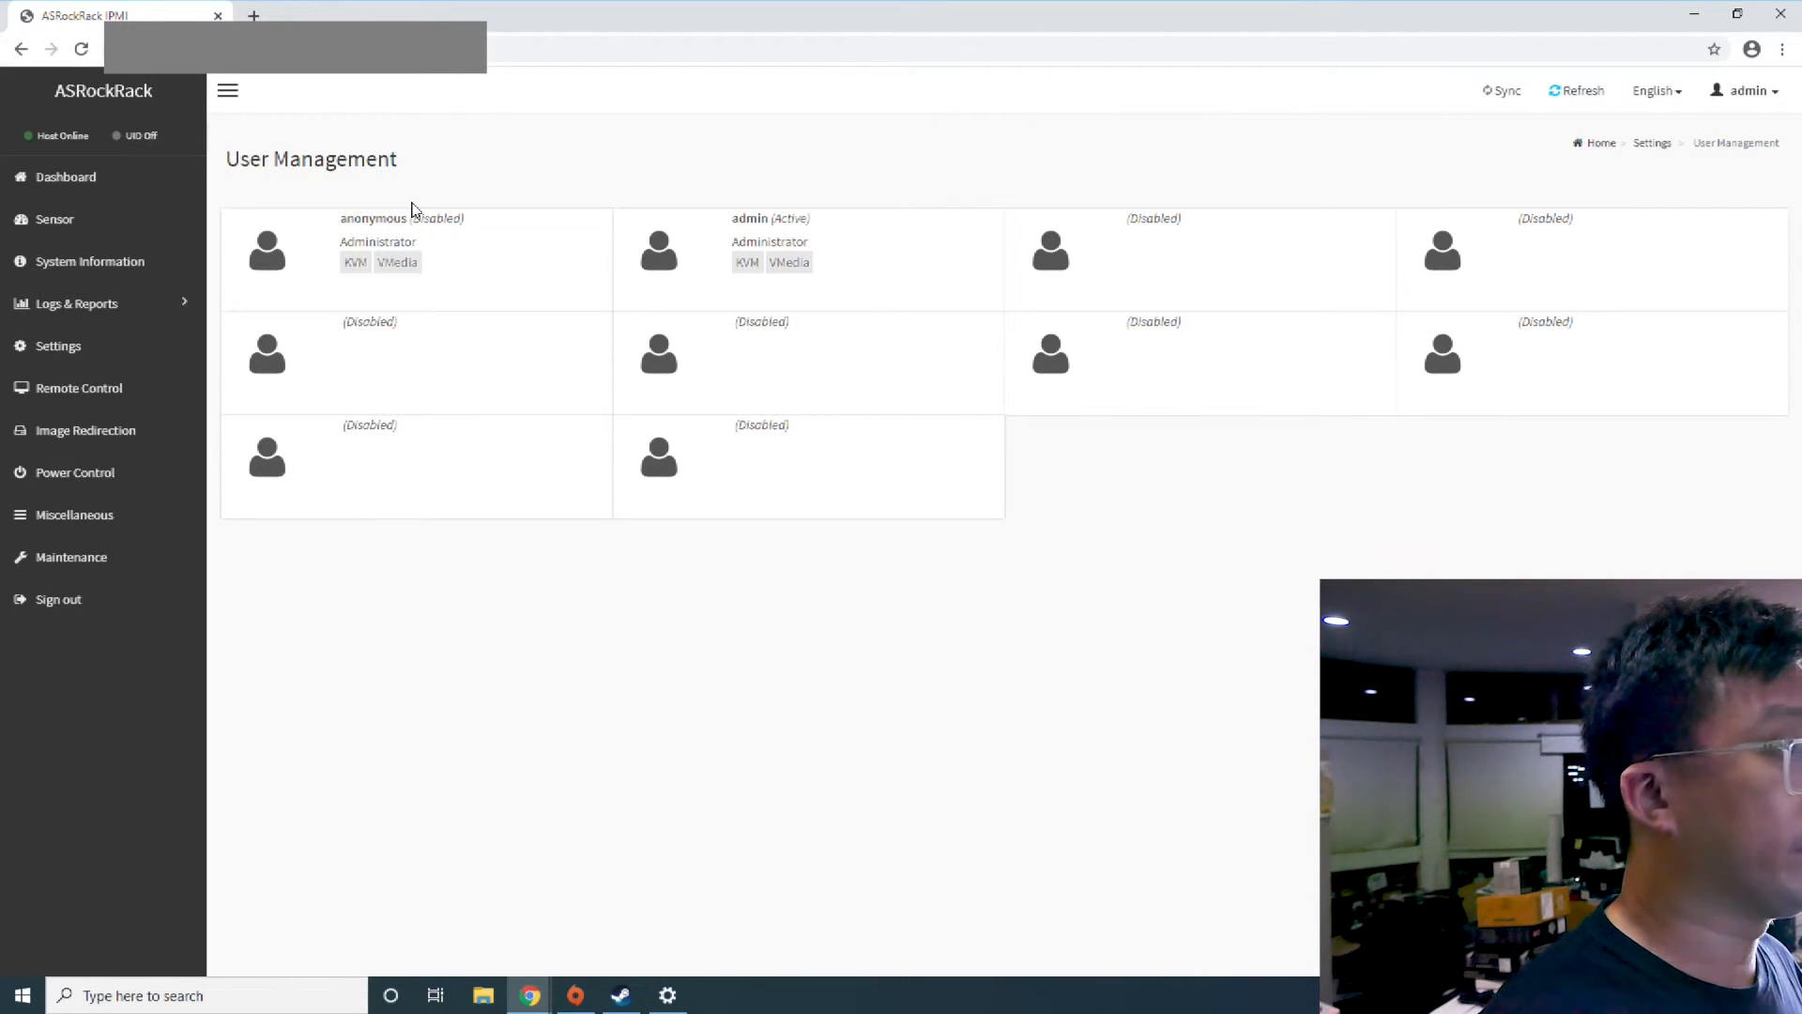
click(77, 303)
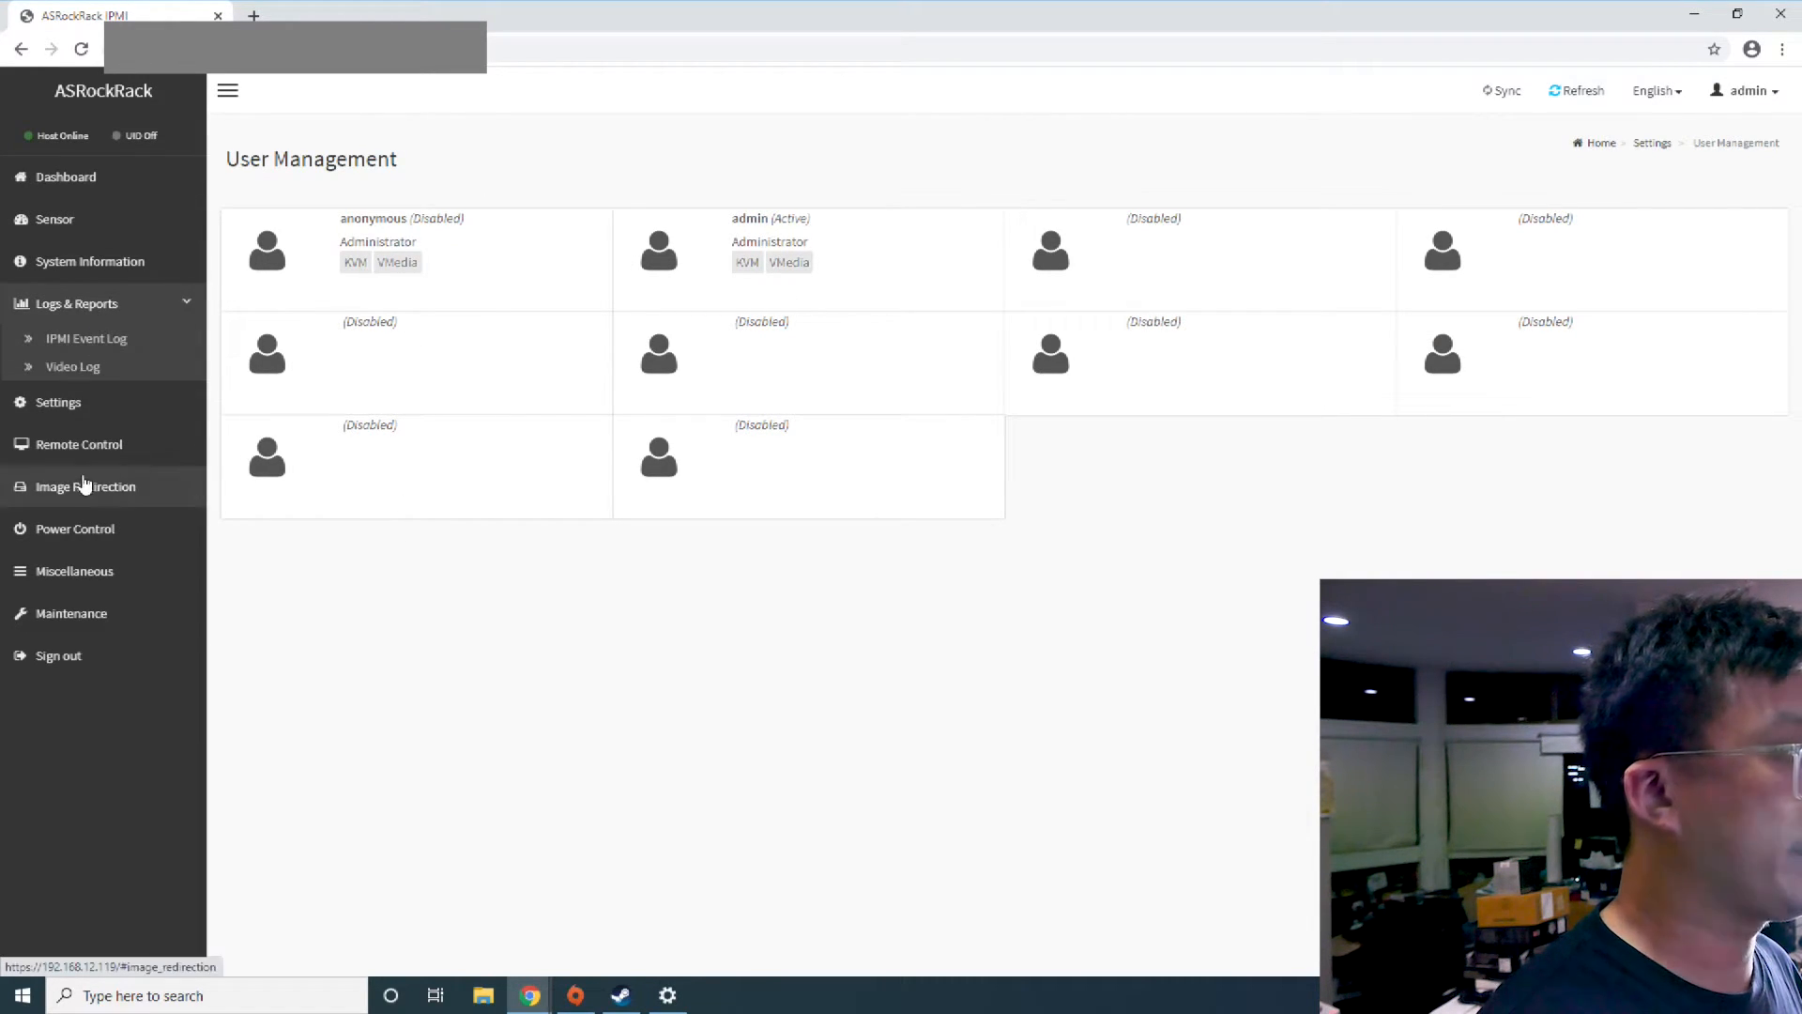
click(57, 401)
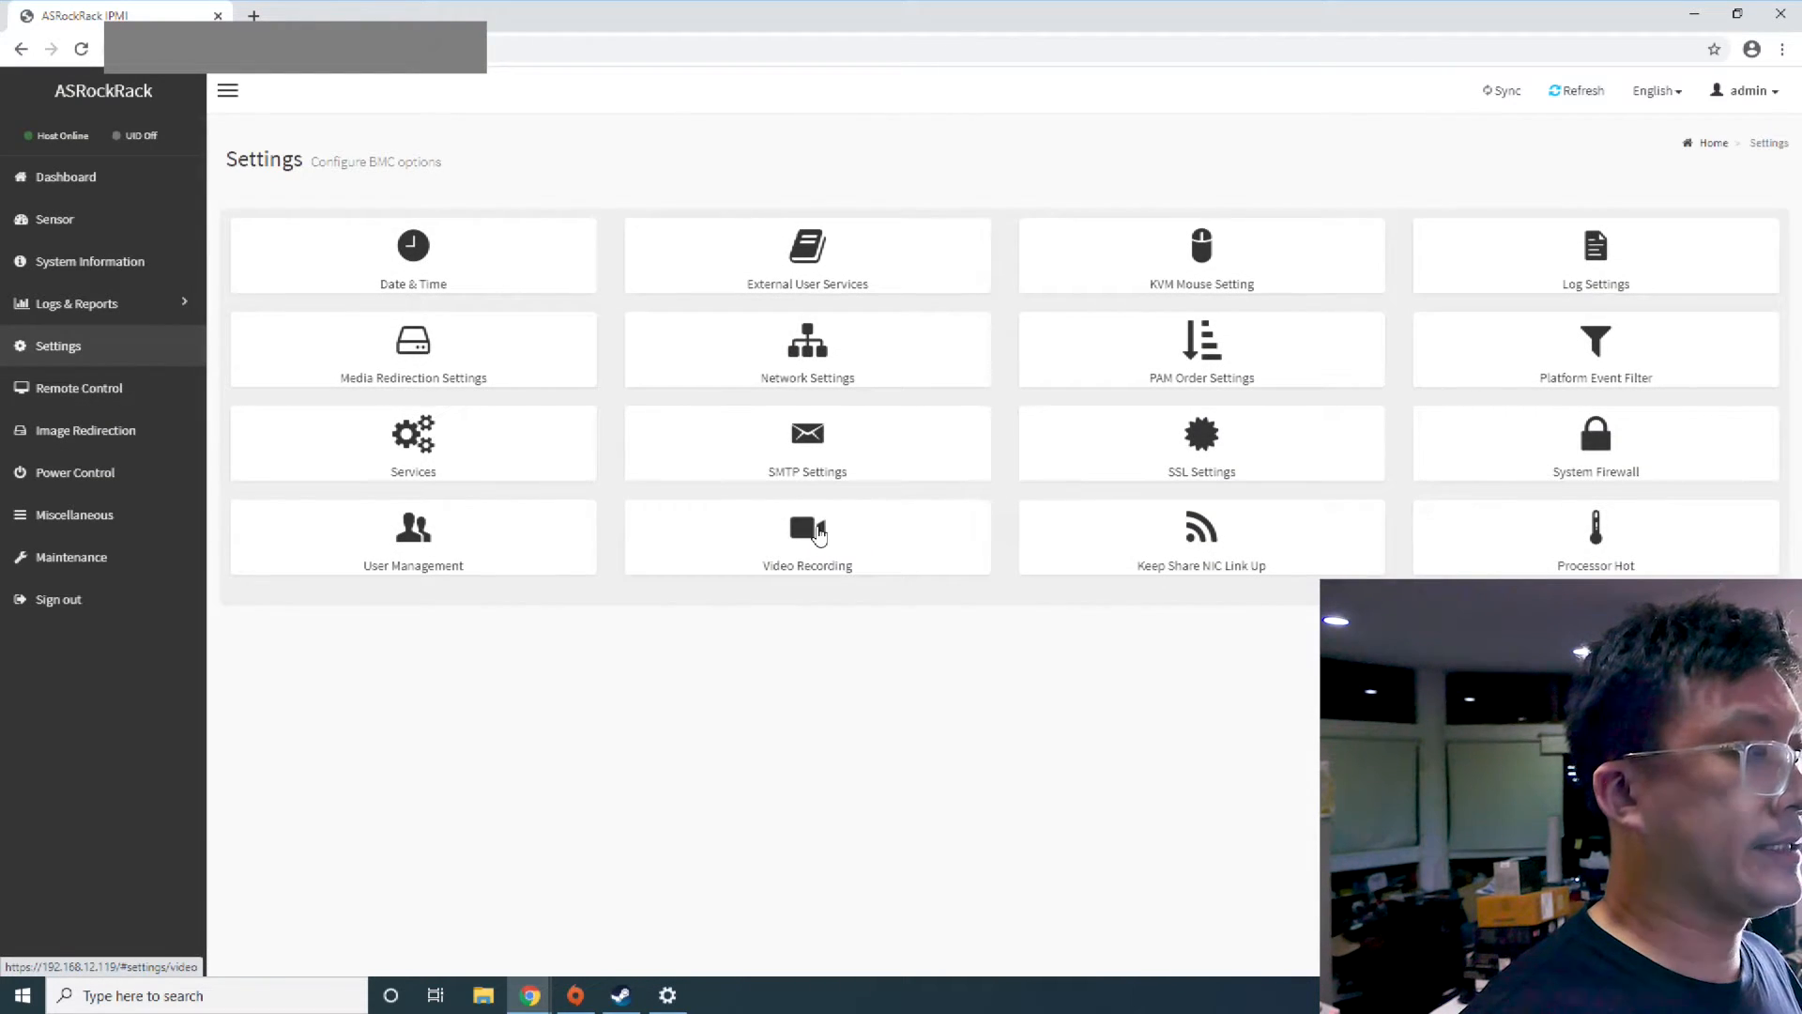
Open Video Trigger Settings to review which events trigger video recording
click(807, 537)
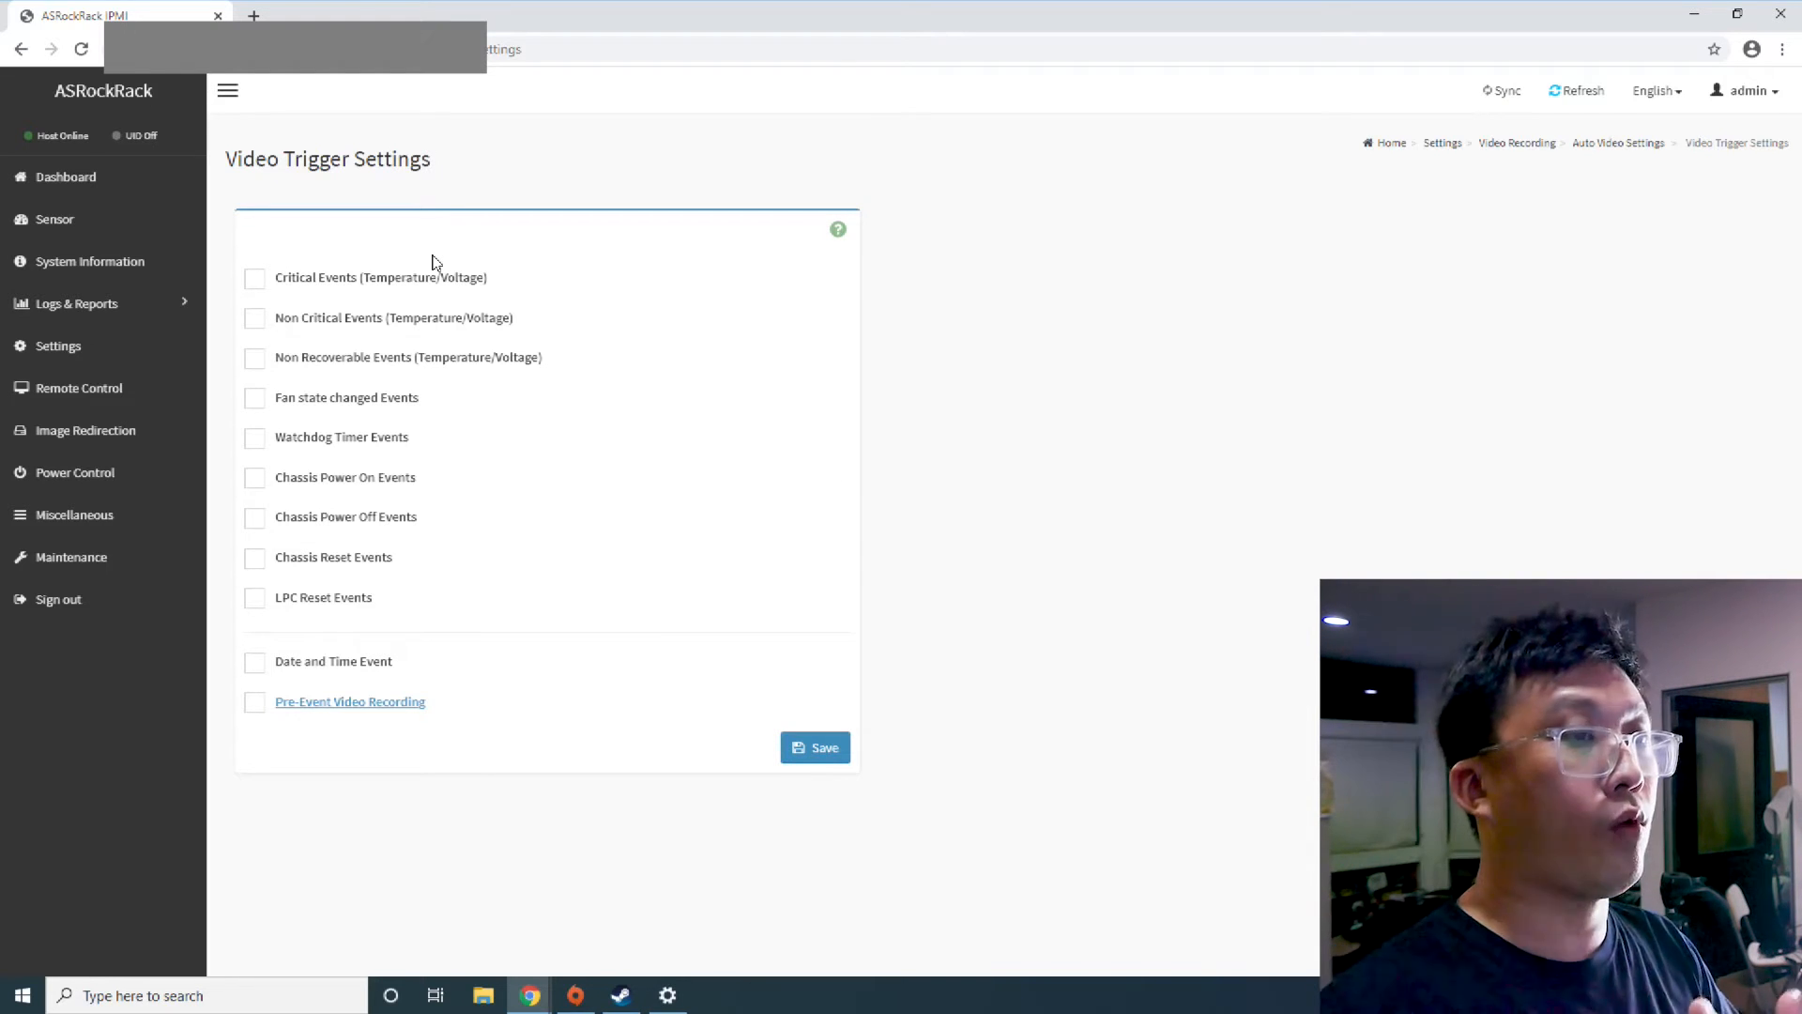
mouse_move(125, 313)
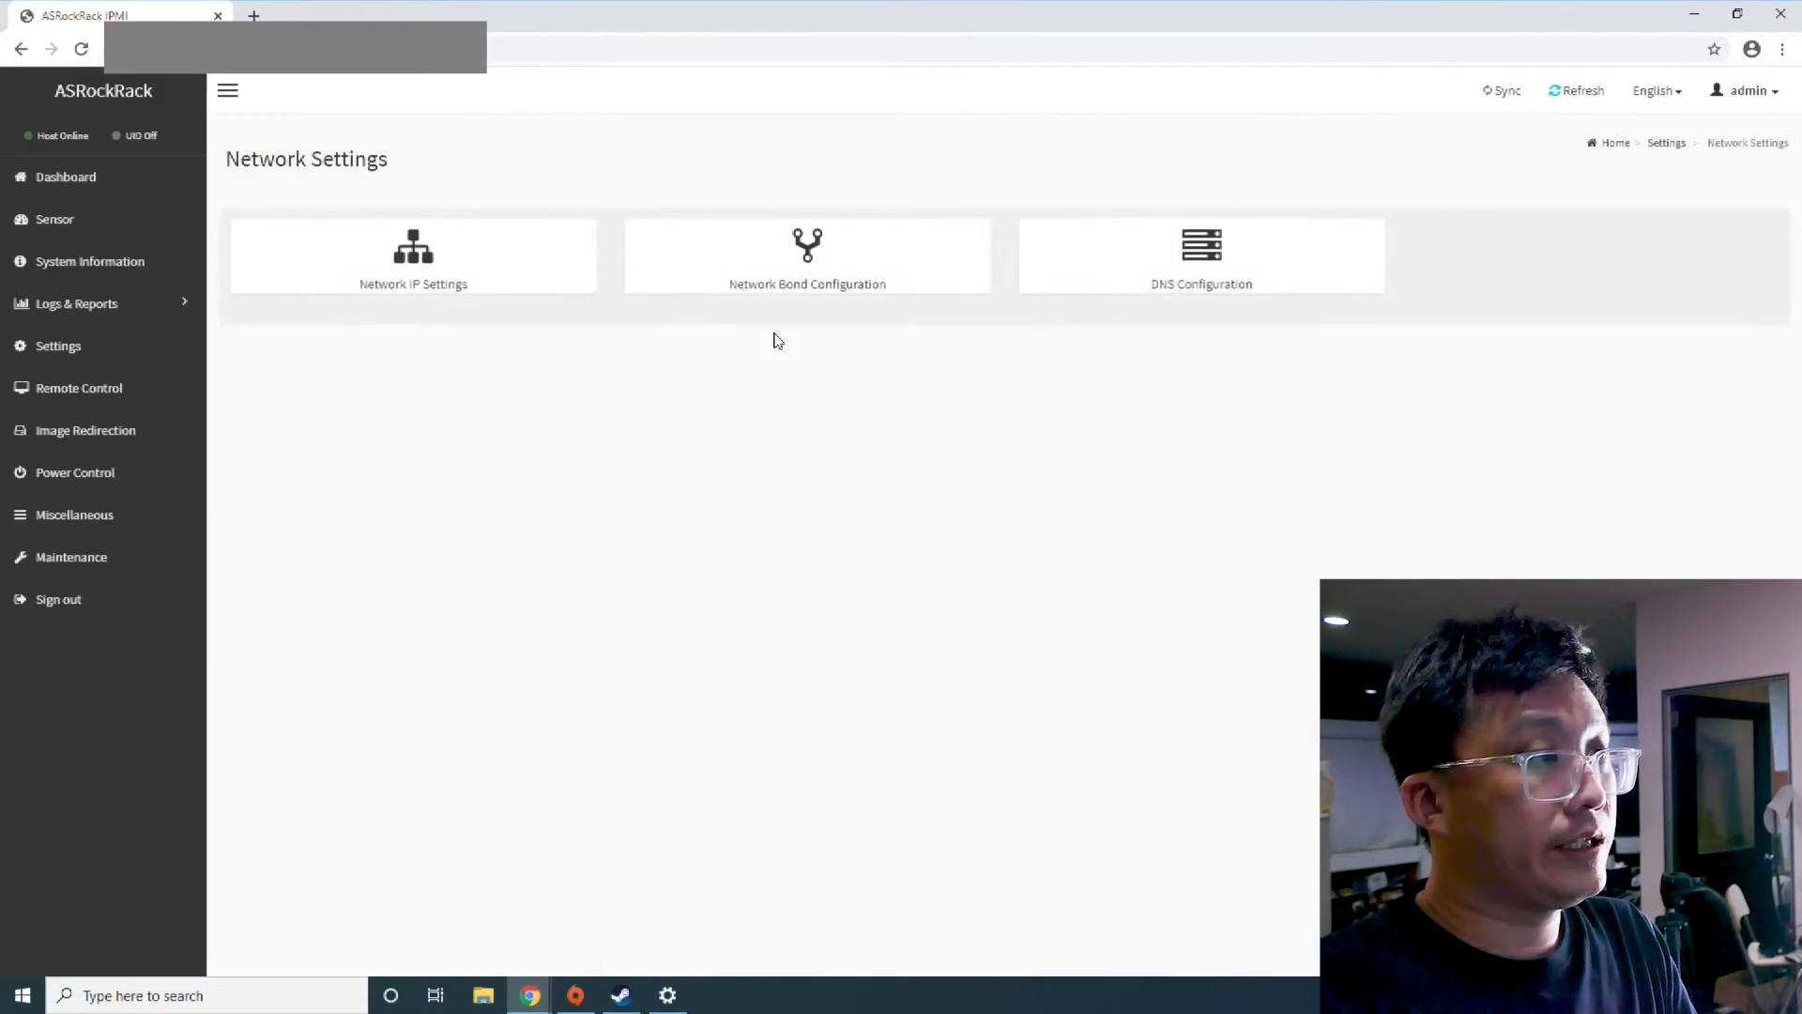
mouse_move(103, 430)
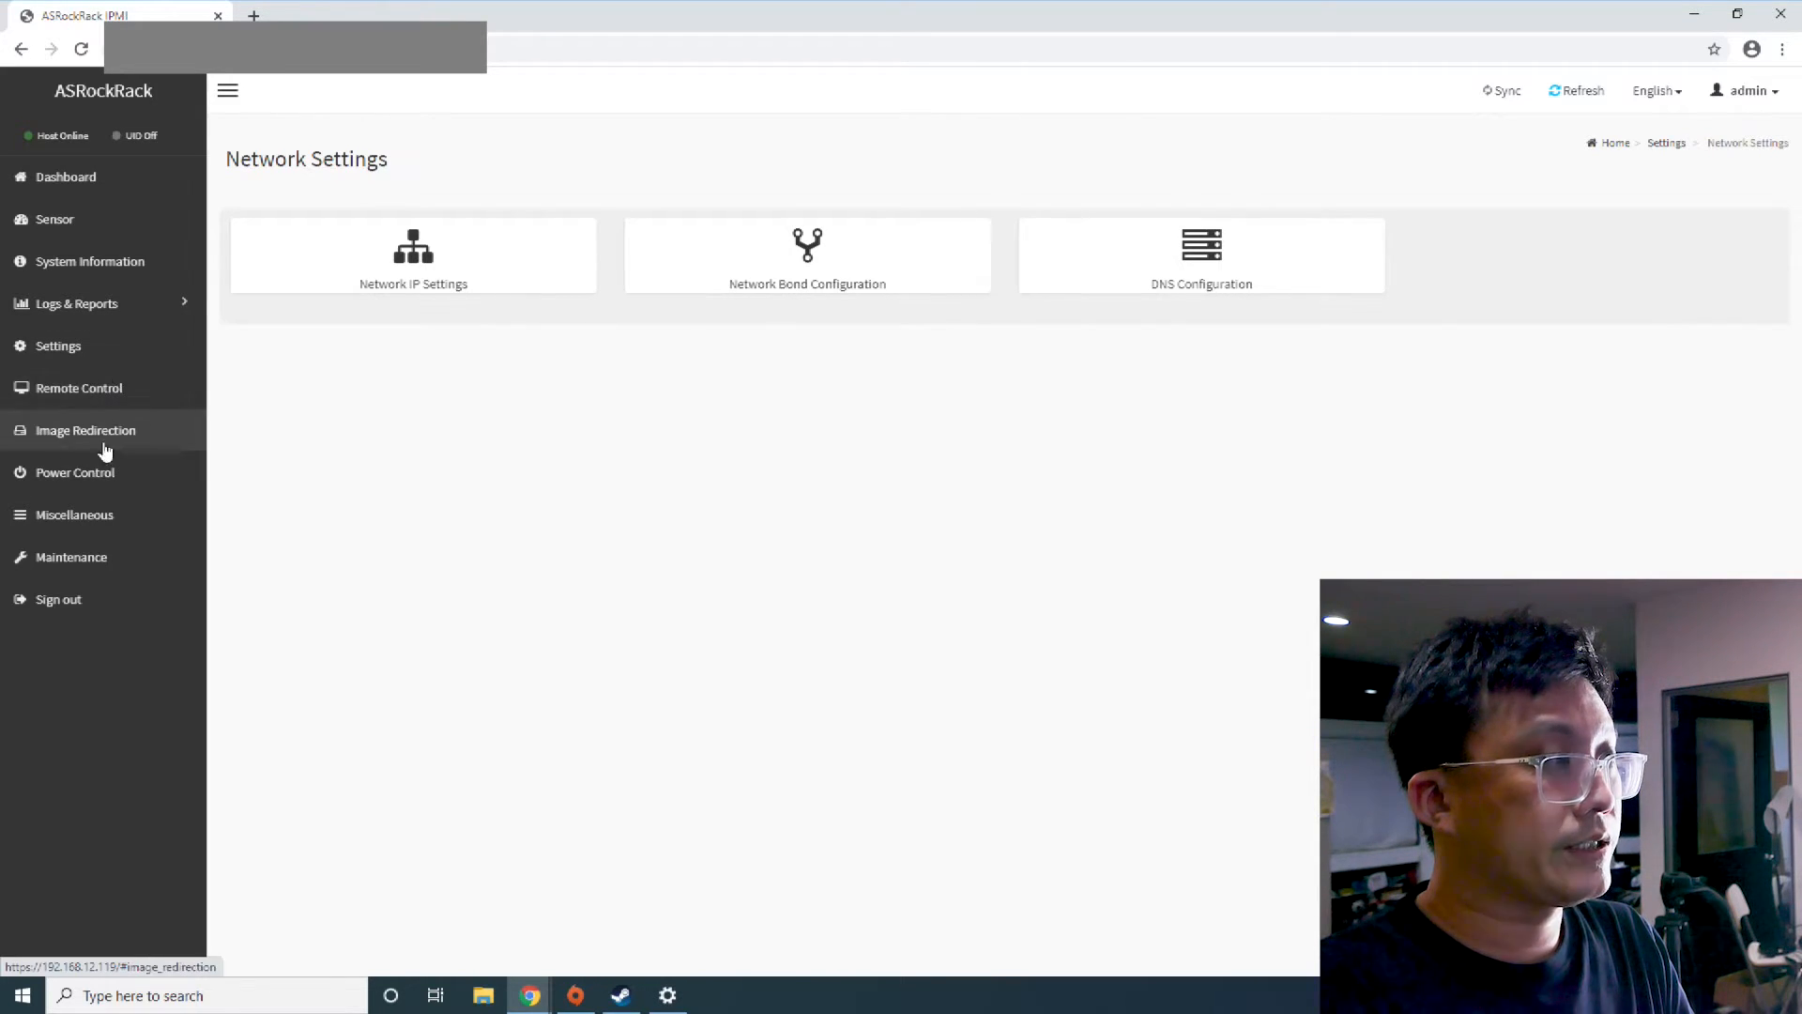
Visit the Remote Control KVM page and Remote Media redirection, ending at Maintenance
click(85, 430)
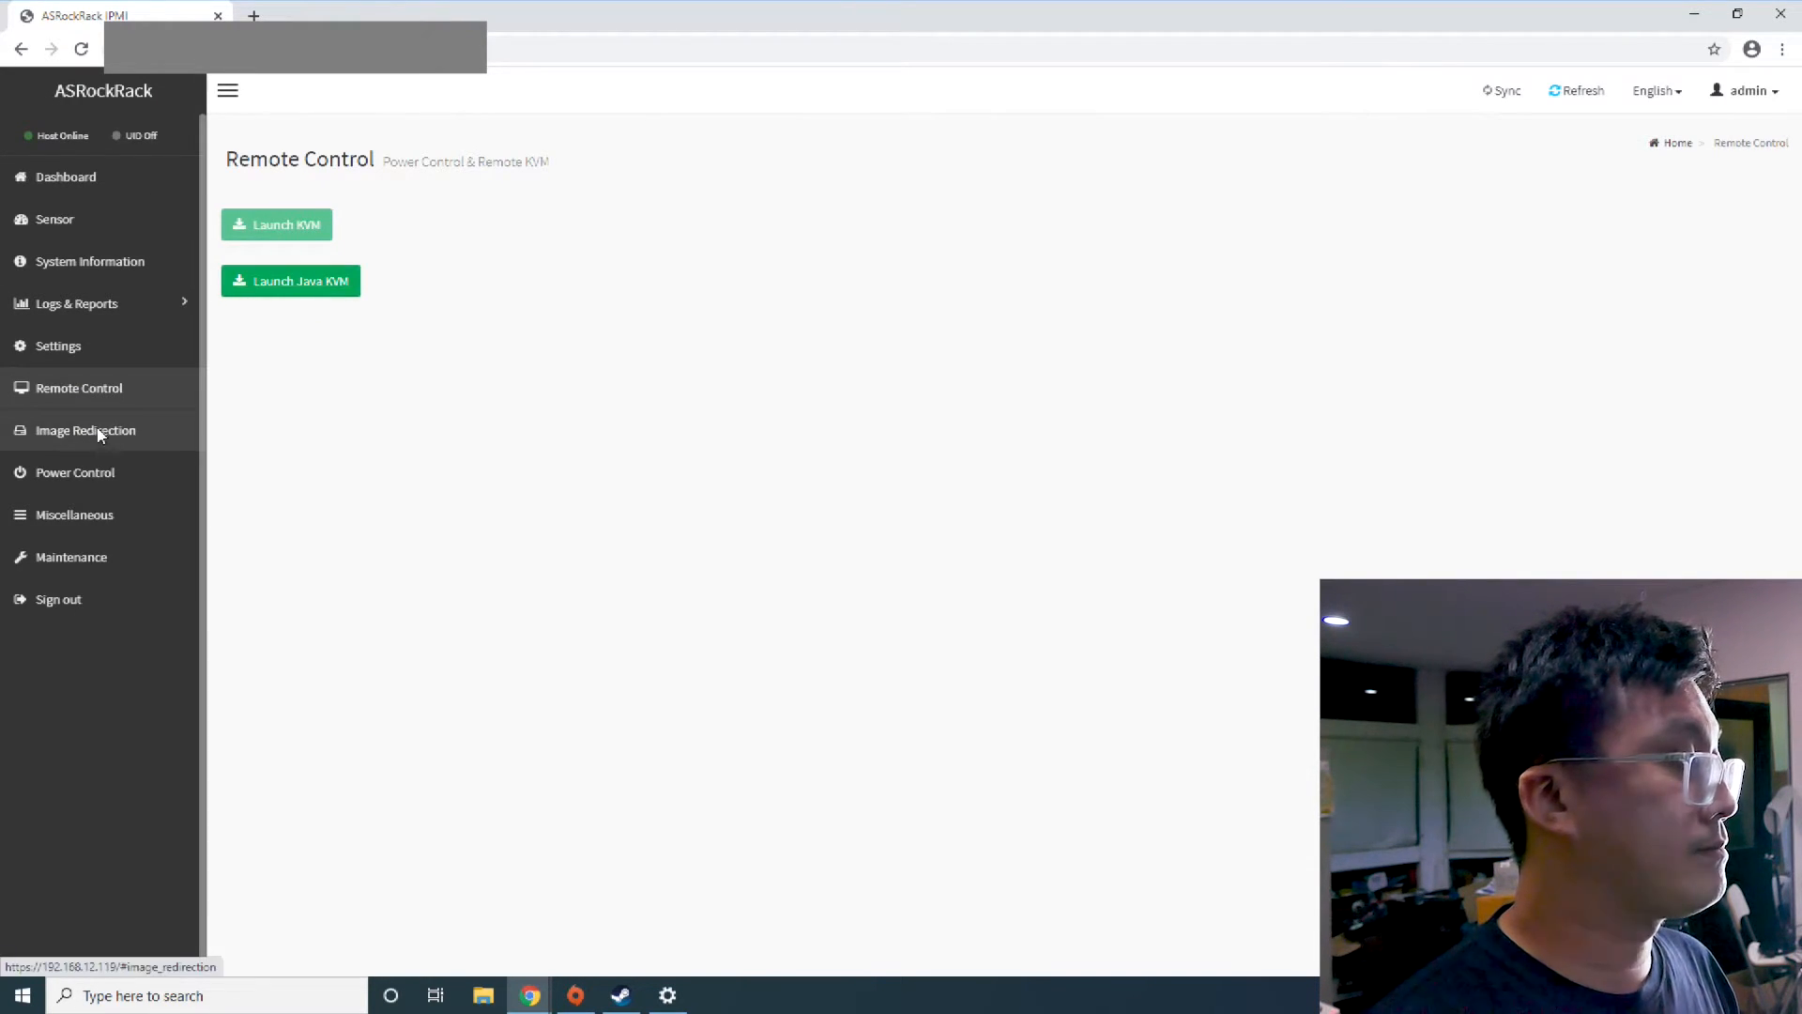
click(85, 430)
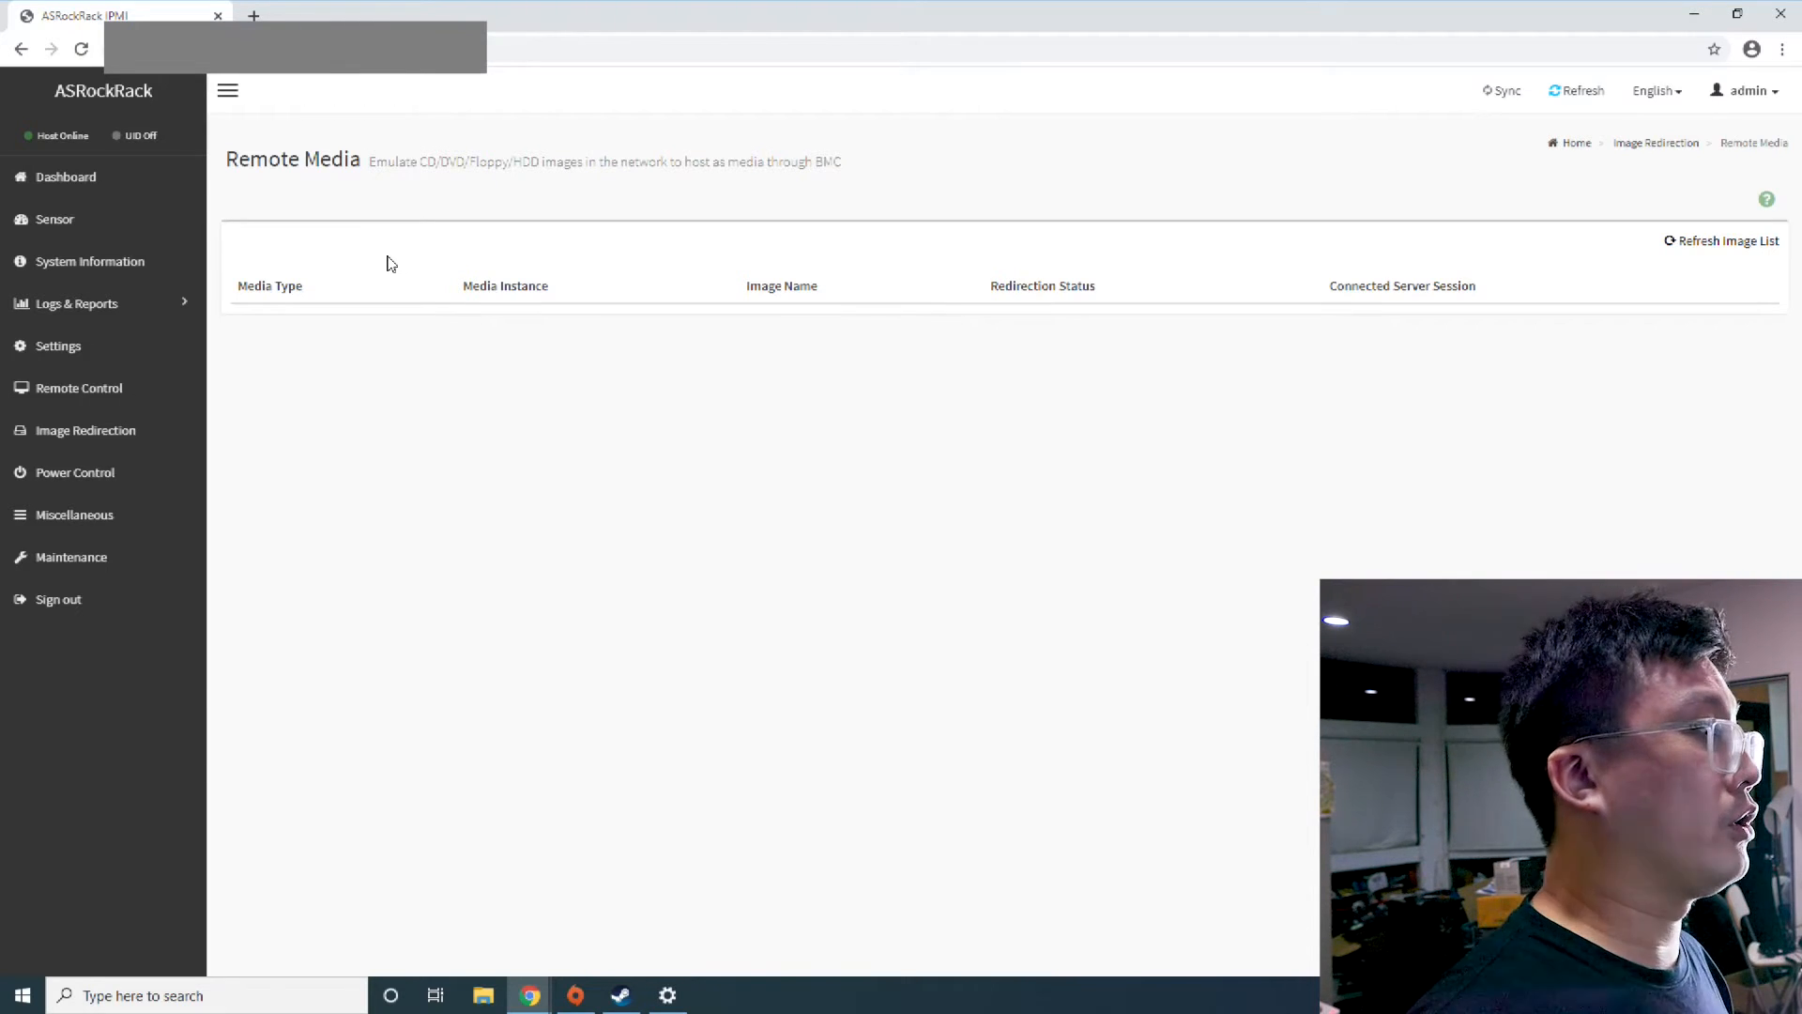
mouse_move(76, 471)
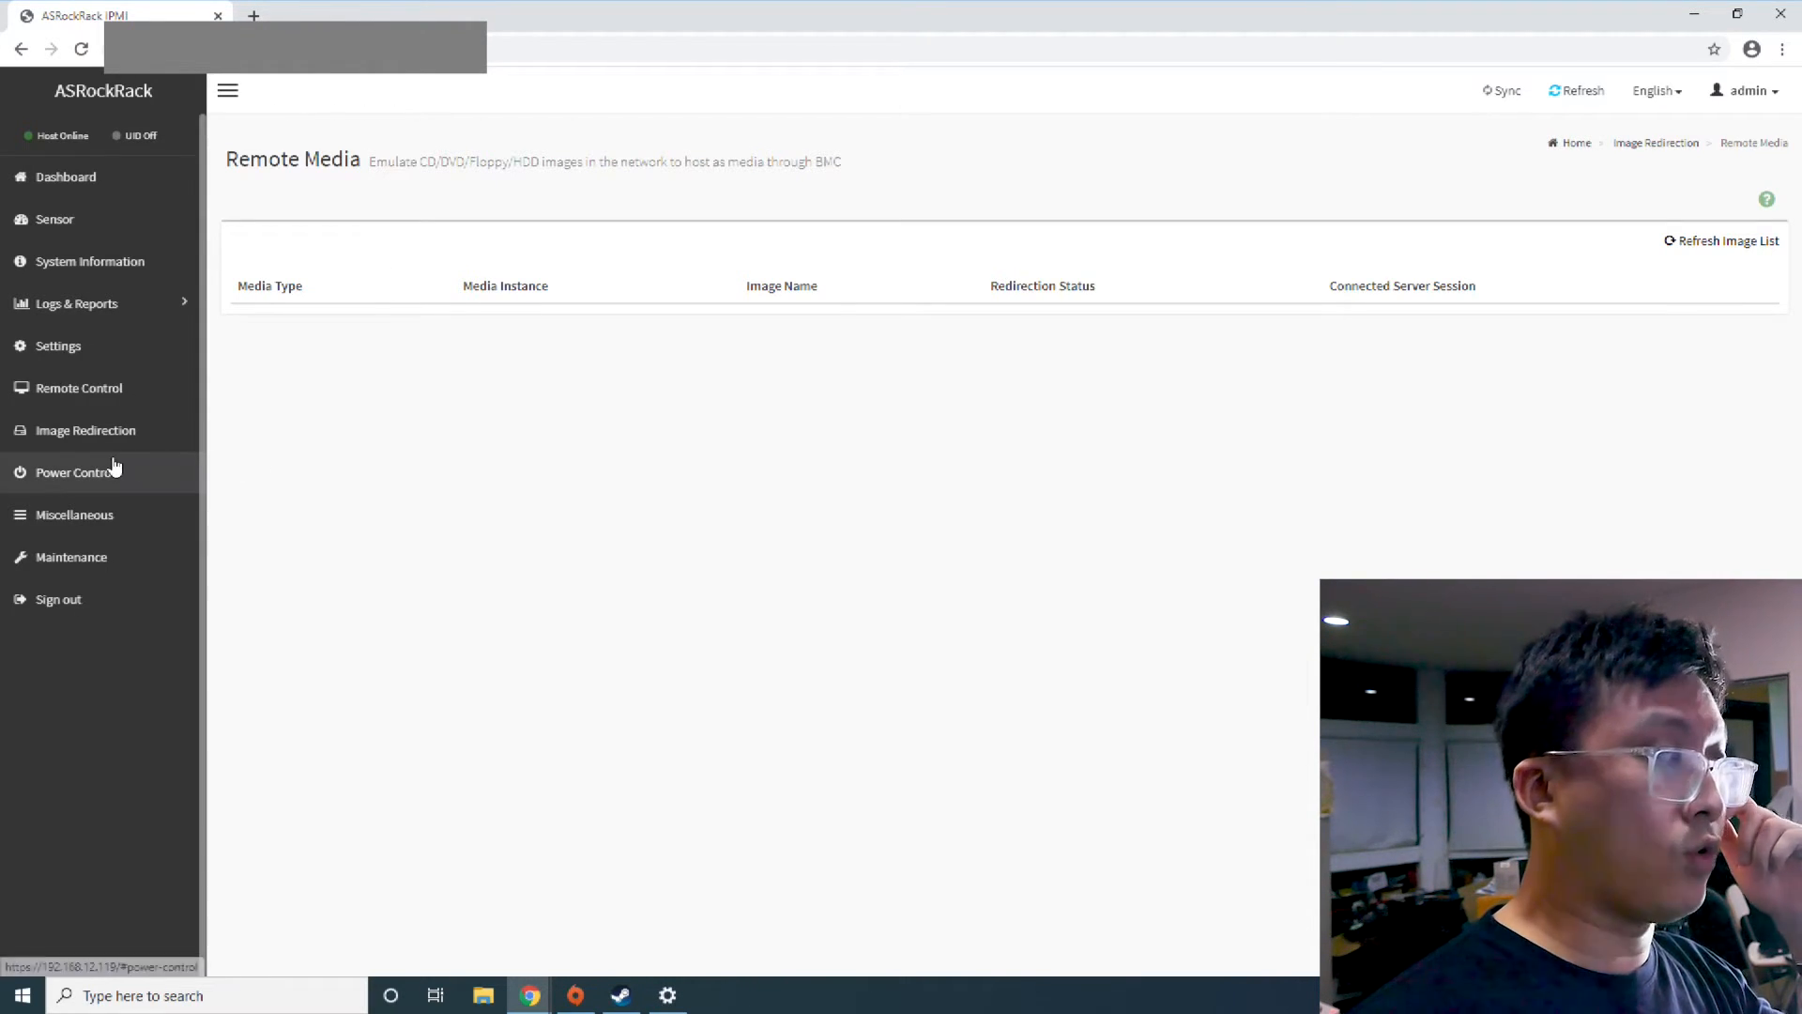
click(72, 557)
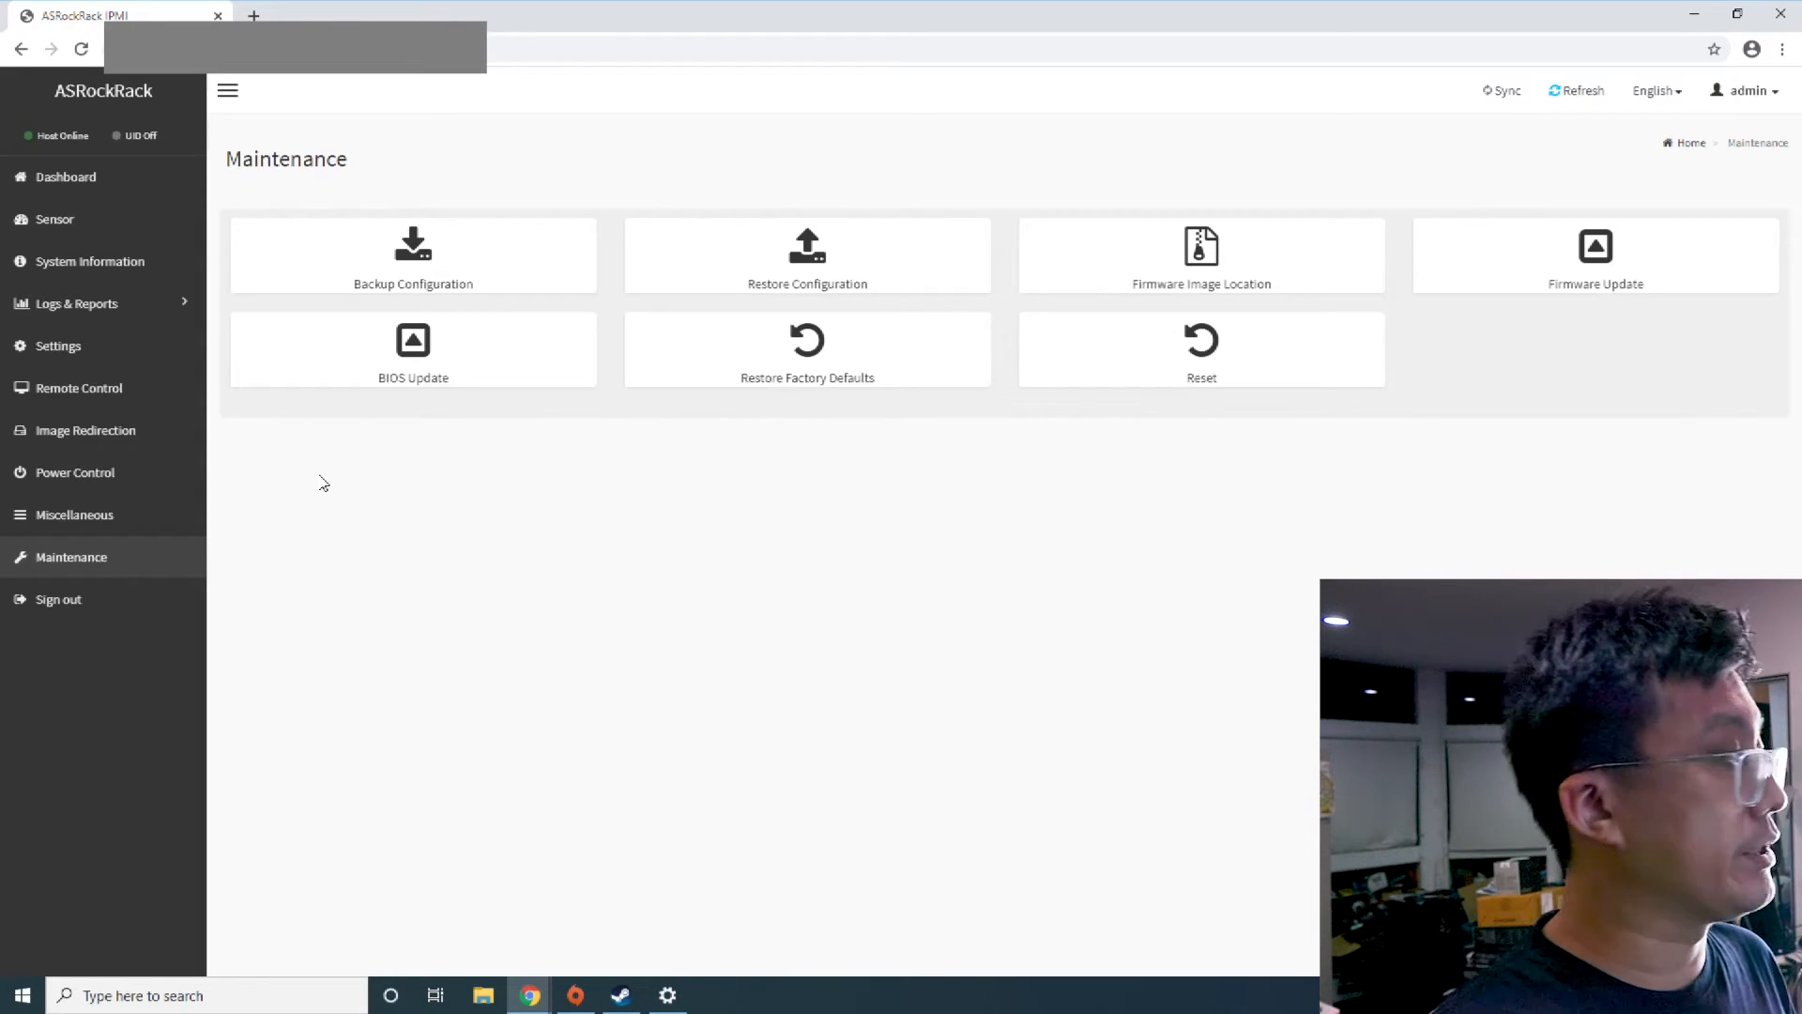
Open the Dashboard showing the ROMED8-2T board, firmware versions and sensor readings
click(66, 177)
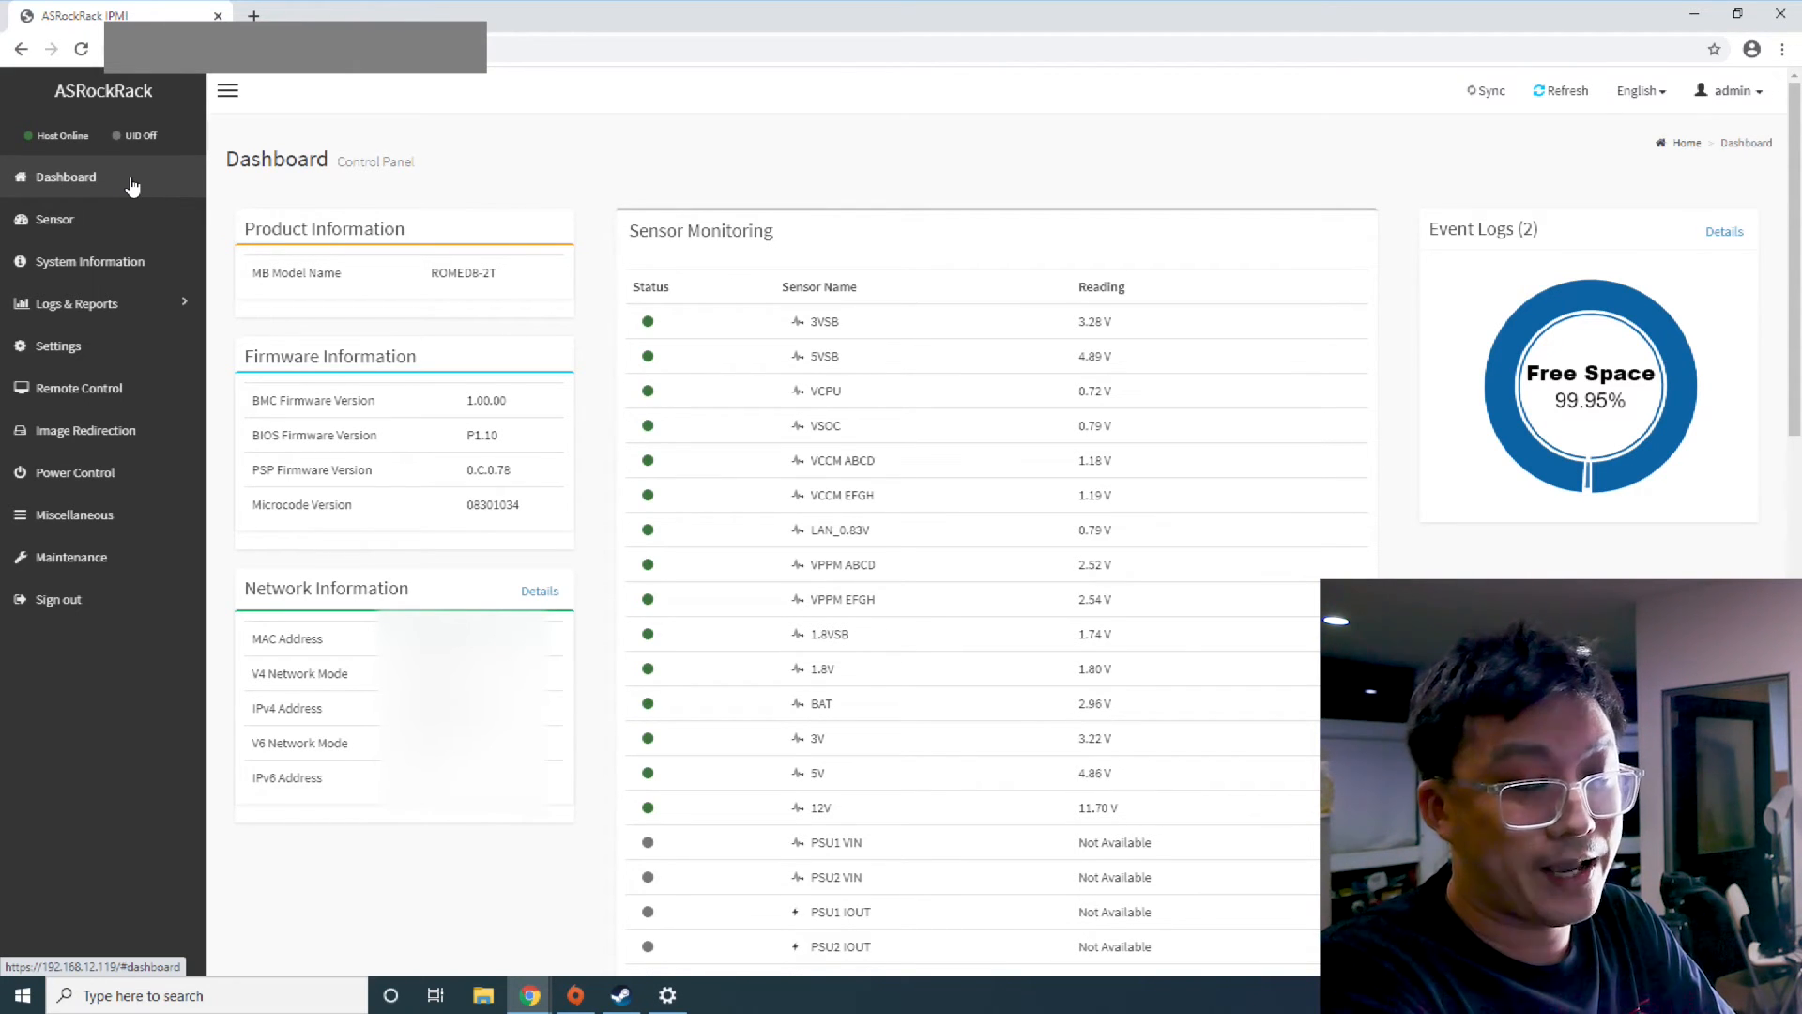
Stop briefly at System Information, then open the BMC Settings page
click(91, 261)
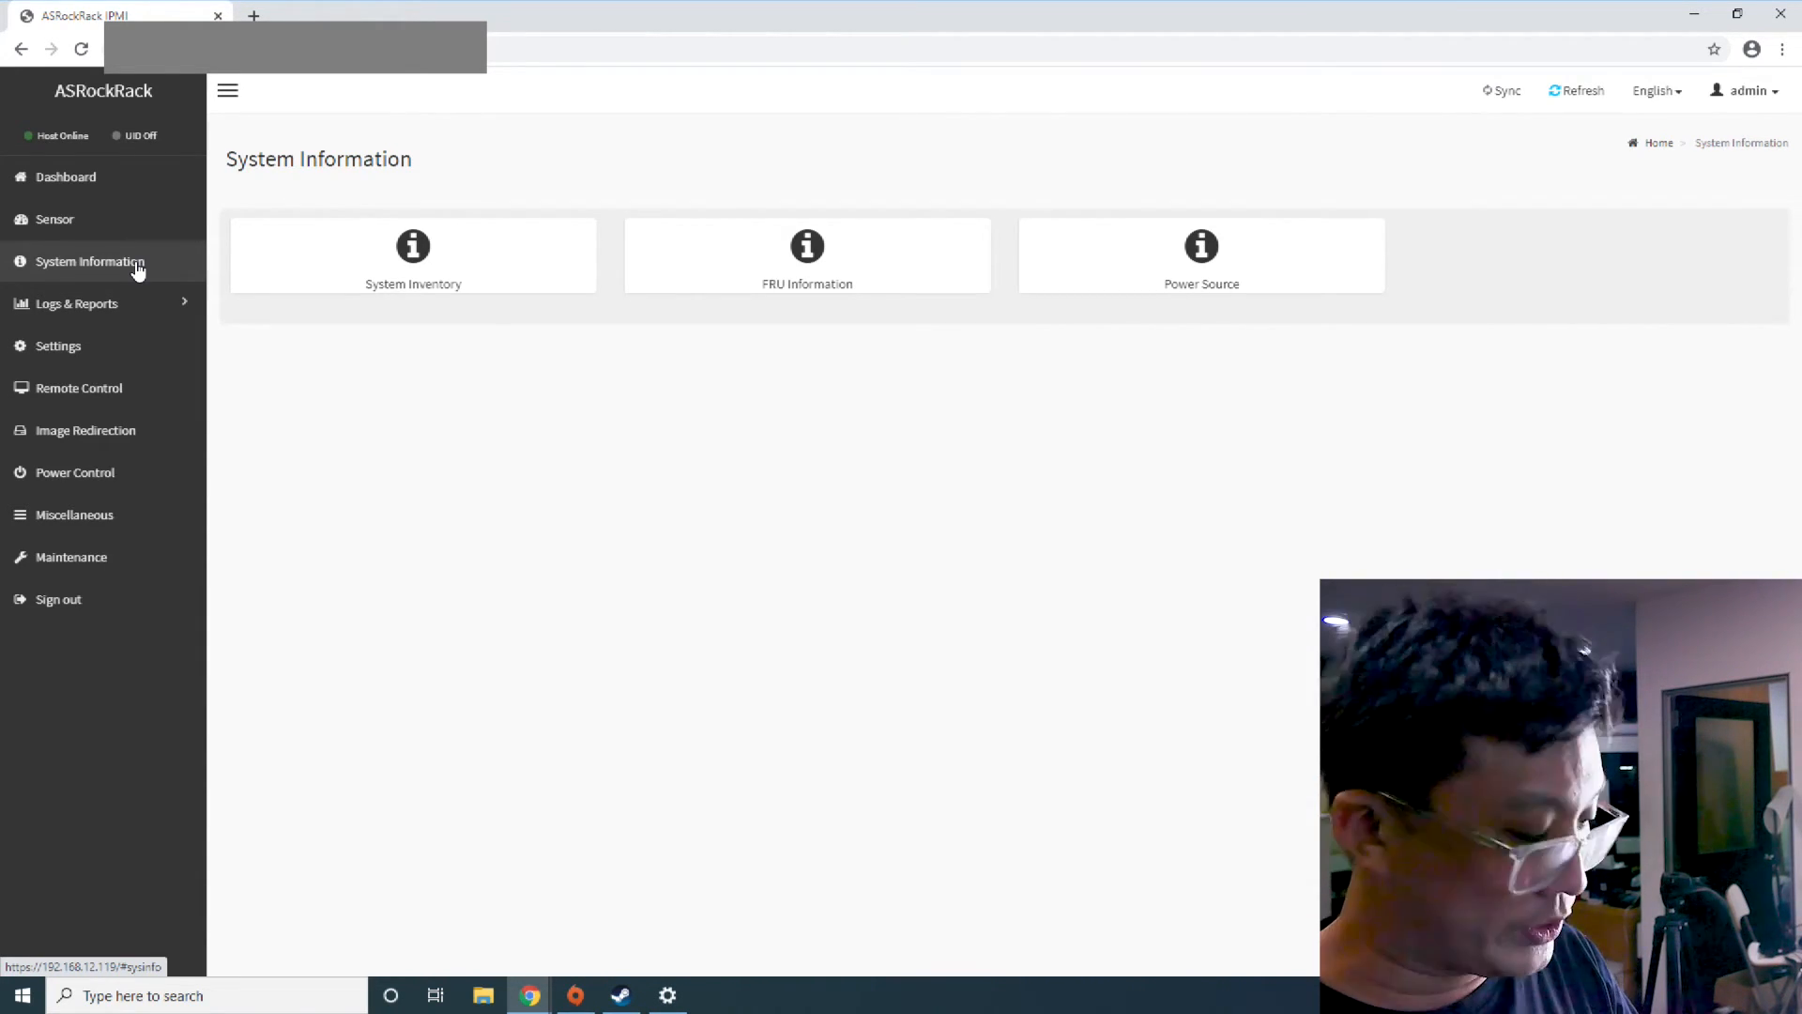
click(76, 302)
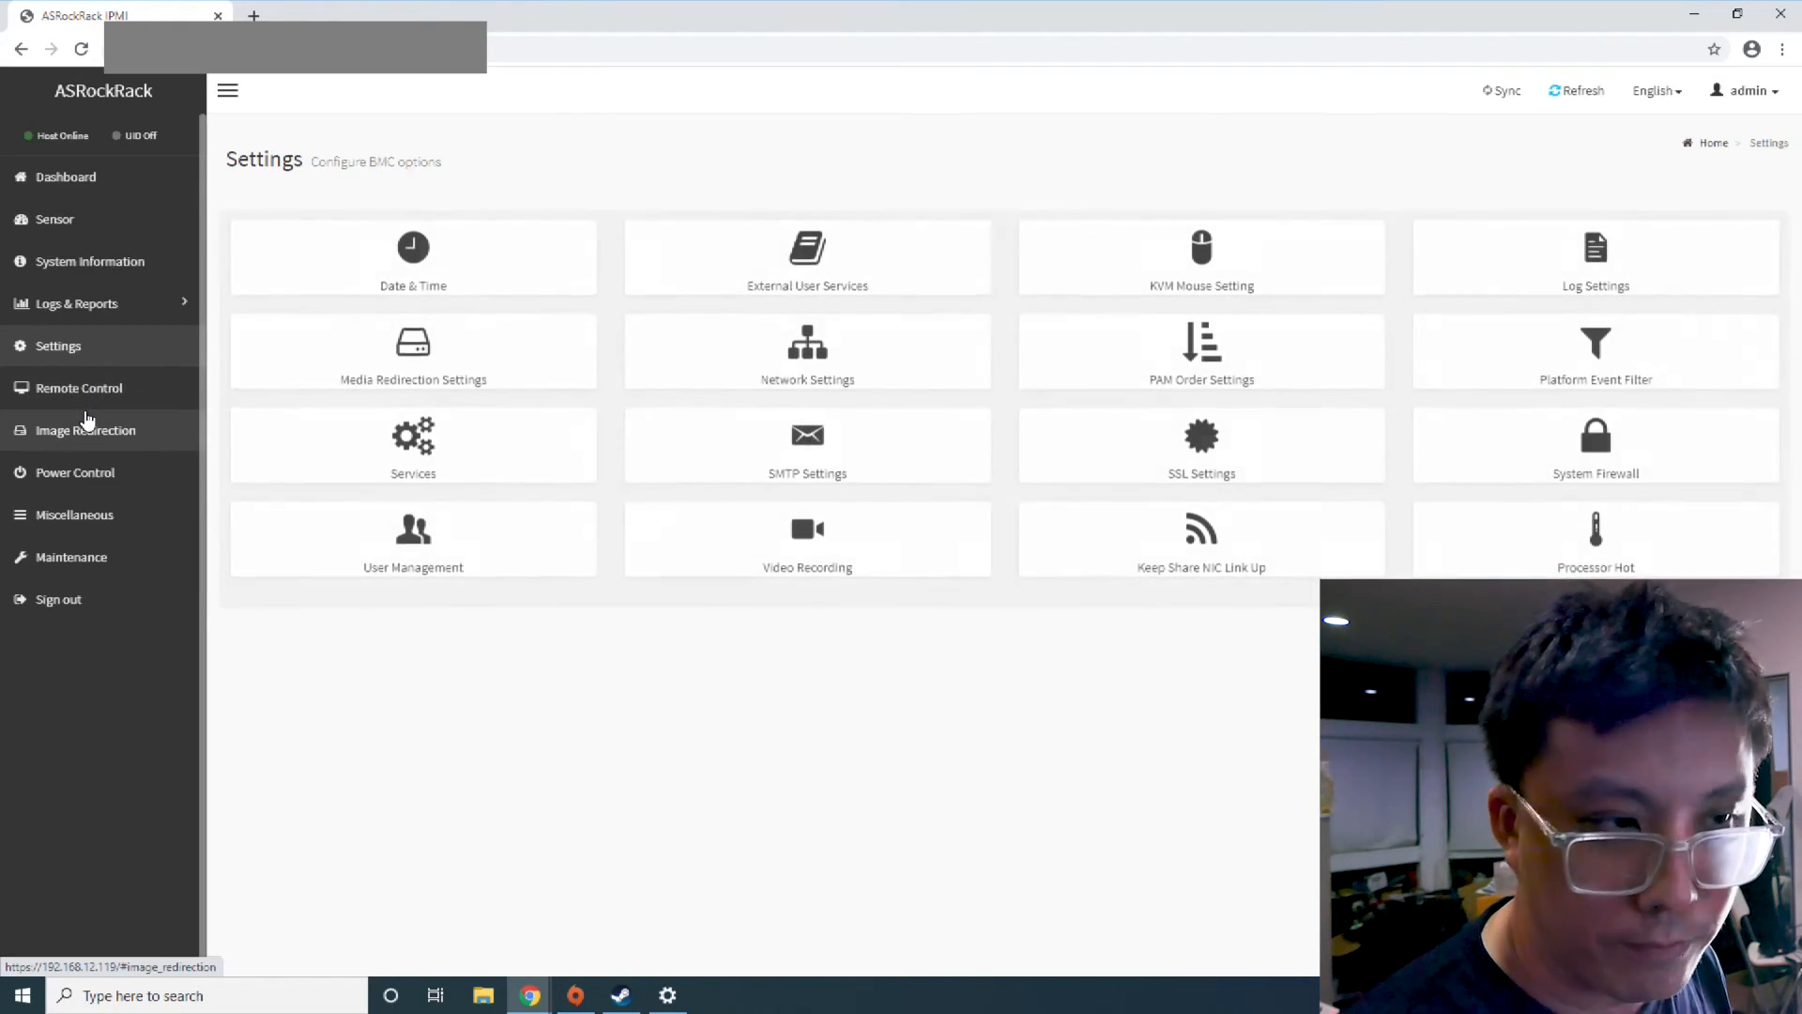
mouse_move(207, 383)
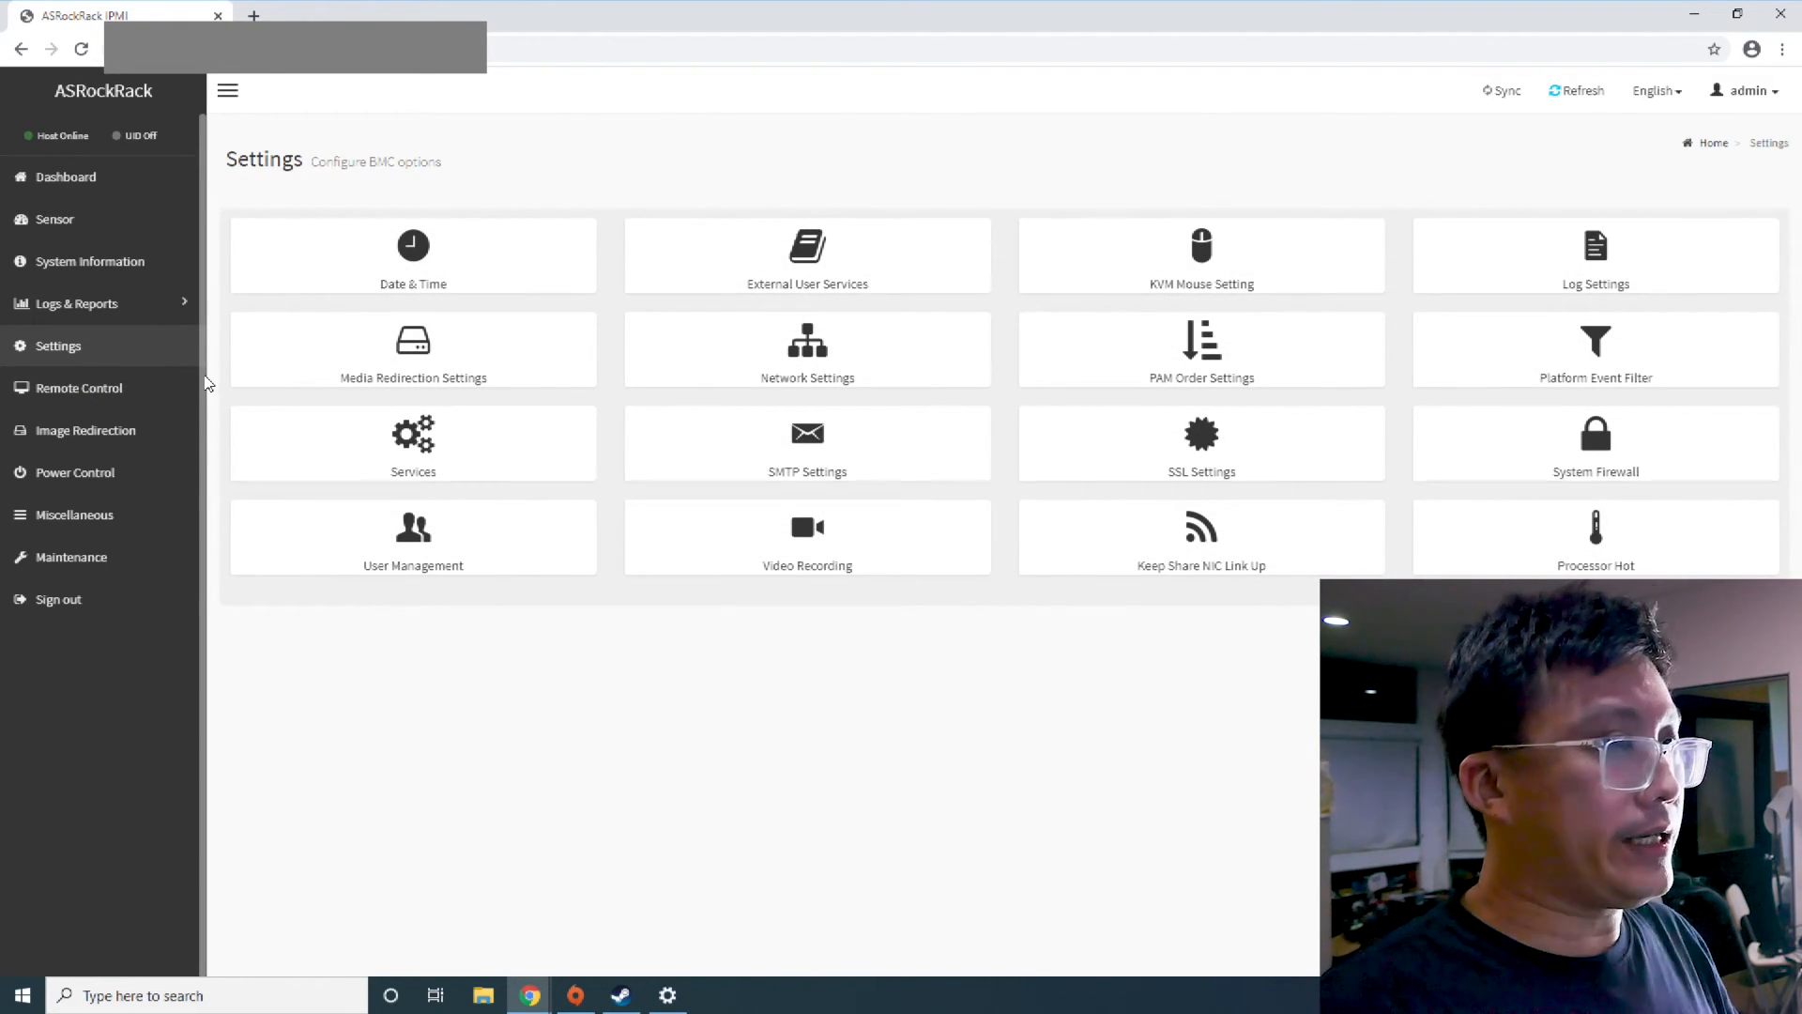